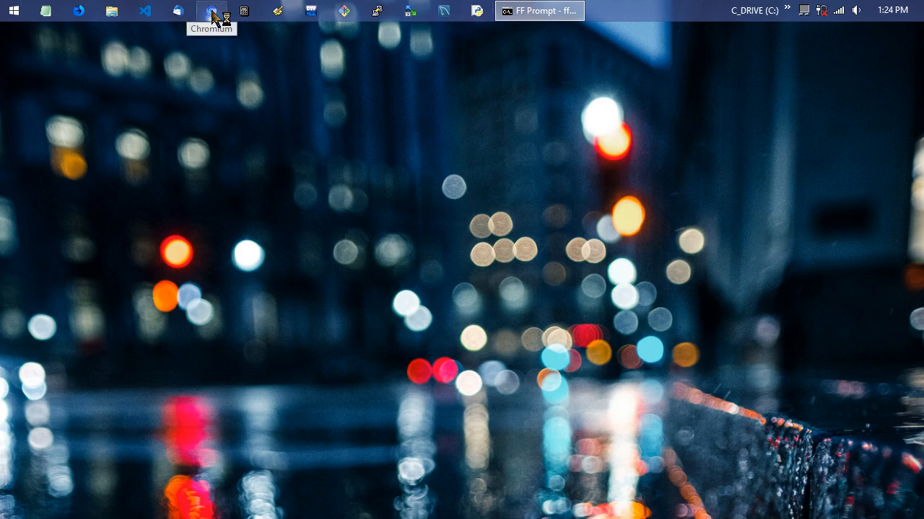
# - Launch Chromium from the taskbar, opening a DuckDuckGo new tab
pyautogui.click(212, 11)
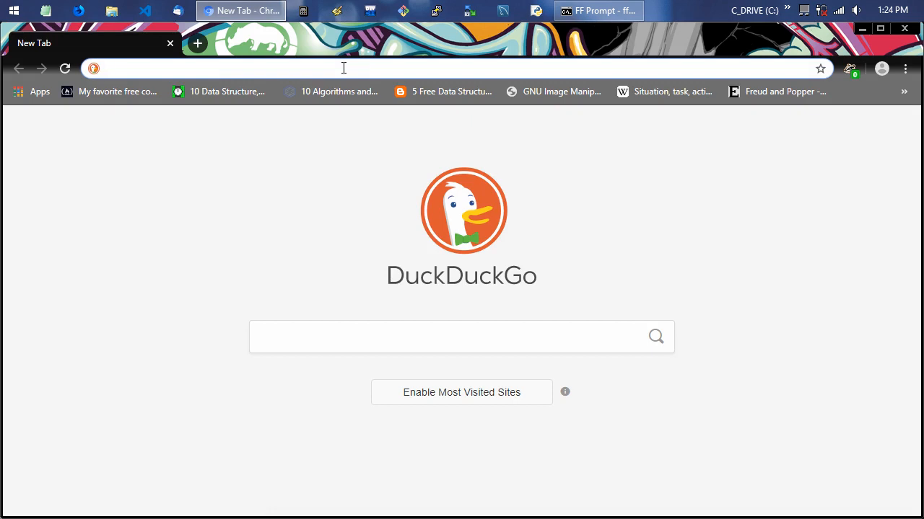
pyautogui.click(289, 68)
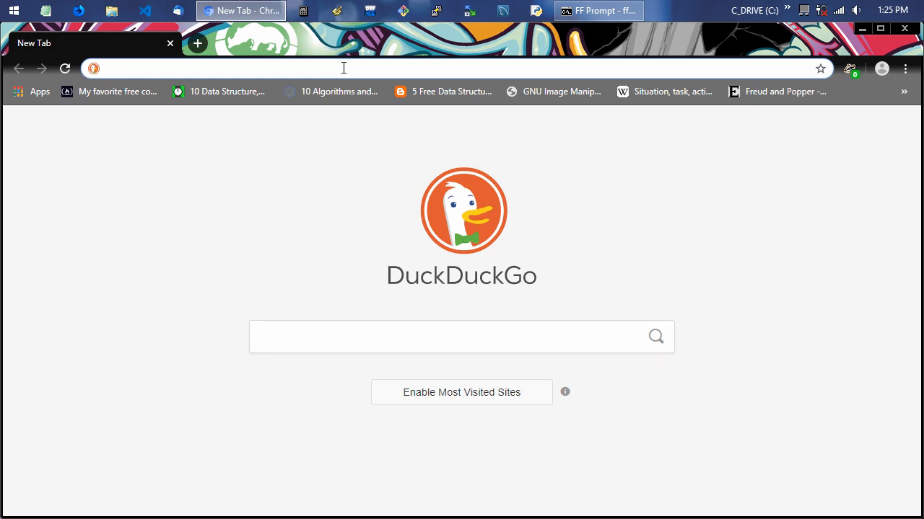
# - Type 'choco' in the address bar and open the Chocolatey website suggestion
pyautogui.write('choco')
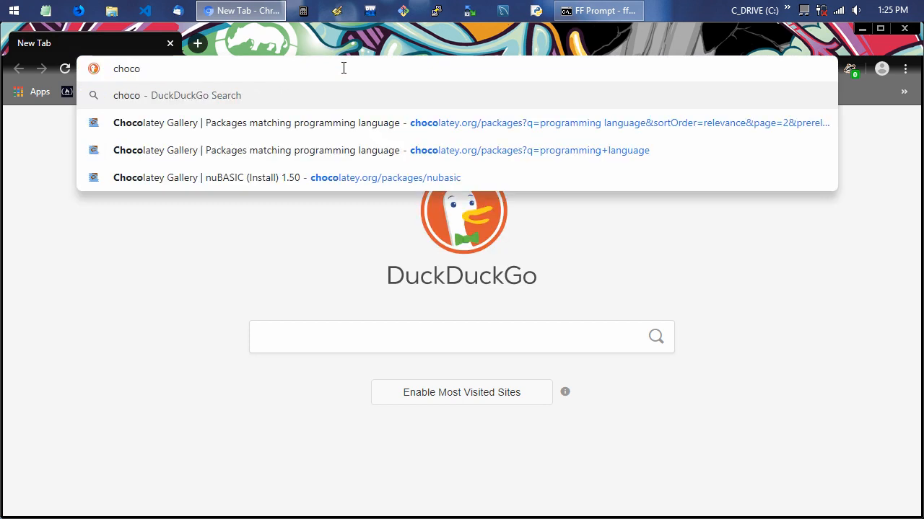
pyautogui.click(288, 178)
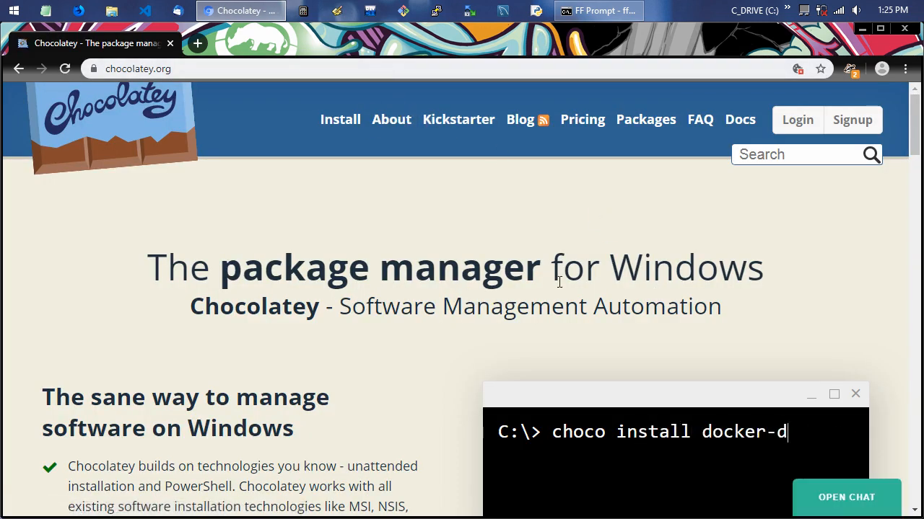
pyautogui.write('esktop')
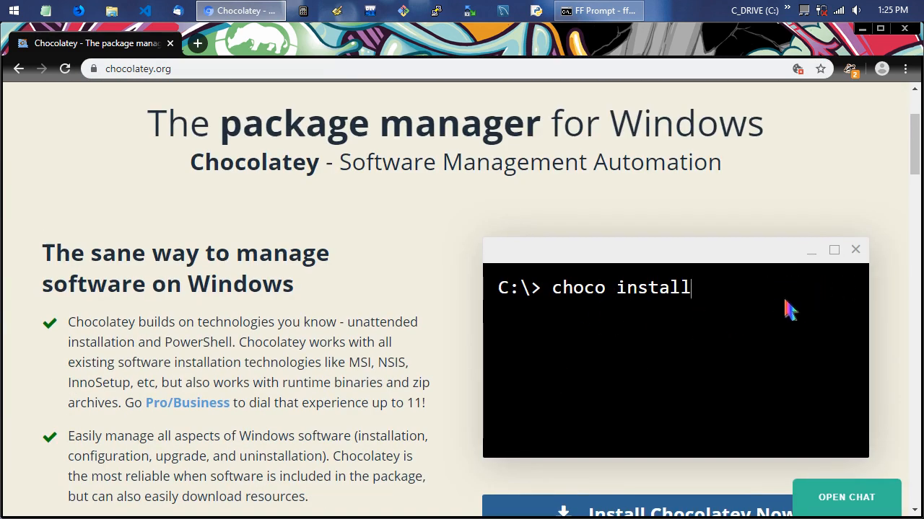
# - Scroll the Chocolatey homepage as its demo terminal cycles through example choco commands
pyautogui.scroll(-3)
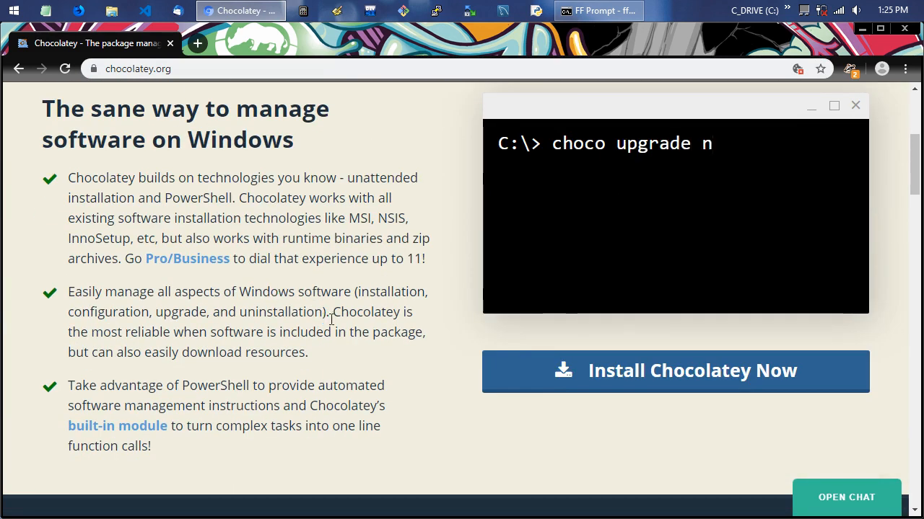
pyautogui.write('odejs')
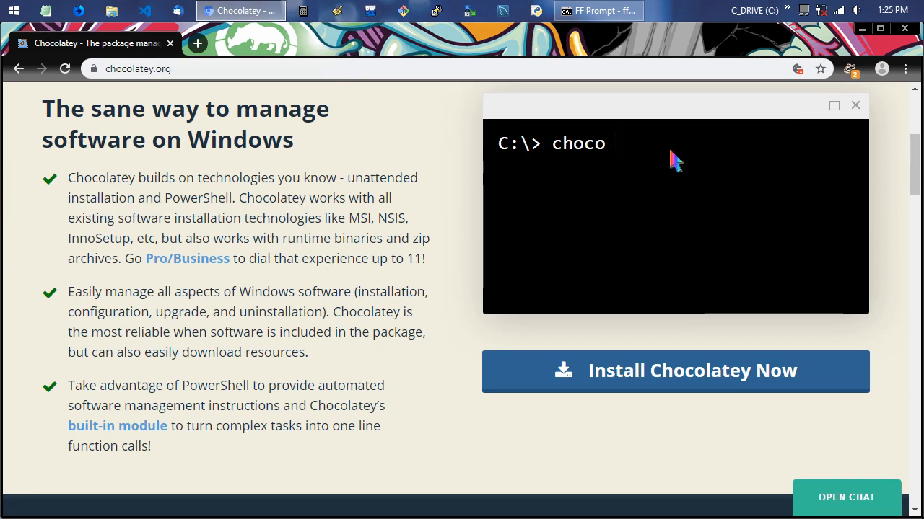
pyautogui.write('uninstall flashpla')
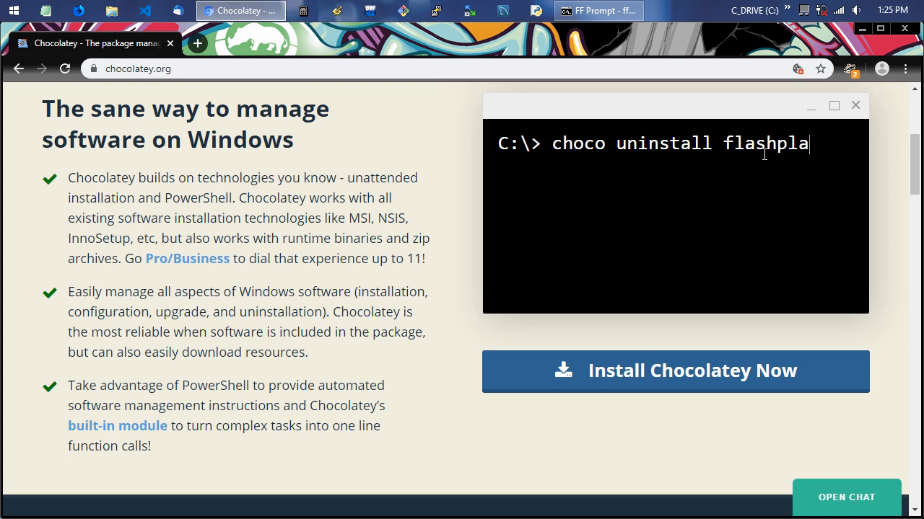
pyautogui.write('yer')
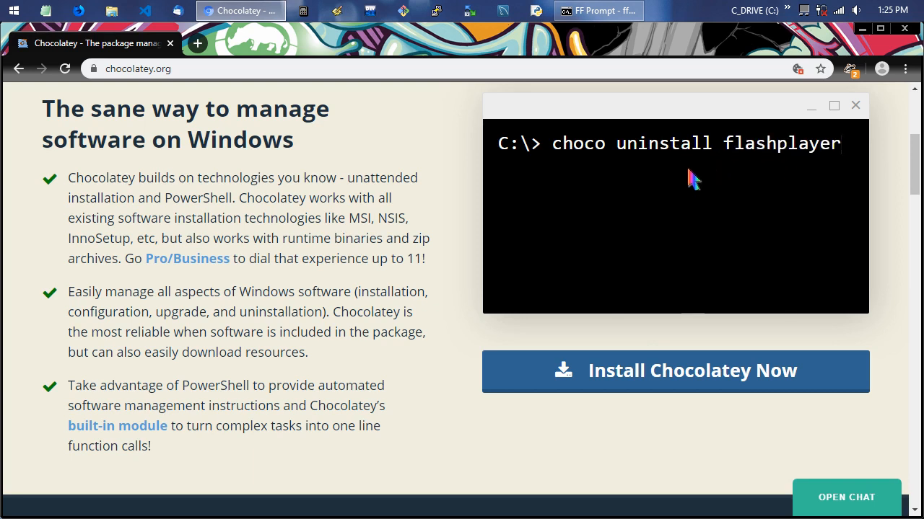
pyautogui.press('BackSpace')
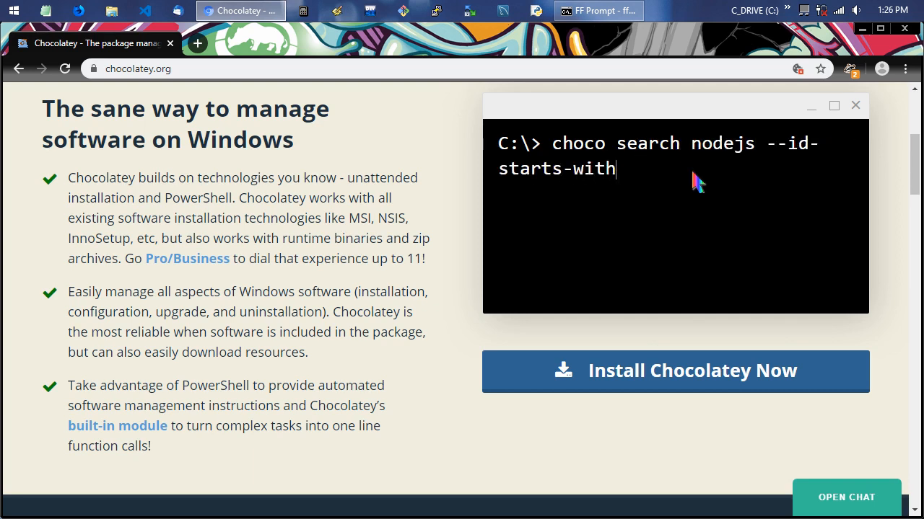
pyautogui.press('Backspace')
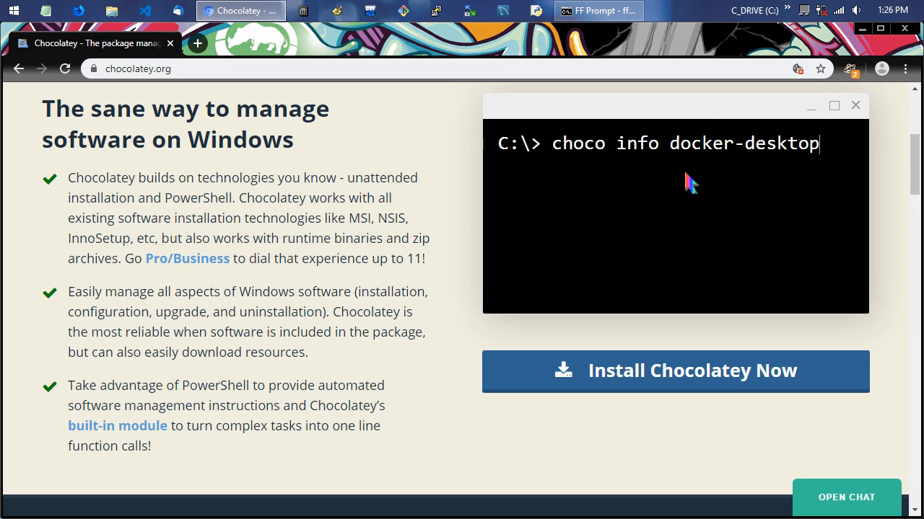
pyautogui.press('Backspace')
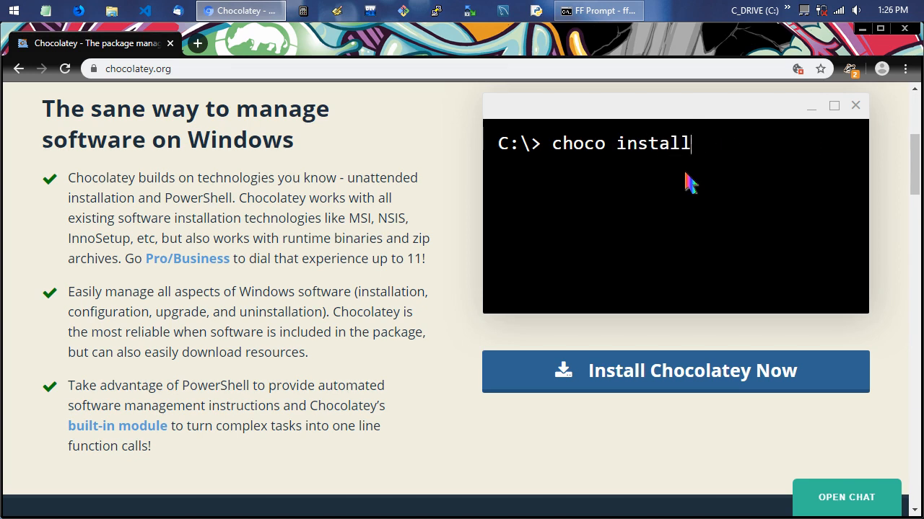
pyautogui.write('docker-desktop')
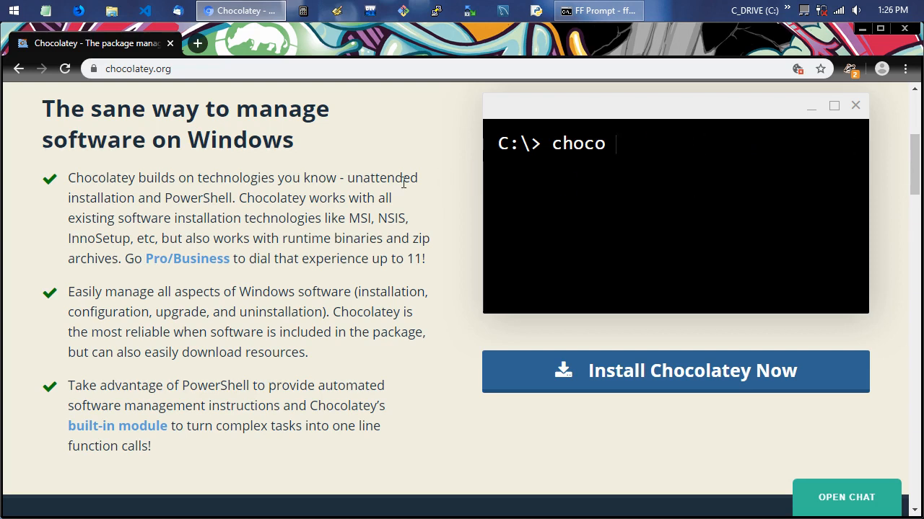
# - Scroll the chocolatey.org homepage, then replace the site with a fresh DuckDuckGo new tab
pyautogui.scroll(-3)
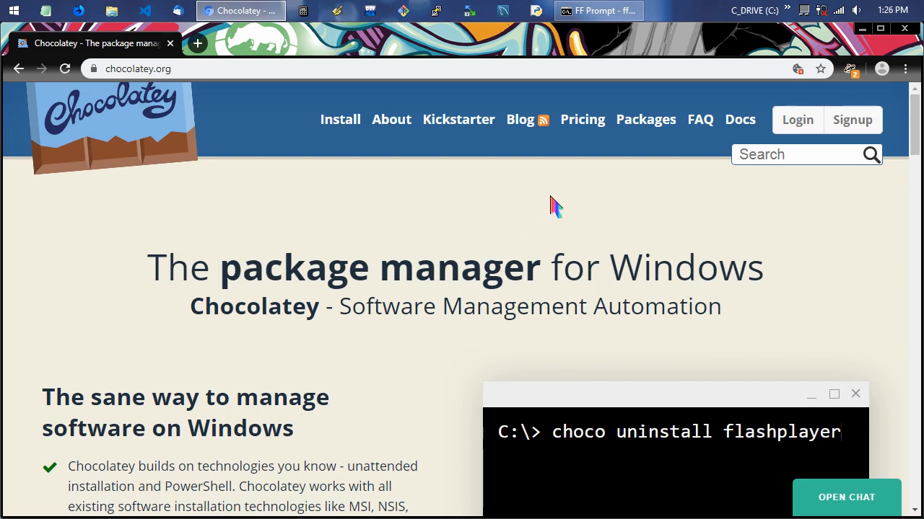
pyautogui.press('Backspace')
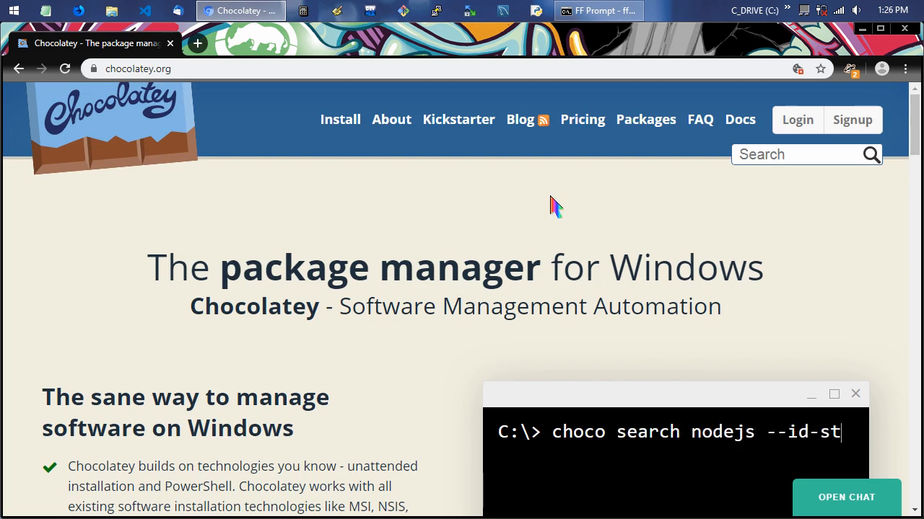
pyautogui.write('arts-with')
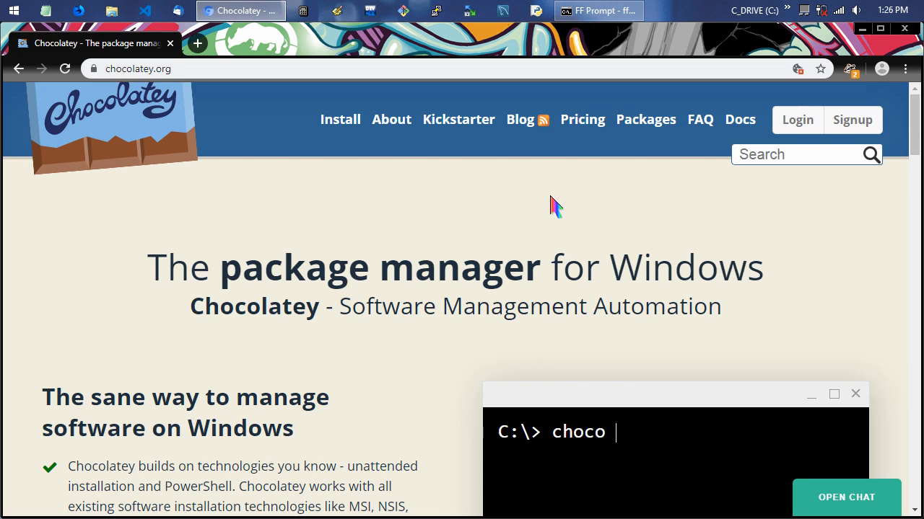
pyautogui.write('info docker-deskto')
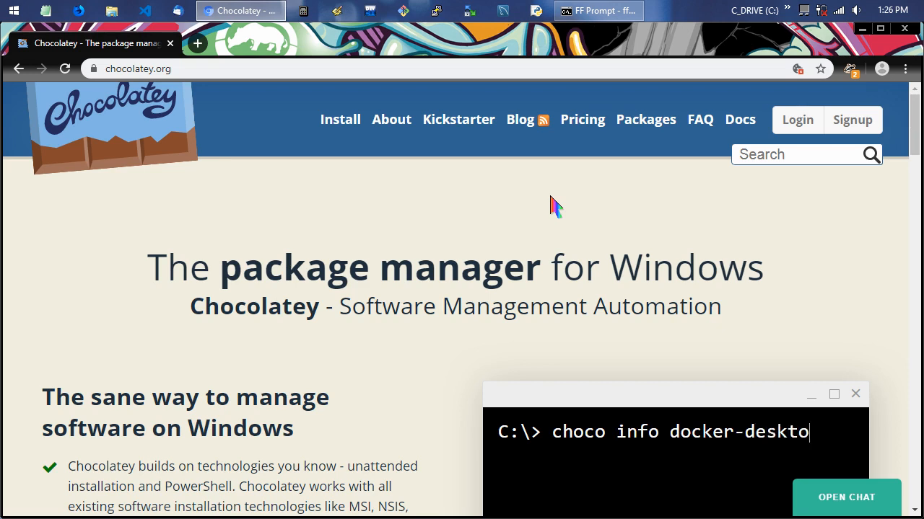
pyautogui.write('p')
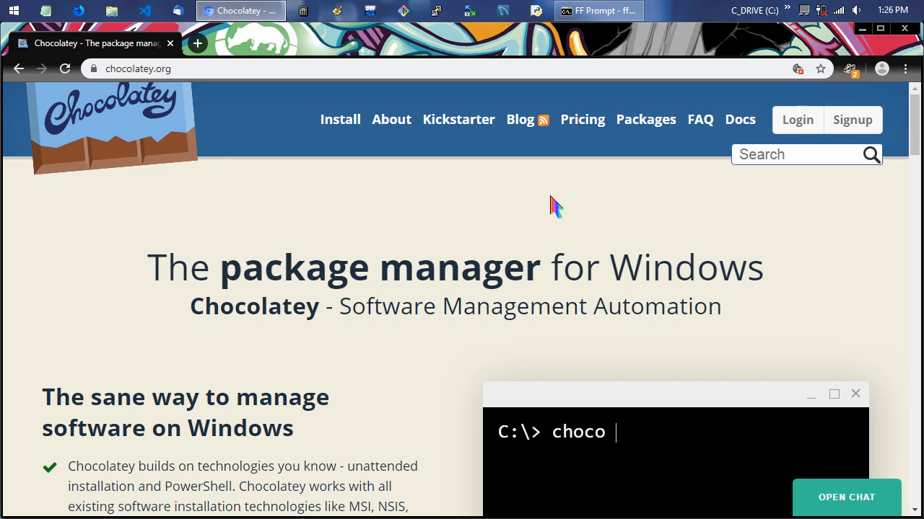
pyautogui.write('install docker-de')
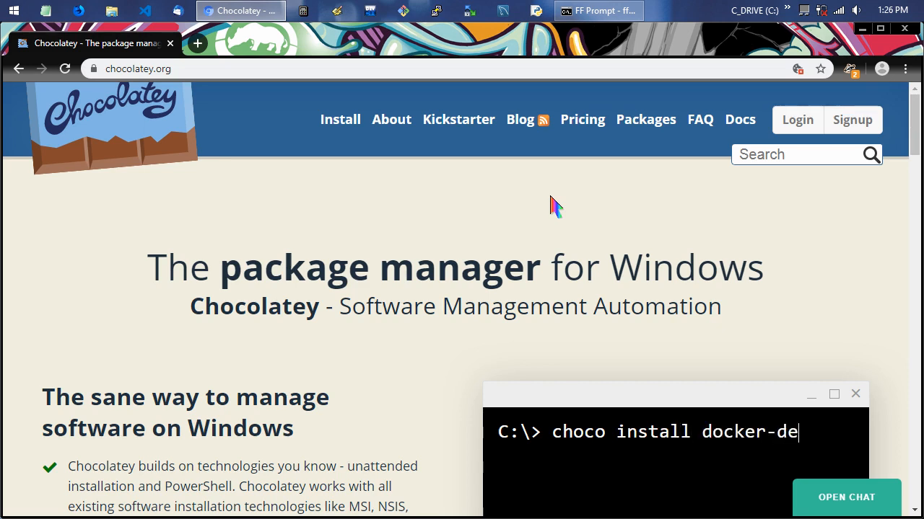
pyautogui.write('sktop')
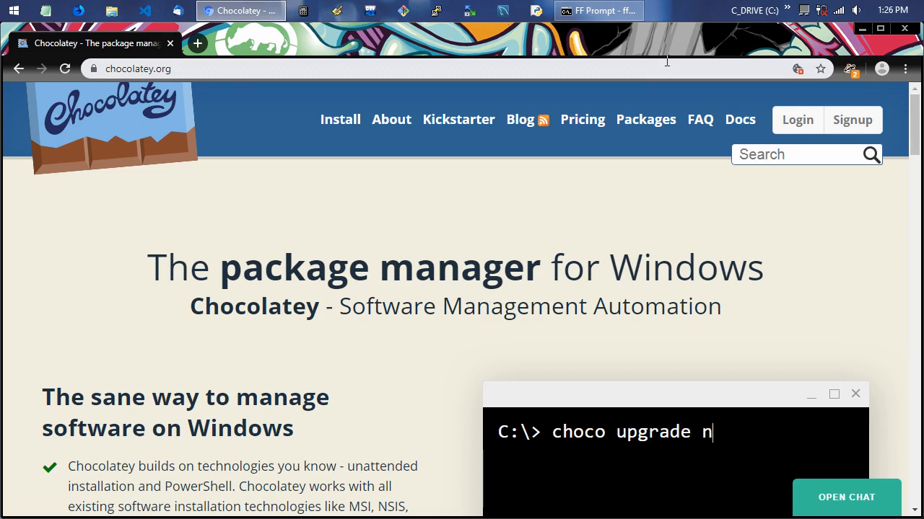
pyautogui.write('odejs')
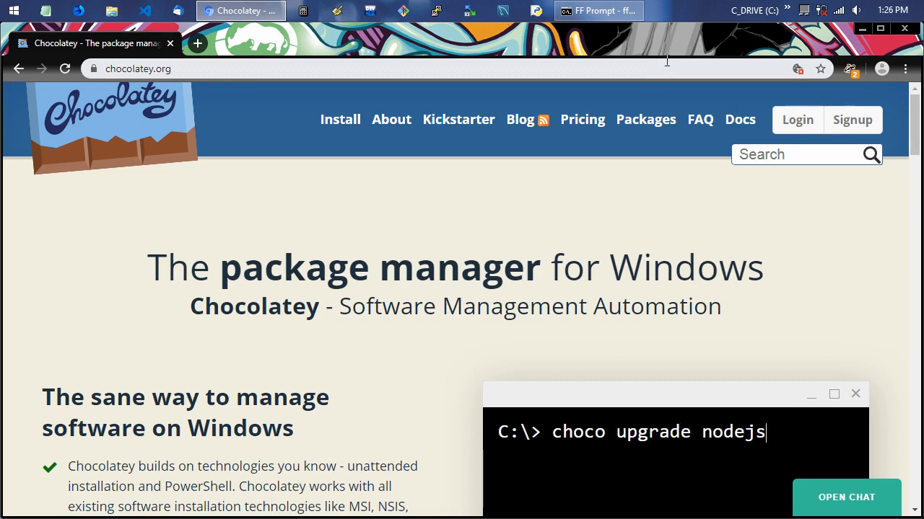
pyautogui.press('BackSpace')
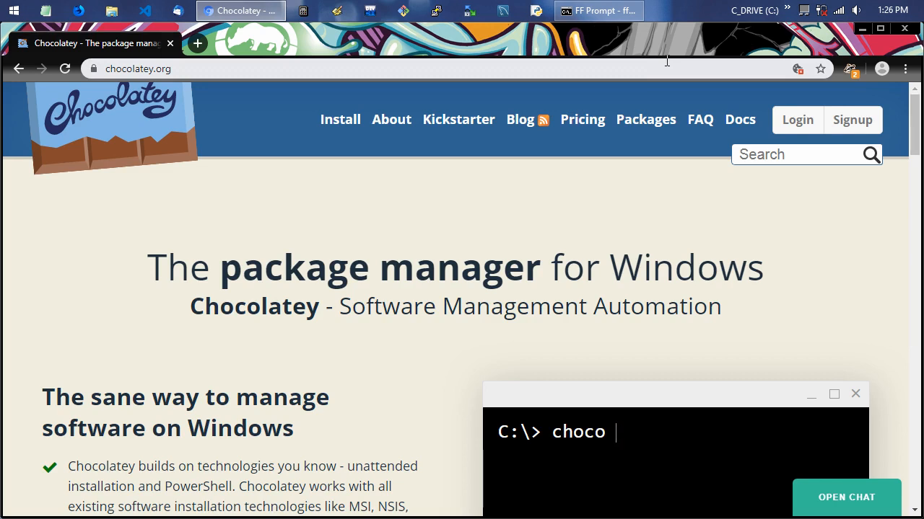
pyautogui.write('uninstall flashpl')
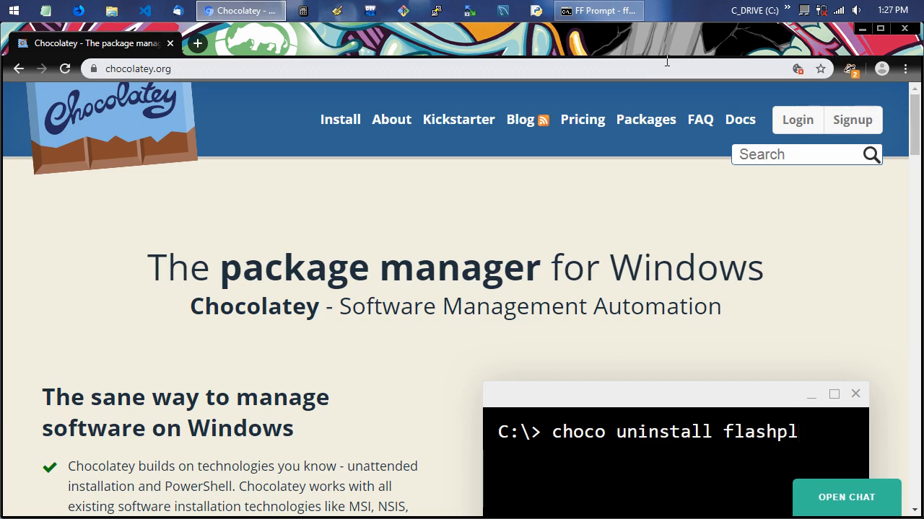
pyautogui.write('ayer')
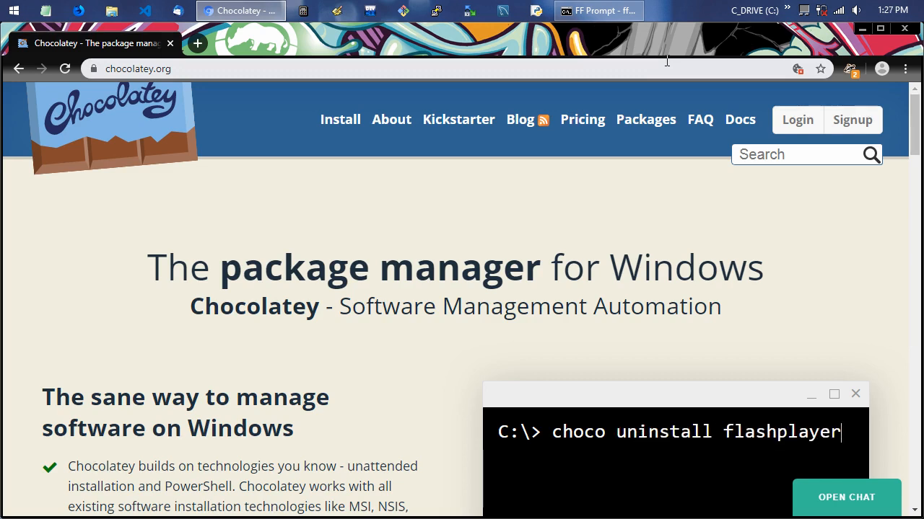
pyautogui.press('BackSpace')
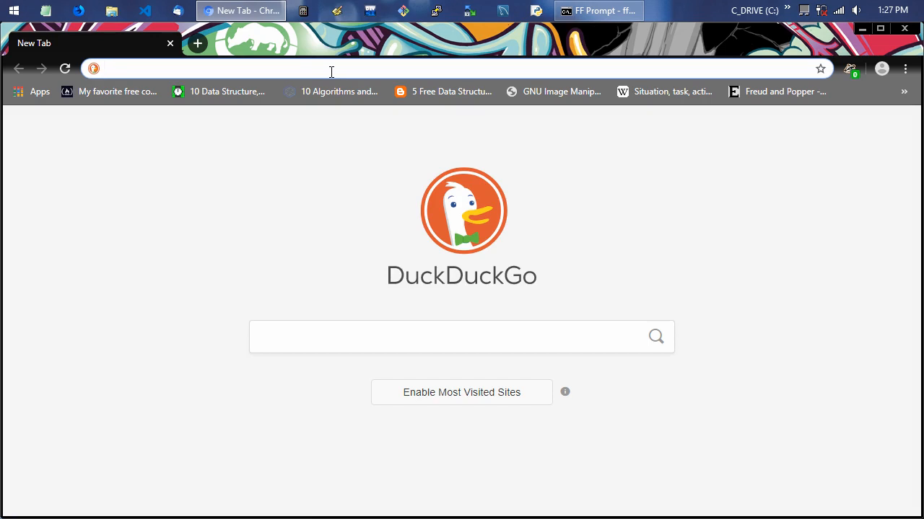
# - Open chocolatey.org/install via the address bar and scroll to Install with cmd.exe
pyautogui.click(288, 67)
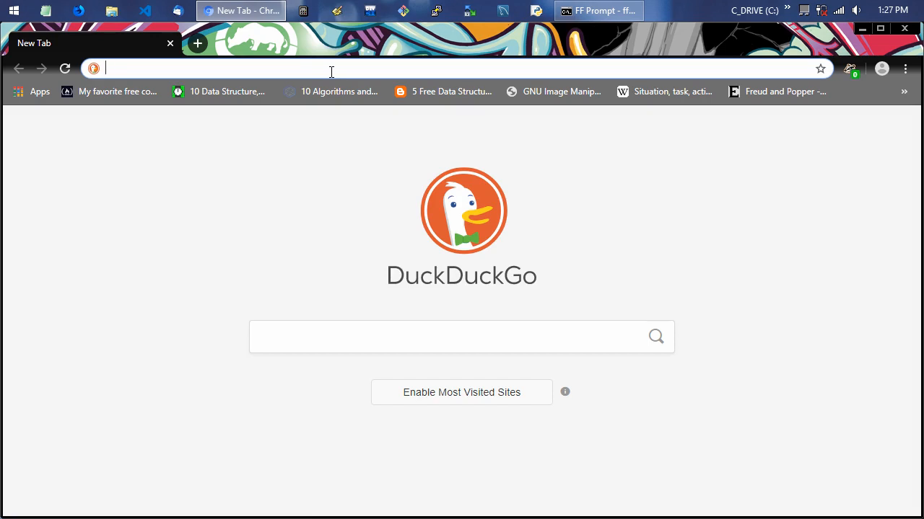
pyautogui.moveTo(385, 65)
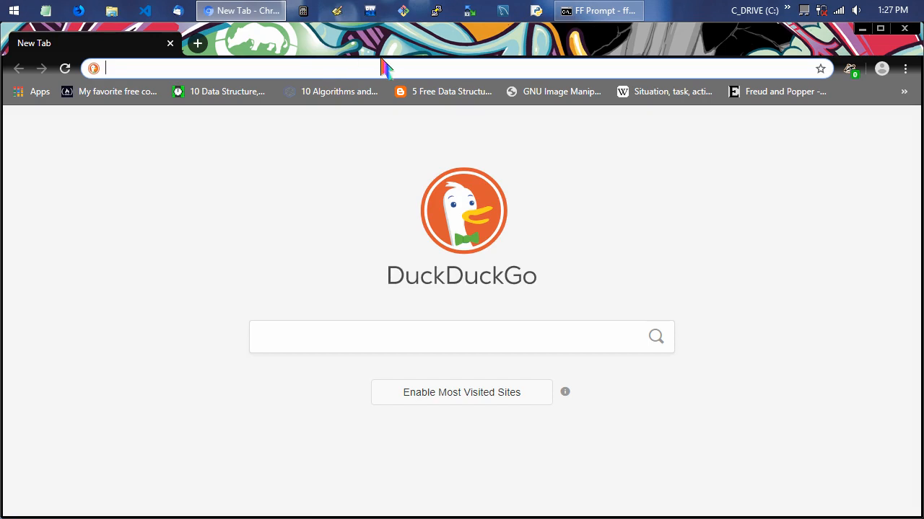
pyautogui.write('chocolatey.org')
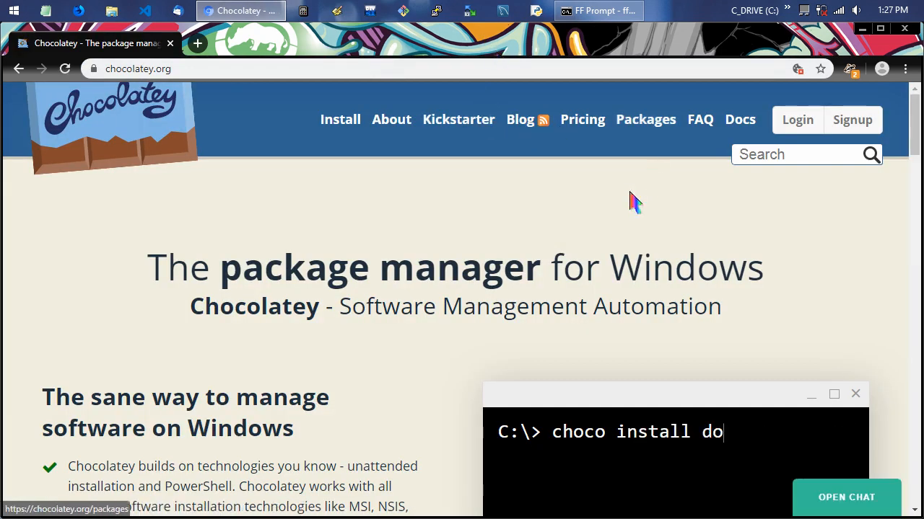
pyautogui.write('cker-desktop')
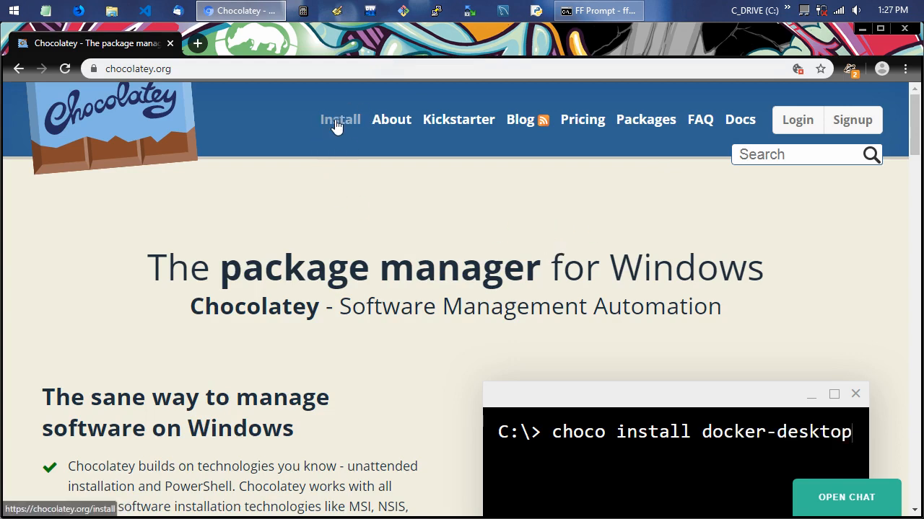
pyautogui.click(340, 119)
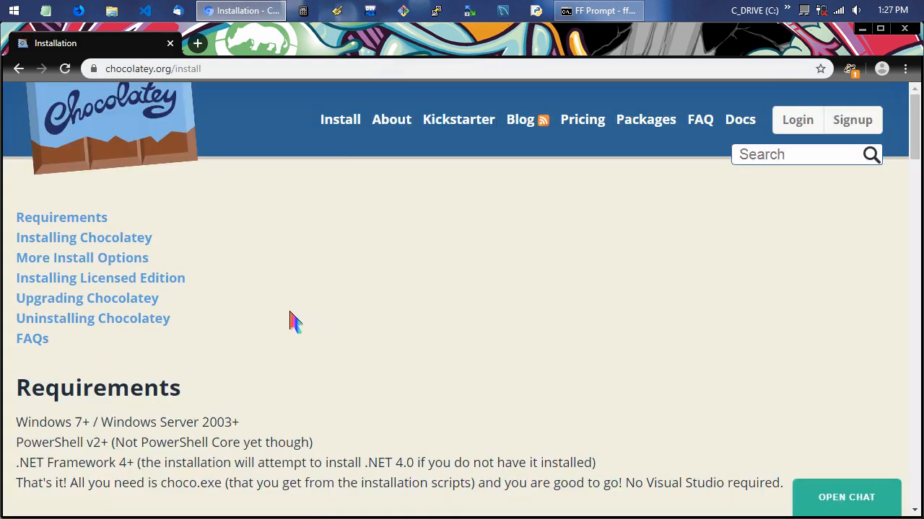
pyautogui.scroll(-3)
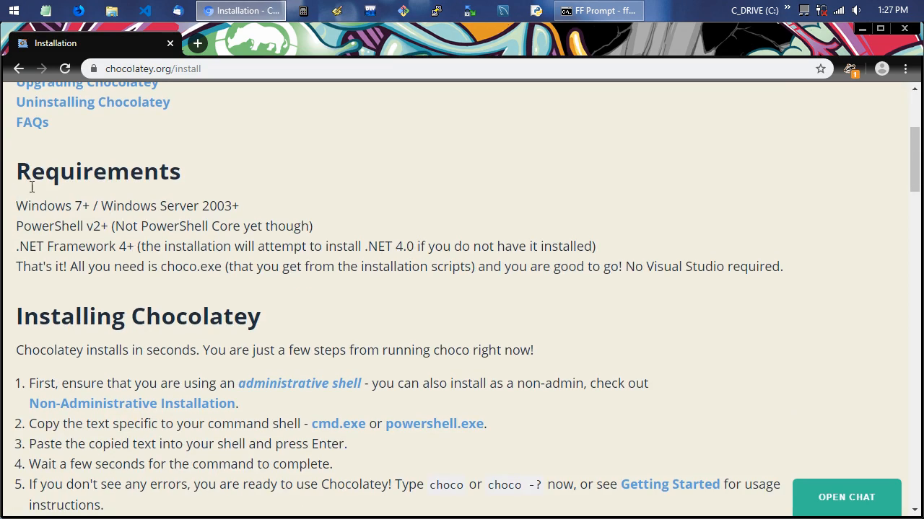
pyautogui.moveTo(88, 206)
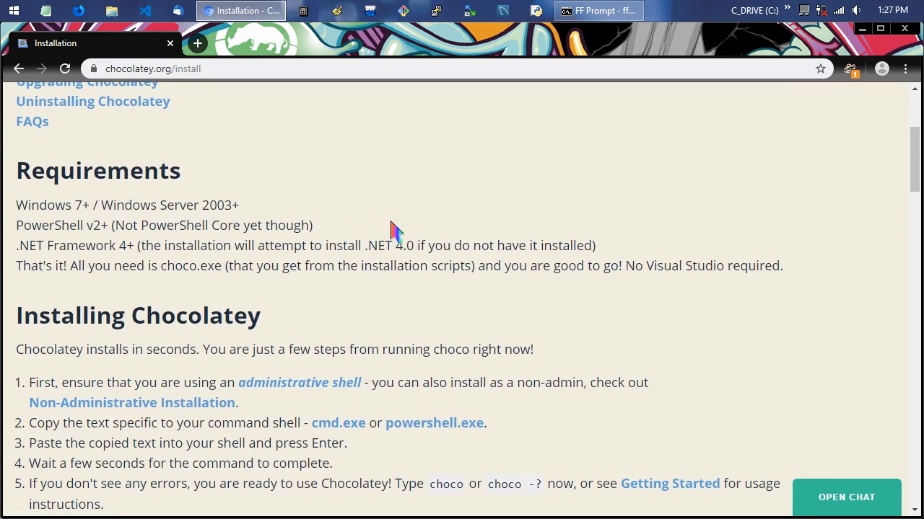
pyautogui.scroll(-3)
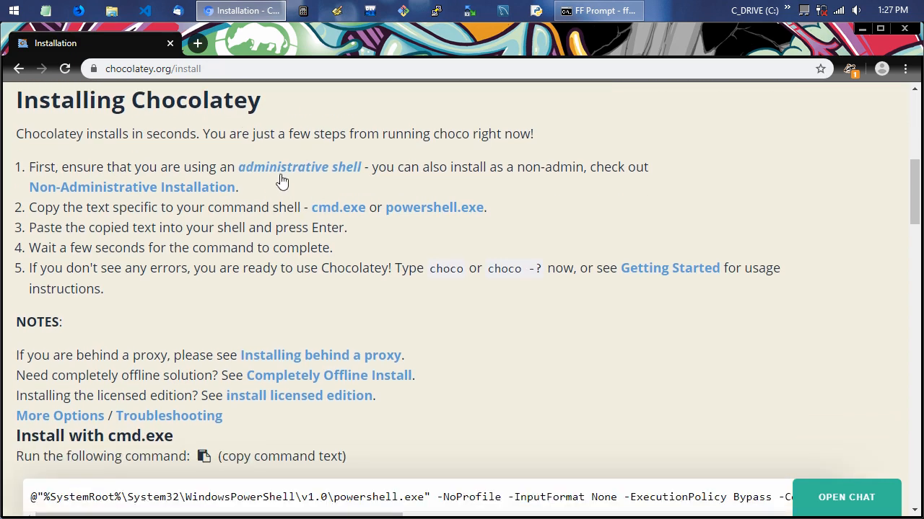
pyautogui.moveTo(345, 171)
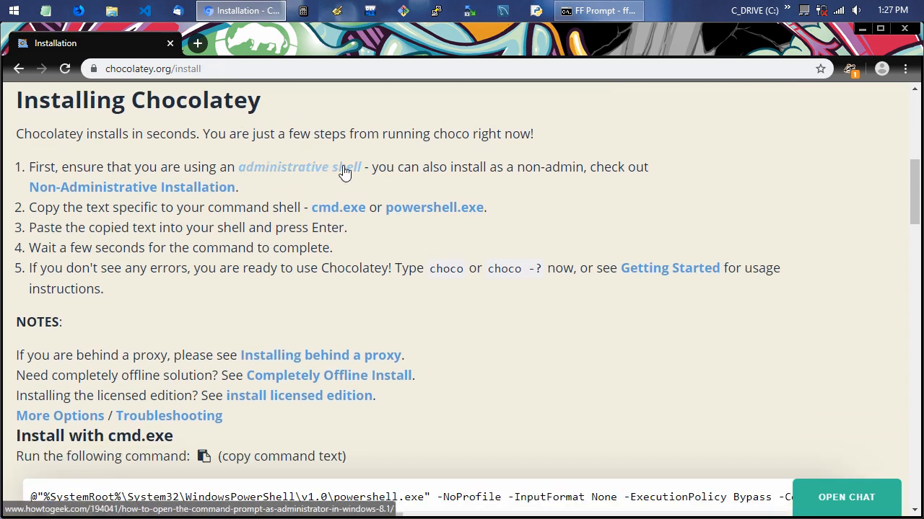
pyautogui.moveTo(134, 54)
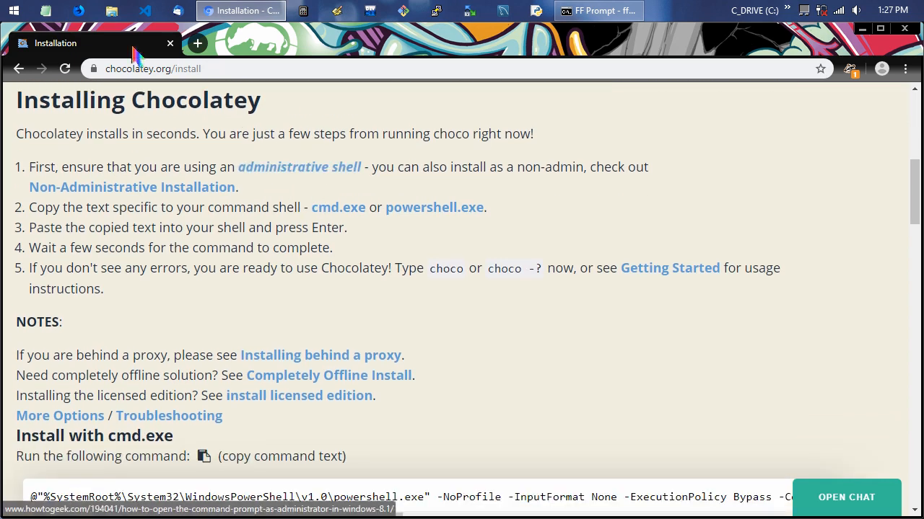
# - Search Start for 'cmd' and run Command Prompt as administrator
pyautogui.click(13, 10)
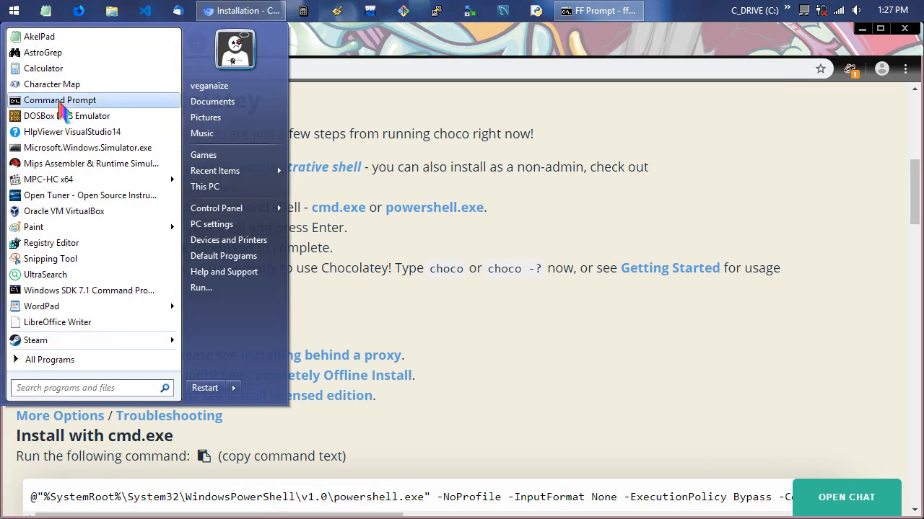
pyautogui.rightClick(60, 99)
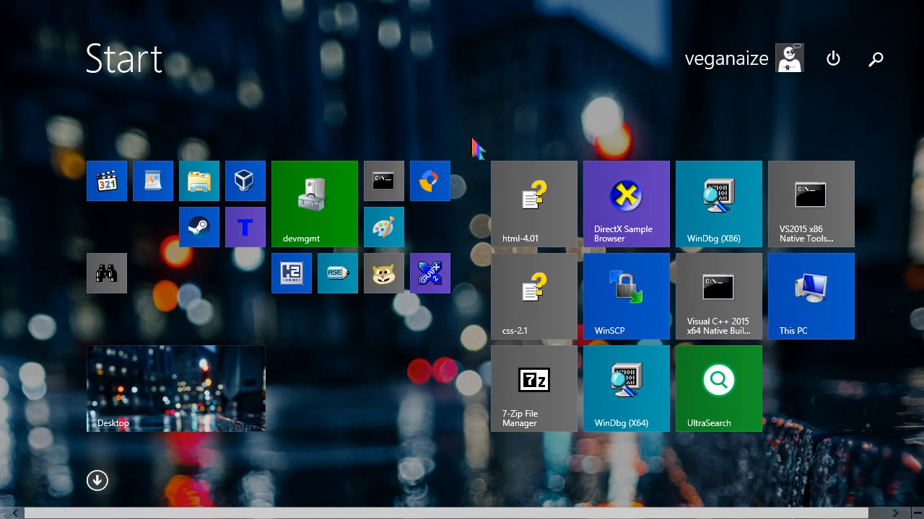
pyautogui.write('cmd')
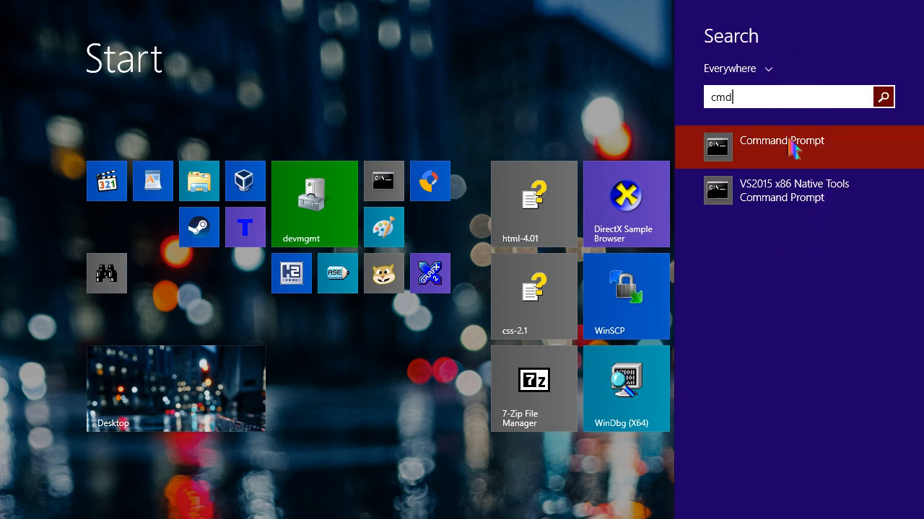
pyautogui.rightClick(781, 140)
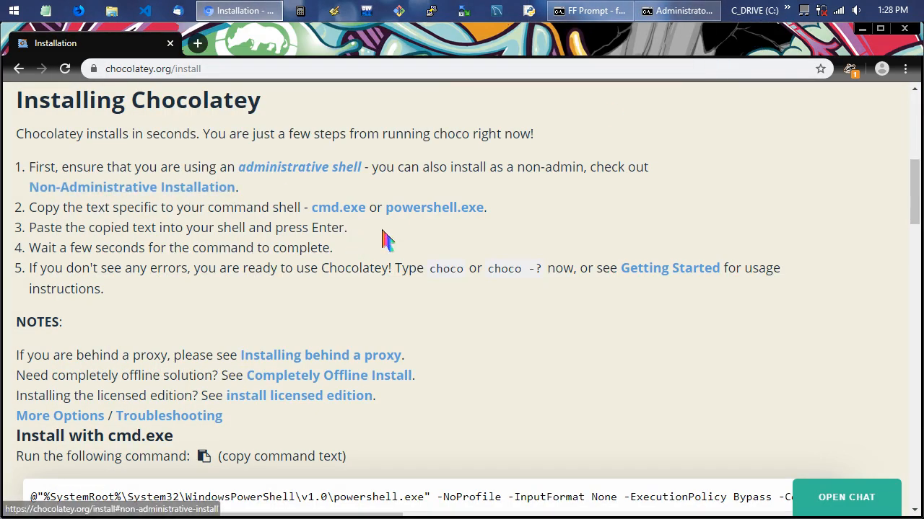
pyautogui.moveTo(434, 207)
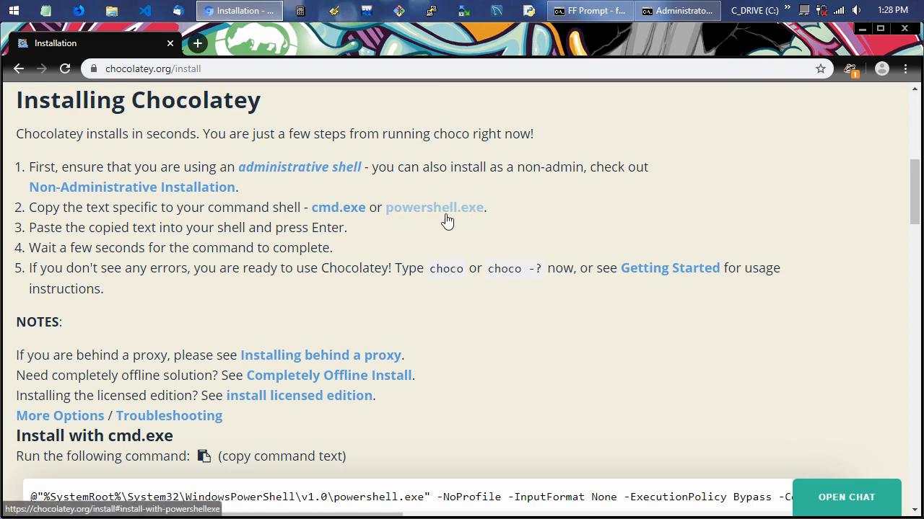
# - Scroll to the Install with cmd.exe section and copy its install command
pyautogui.click(675, 10)
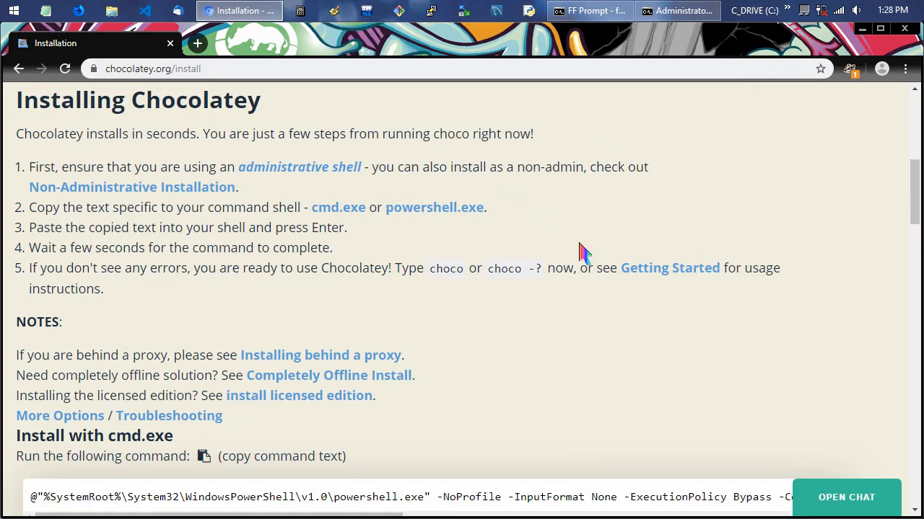
pyautogui.moveTo(421, 263)
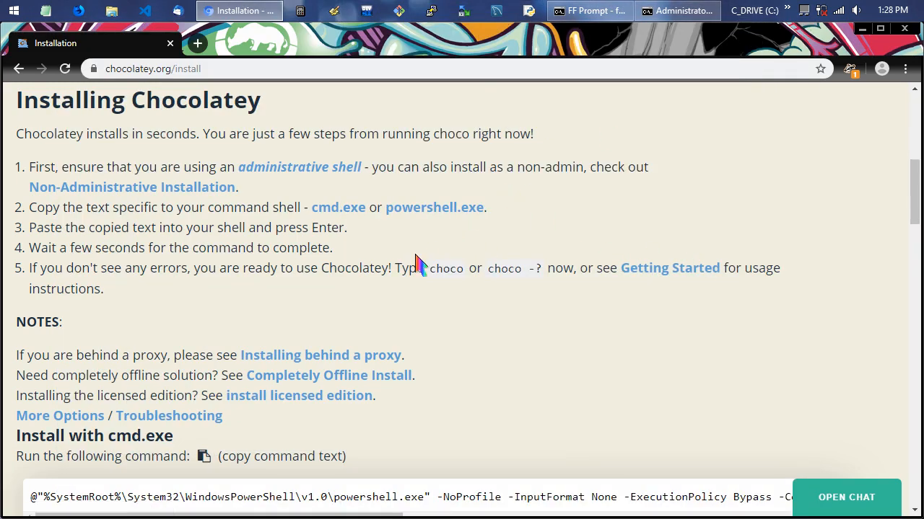
pyautogui.moveTo(434, 240)
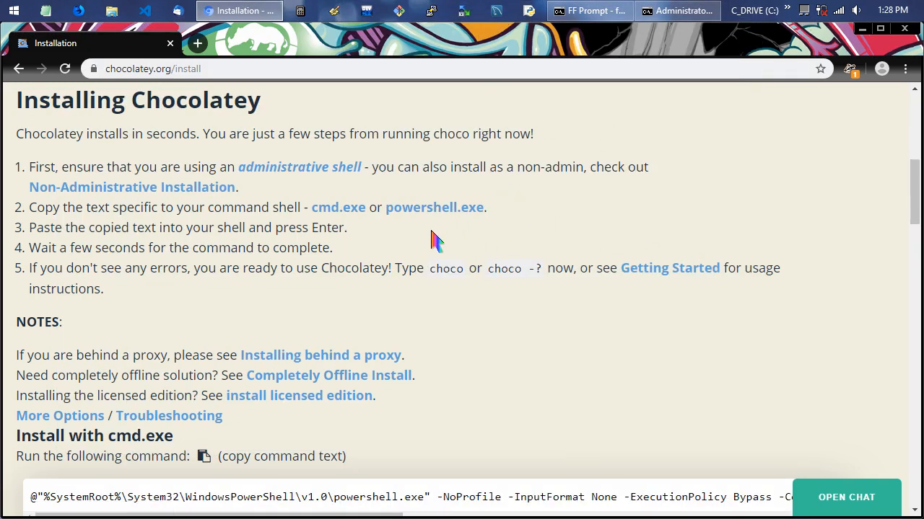
pyautogui.scroll(-3)
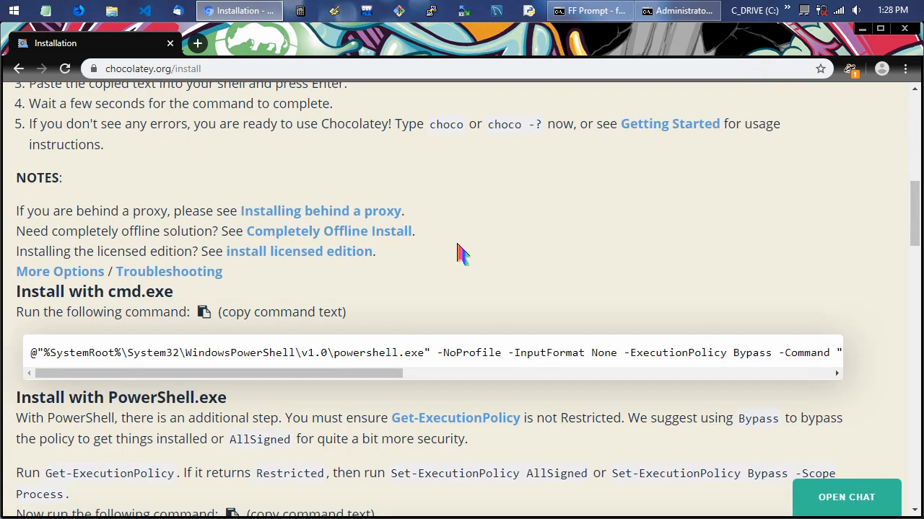
pyautogui.scroll(-3)
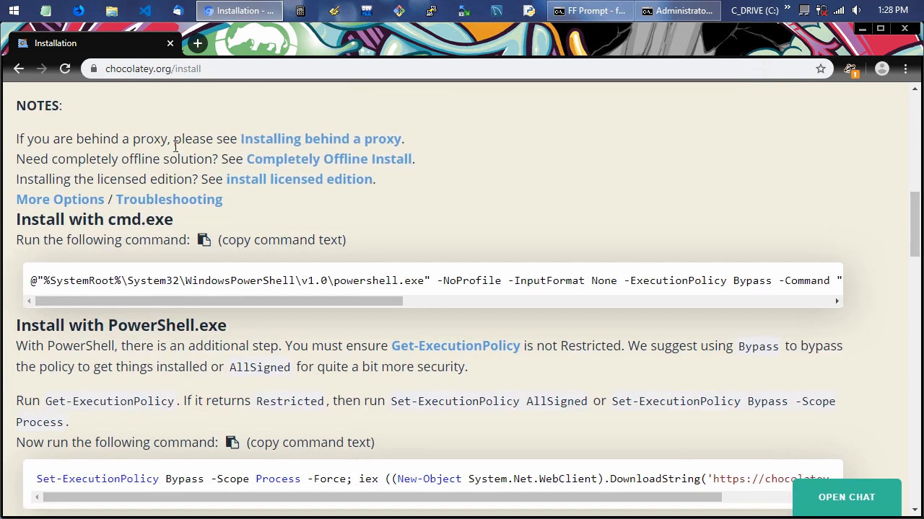
pyautogui.scroll(3)
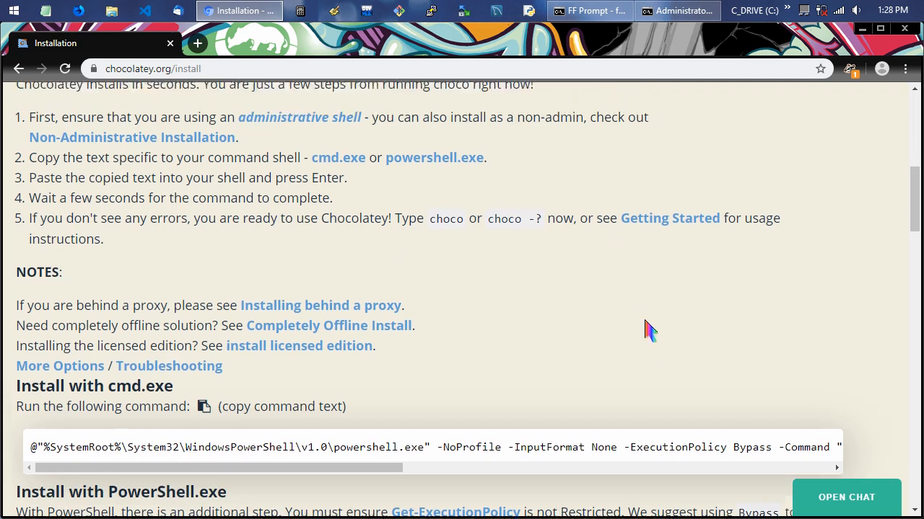
pyautogui.scroll(3)
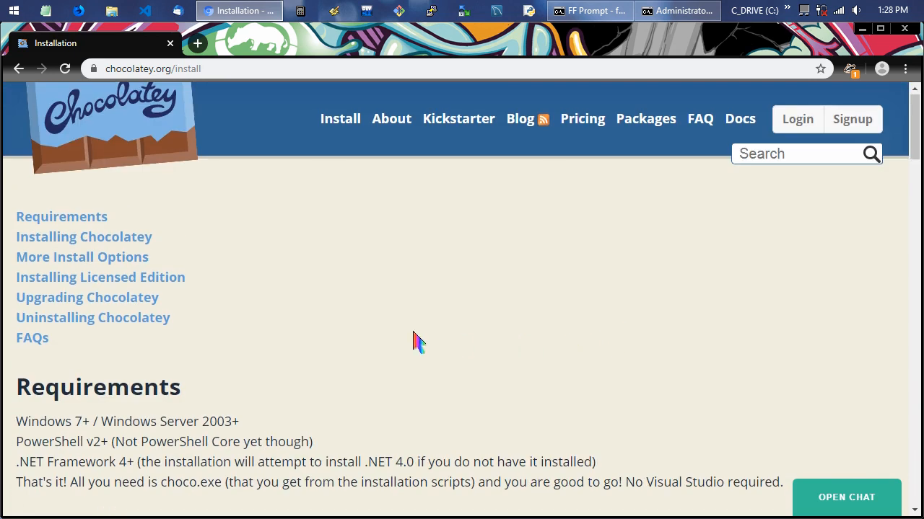
pyautogui.scroll(-3)
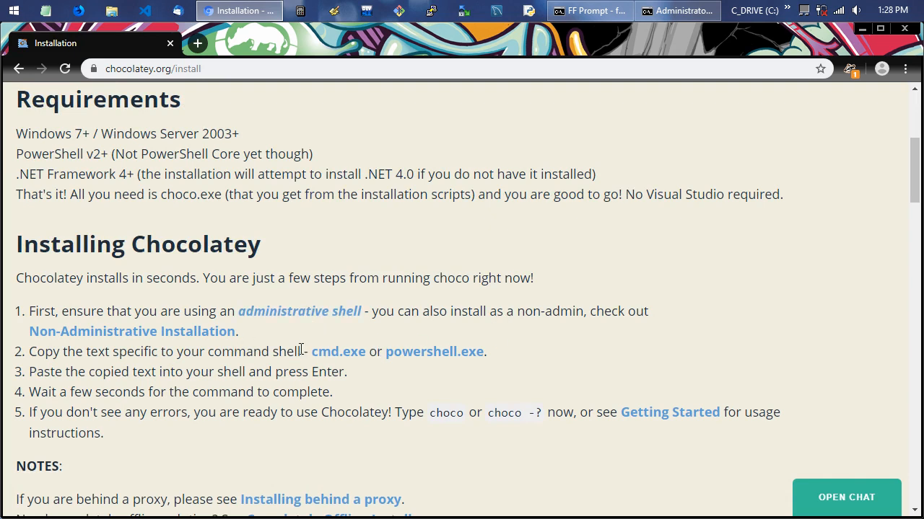
pyautogui.scroll(-3)
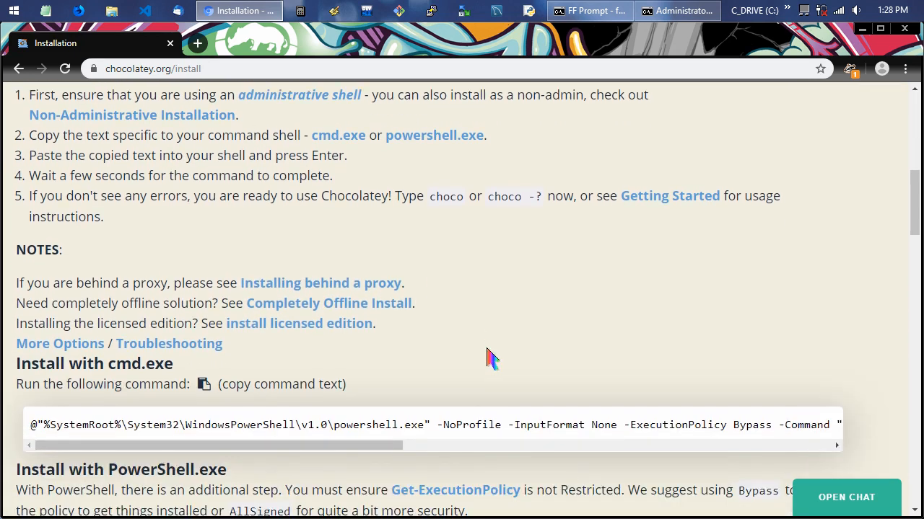
pyautogui.moveTo(169, 344)
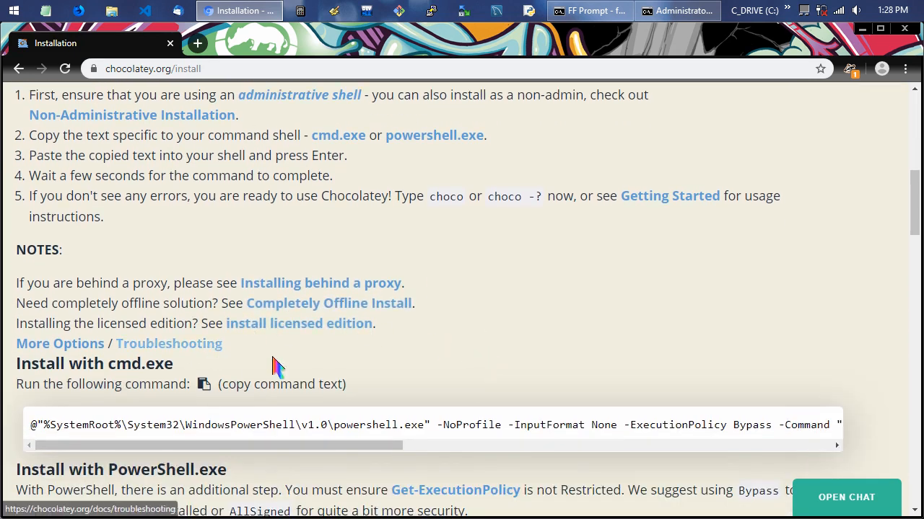
pyautogui.scroll(-3)
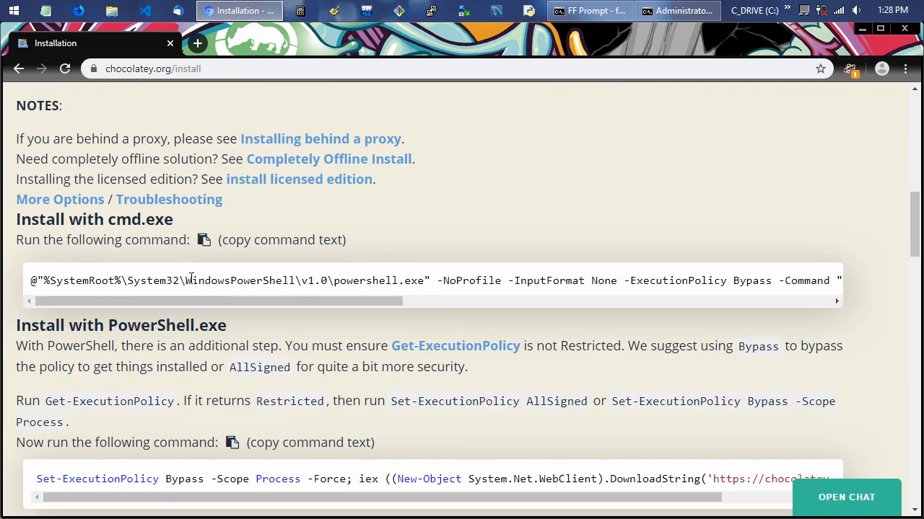
pyautogui.moveTo(243, 272)
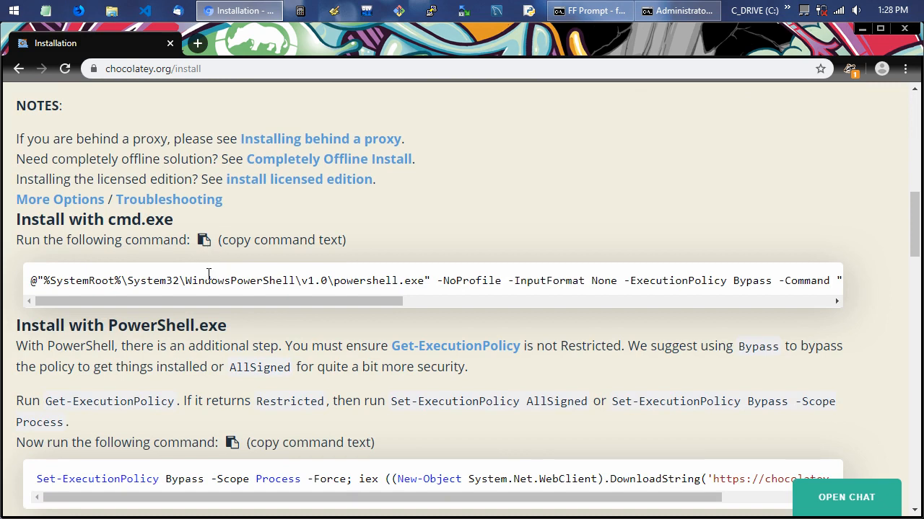
pyautogui.rightClick(209, 281)
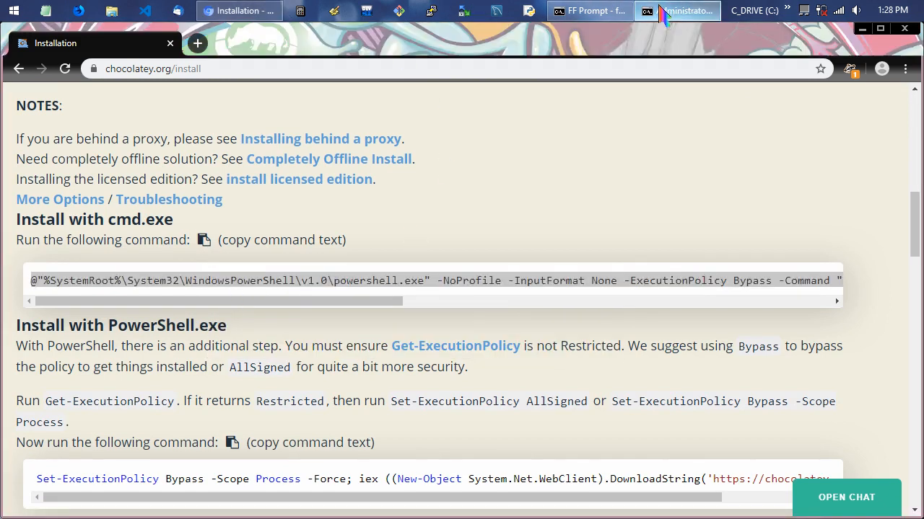
# - Switch to the Administrator Command Prompt and paste the Chocolatey install command
pyautogui.click(683, 10)
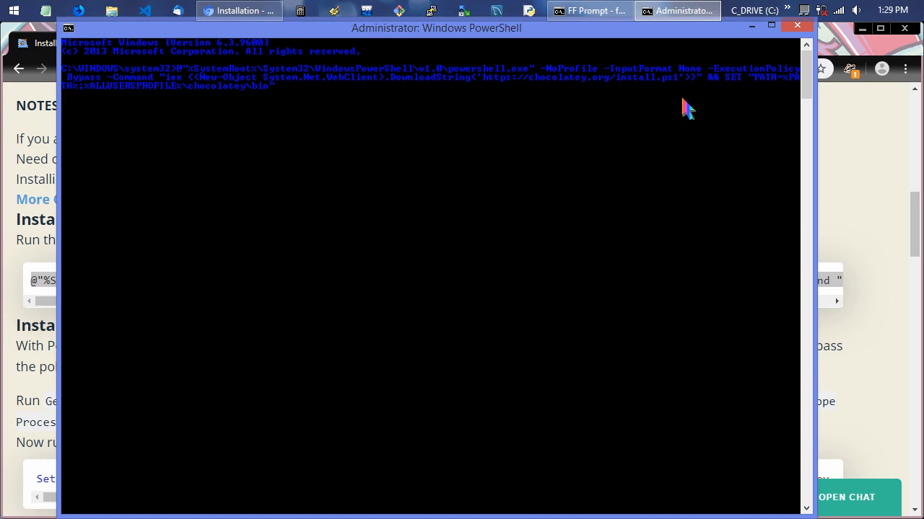
pyautogui.moveTo(426, 94)
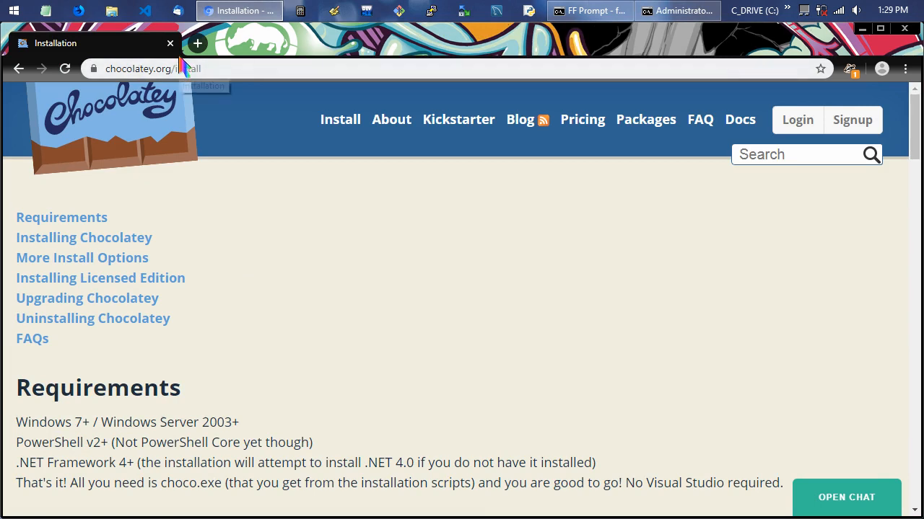
pyautogui.moveTo(238, 108)
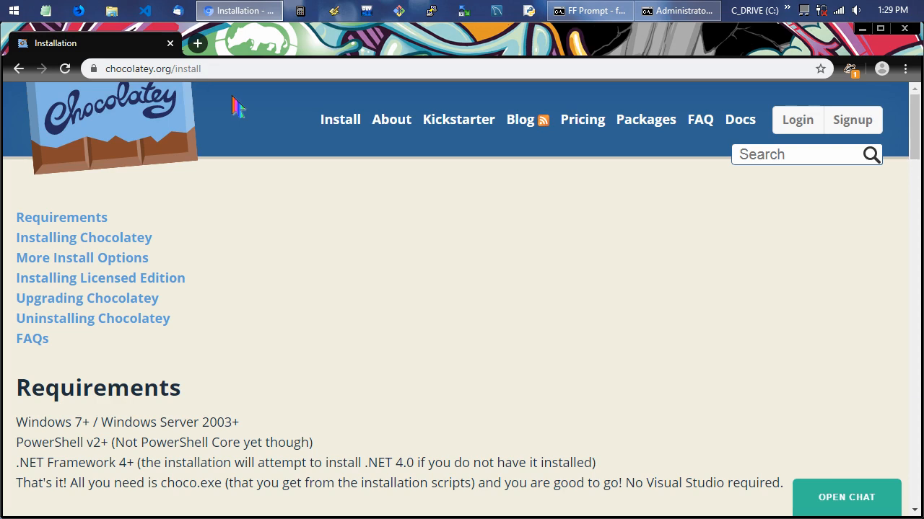
pyautogui.moveTo(444, 12)
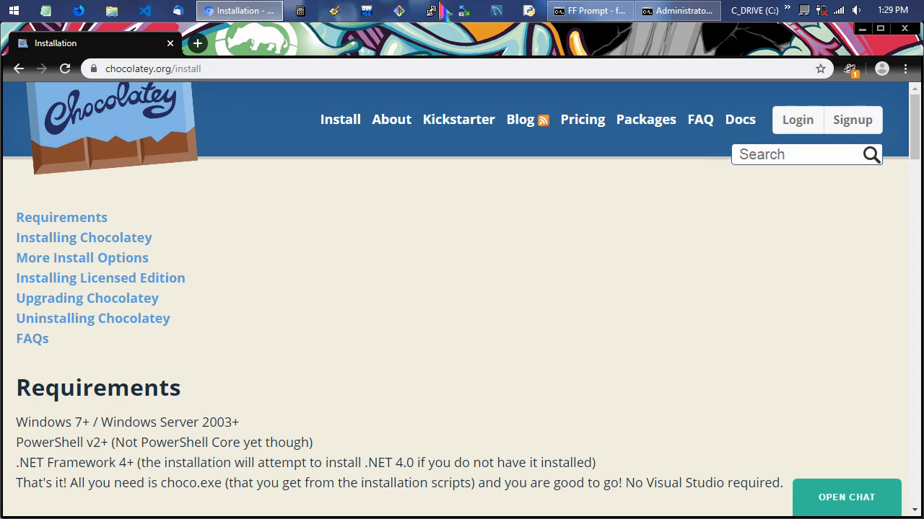
# - Bring back the administrator shell while Chocolatey downloads and installs itself
pyautogui.click(676, 10)
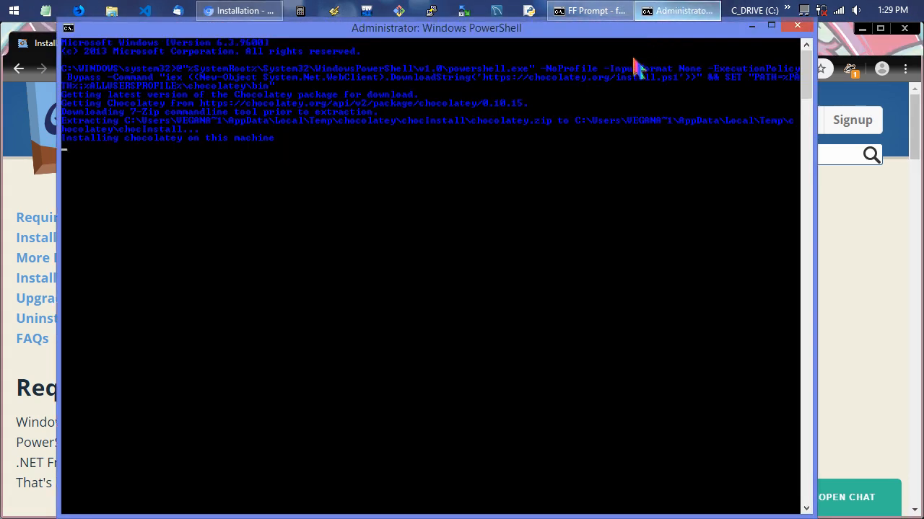
pyautogui.moveTo(620, 120)
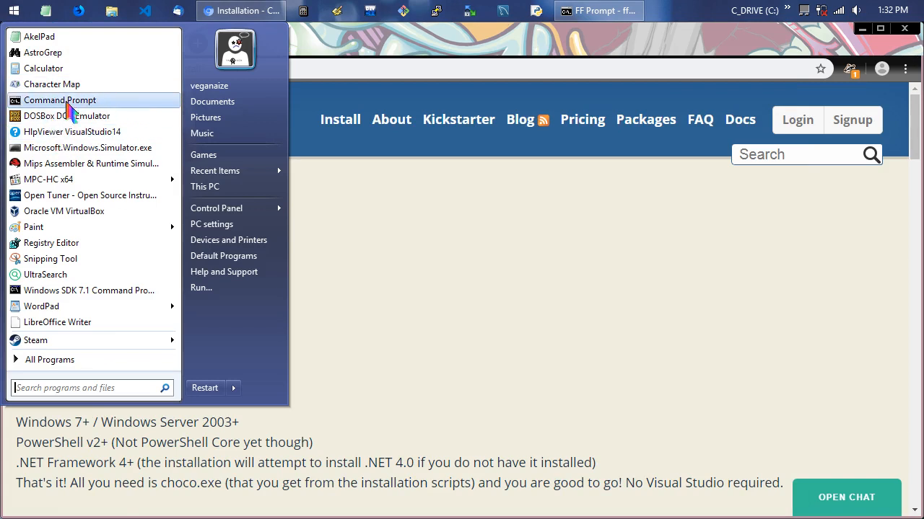
# - Open a new administrator Command Prompt and run 'choco /?' to print Chocolatey's help
pyautogui.rightClick(60, 99)
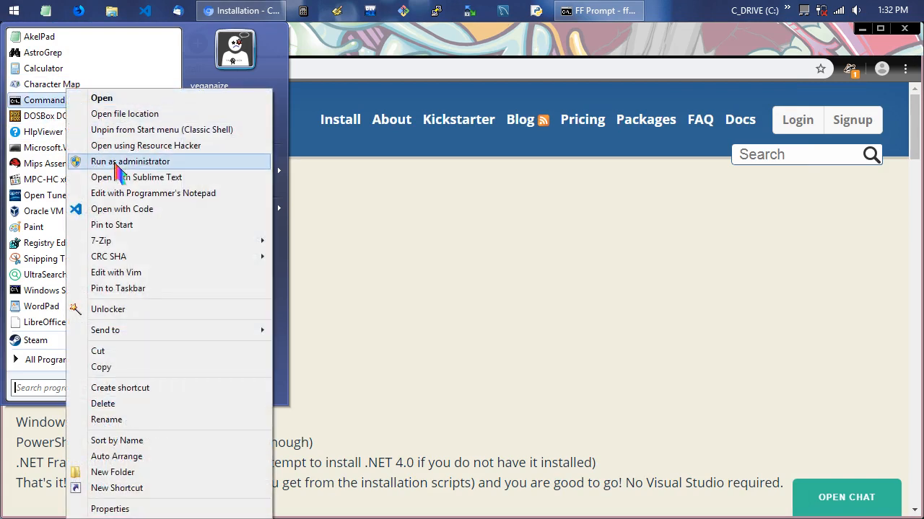
pyautogui.click(131, 161)
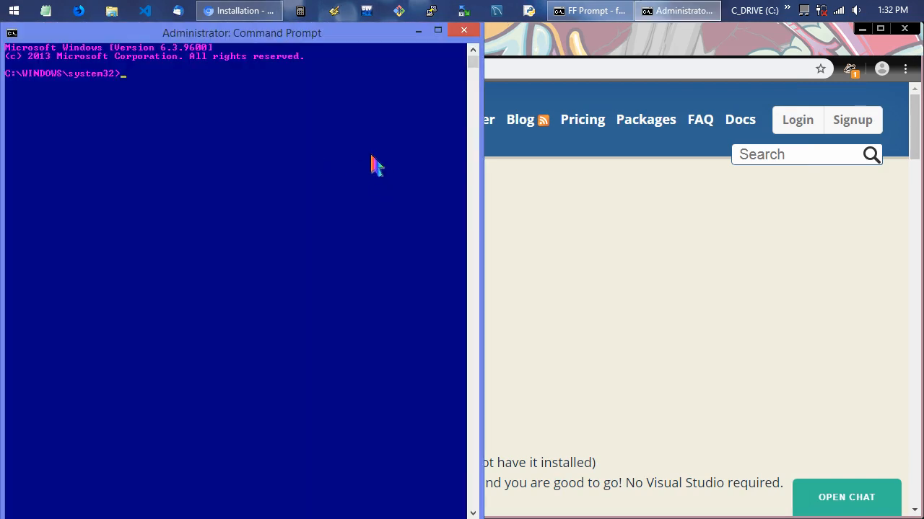
pyautogui.write('c')
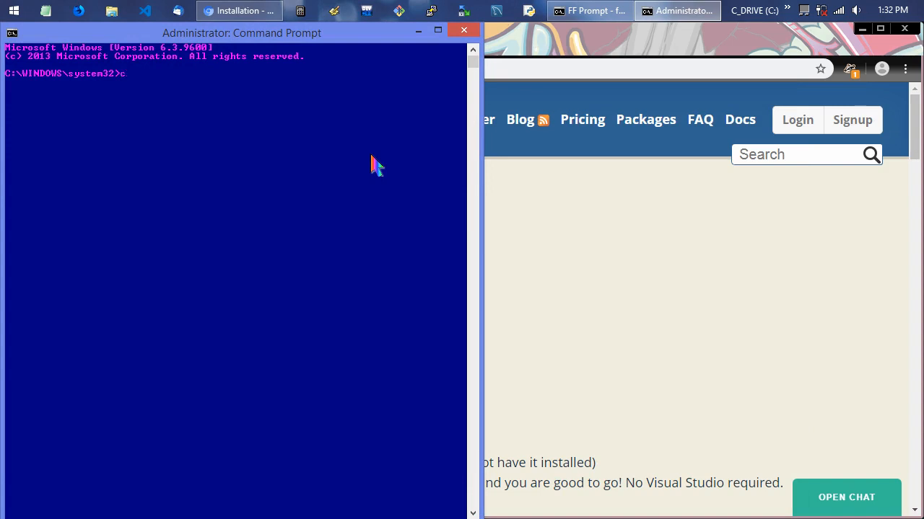
pyautogui.write('hoco')
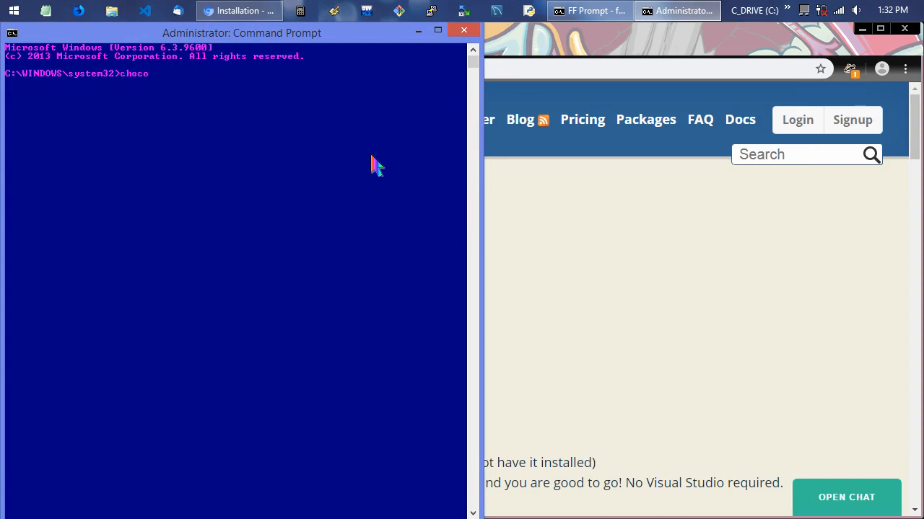
pyautogui.write('/?')
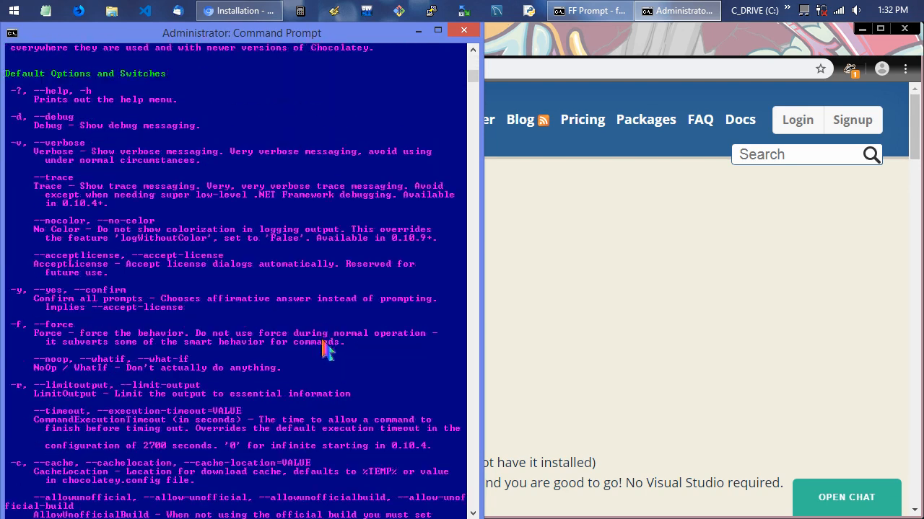
pyautogui.scroll(-3)
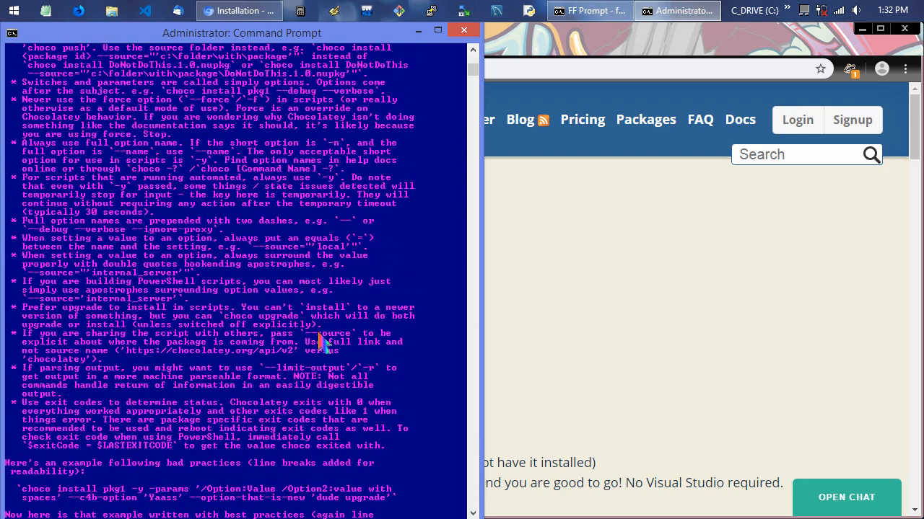
pyautogui.scroll(3)
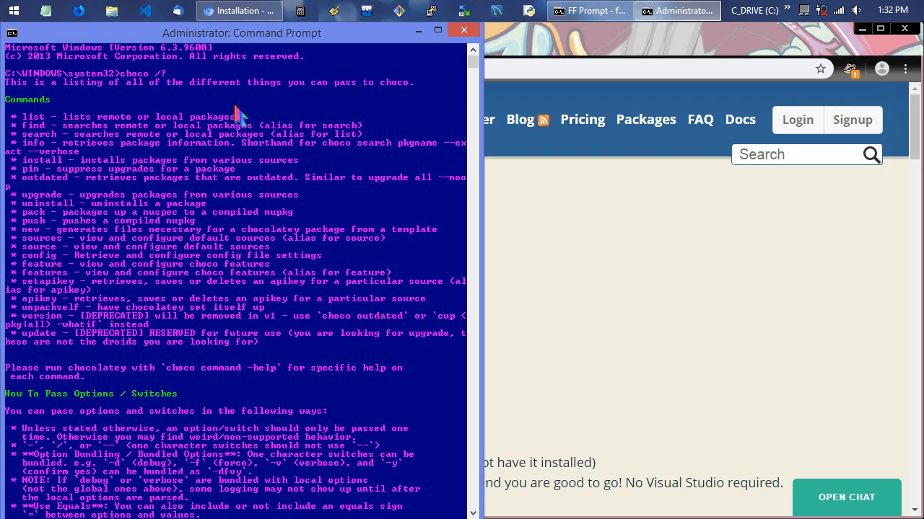
pyautogui.moveTo(44, 195)
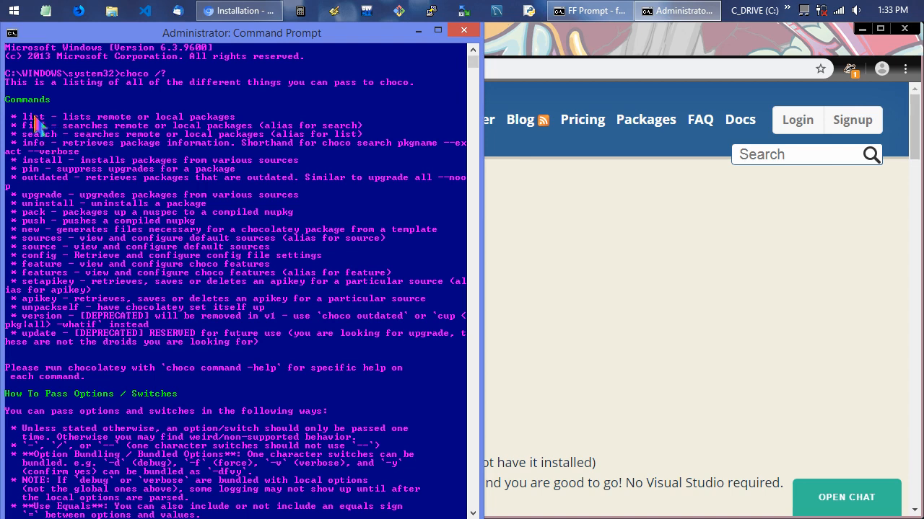
pyautogui.moveTo(162, 137)
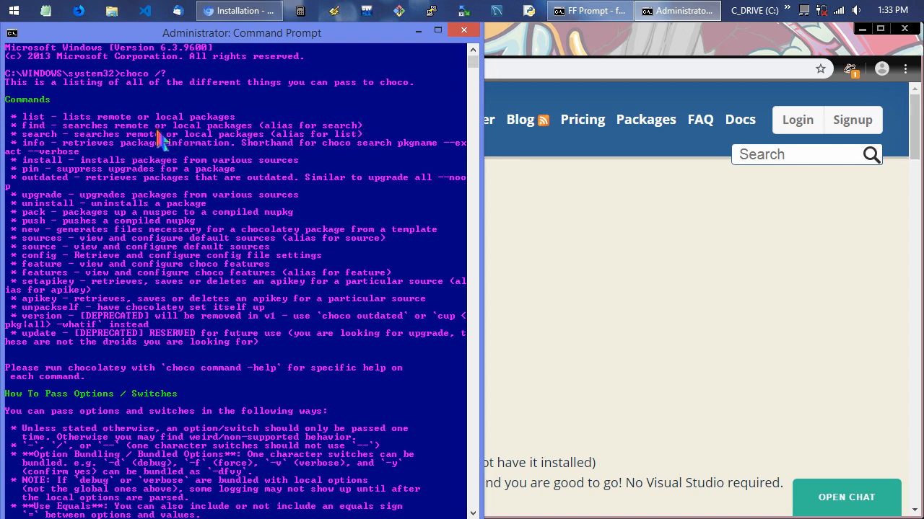
pyautogui.moveTo(56, 157)
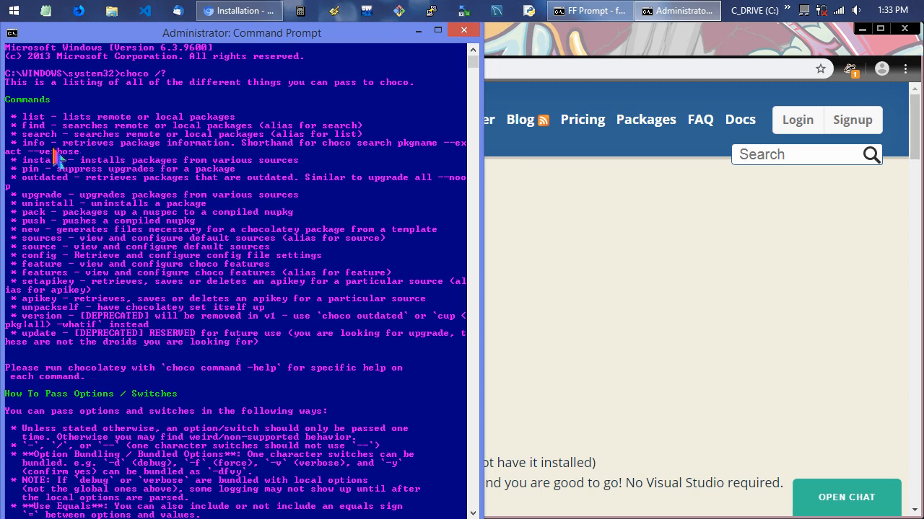
pyautogui.moveTo(32, 157)
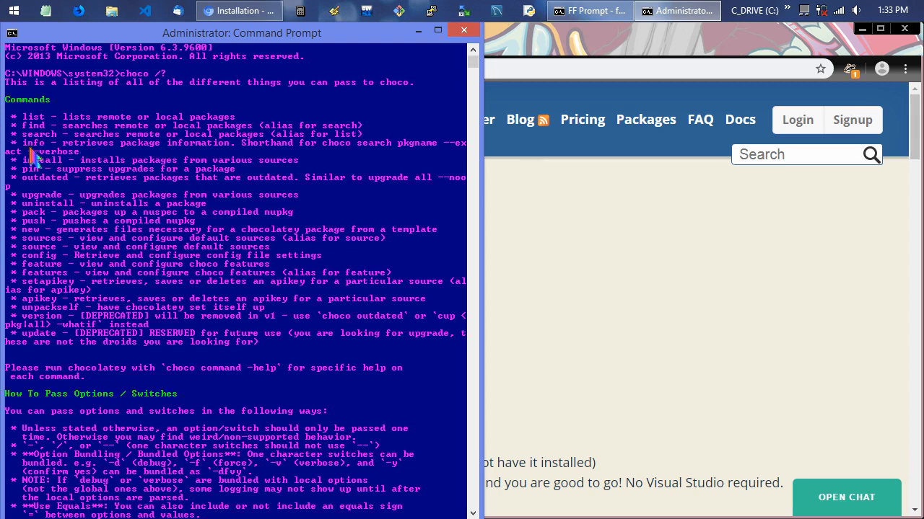
pyautogui.moveTo(83, 170)
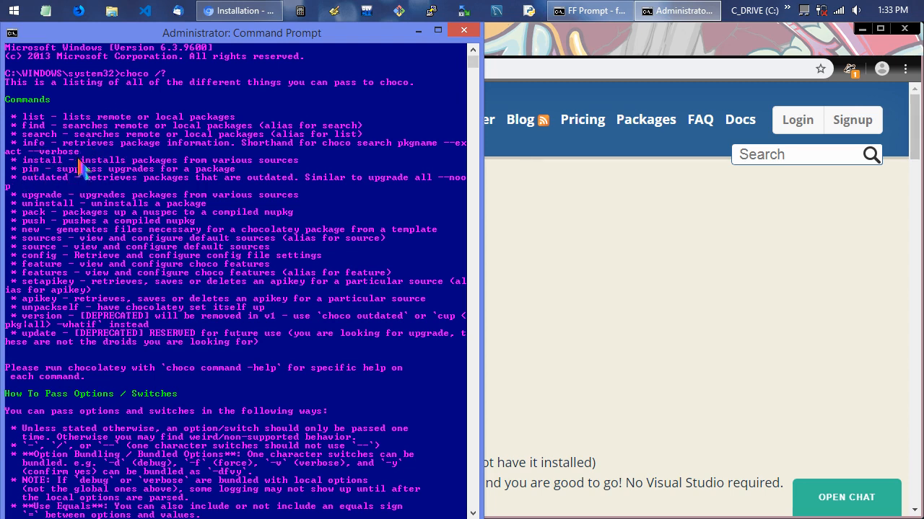
pyautogui.moveTo(50, 209)
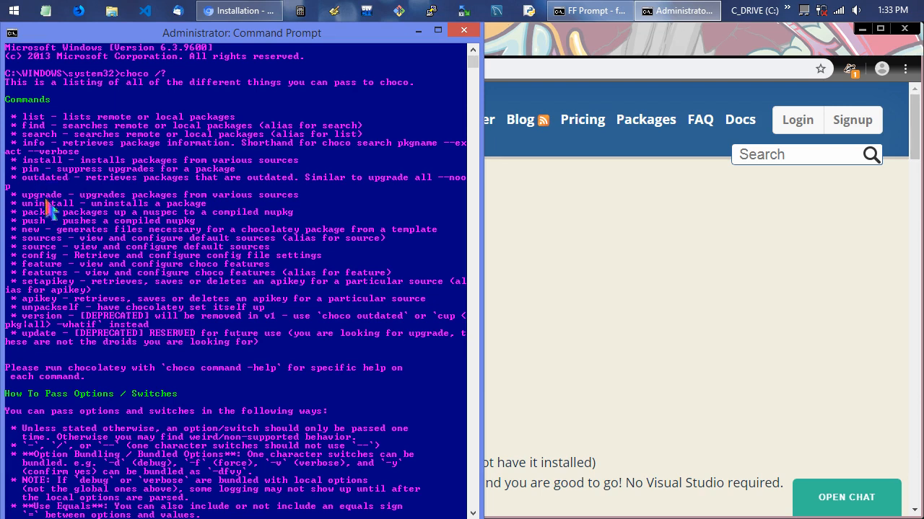
pyautogui.moveTo(50, 325)
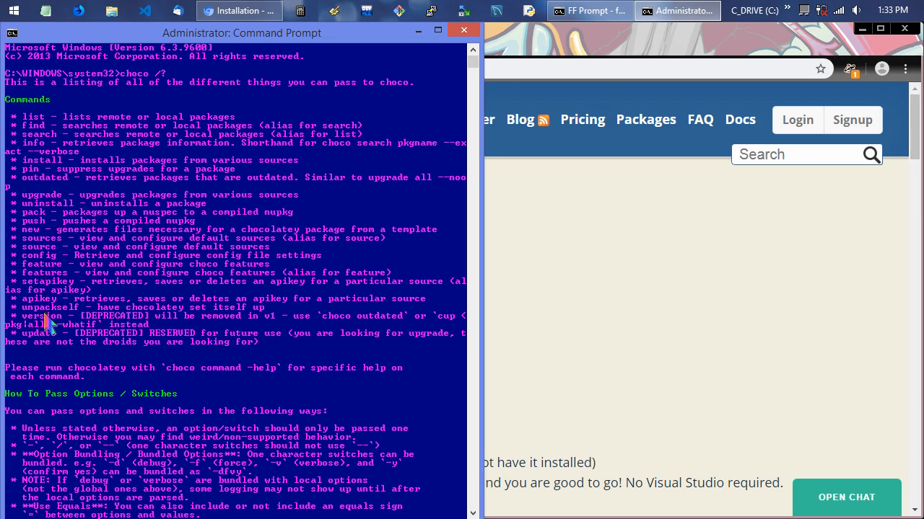
pyautogui.moveTo(45, 360)
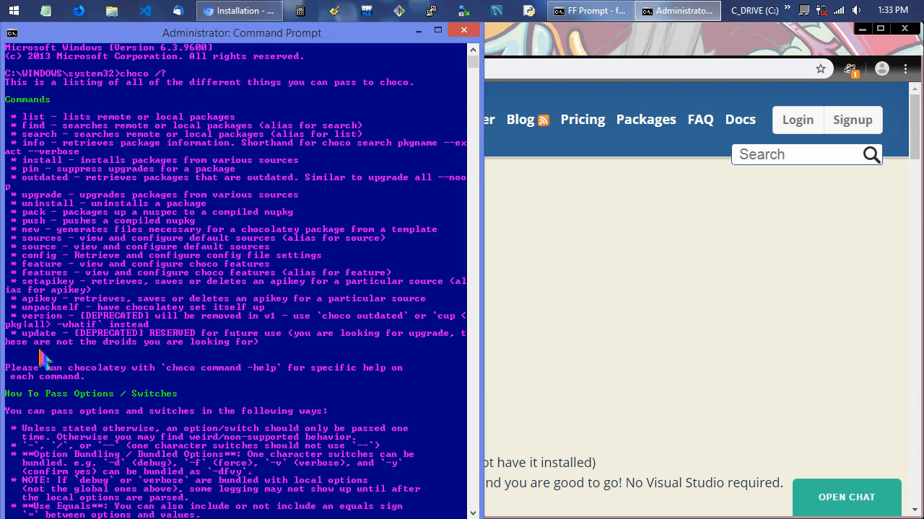
pyautogui.moveTo(451, 346)
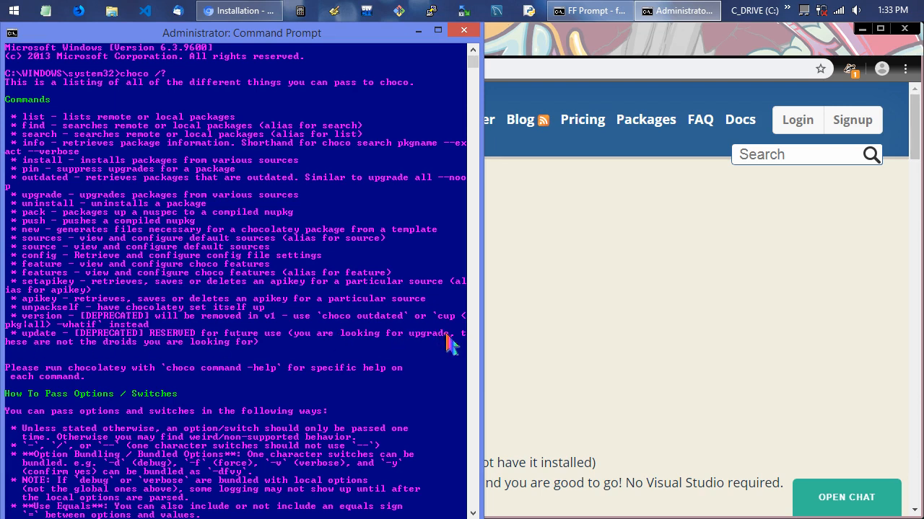
pyautogui.moveTo(76, 187)
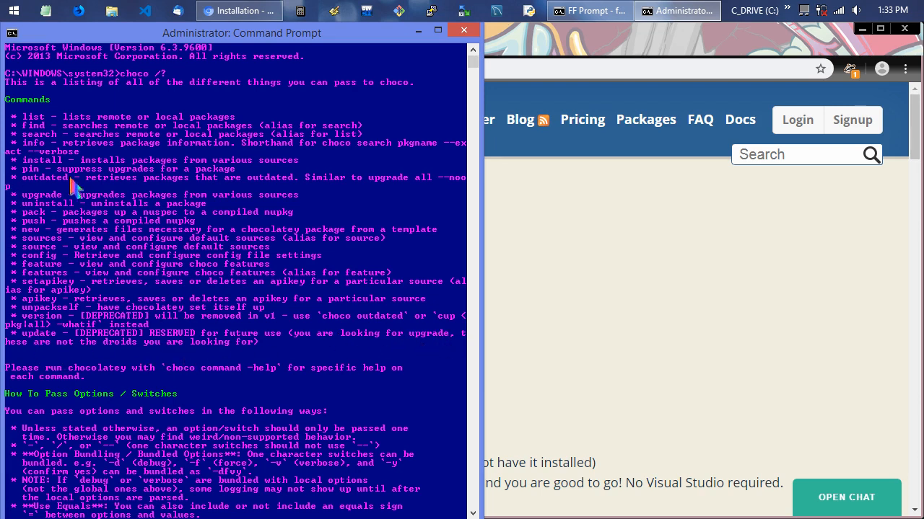
pyautogui.moveTo(60, 211)
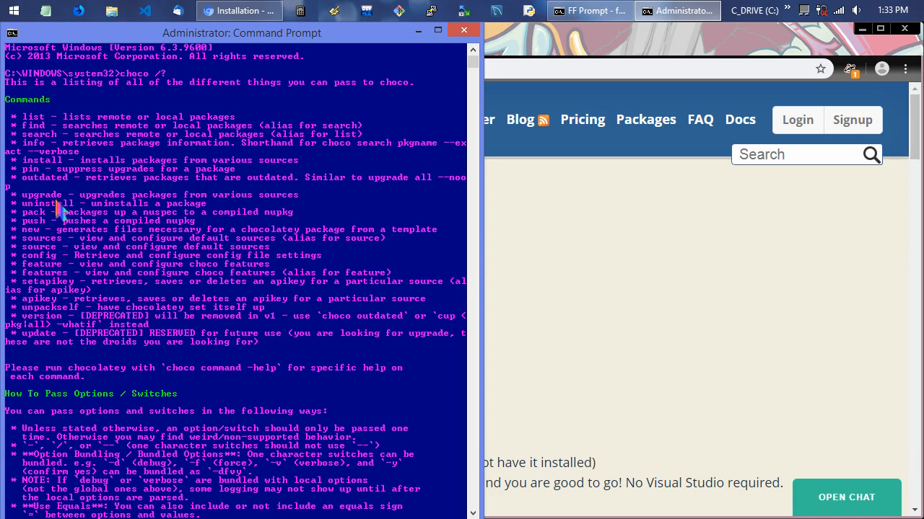
pyautogui.scroll(-3)
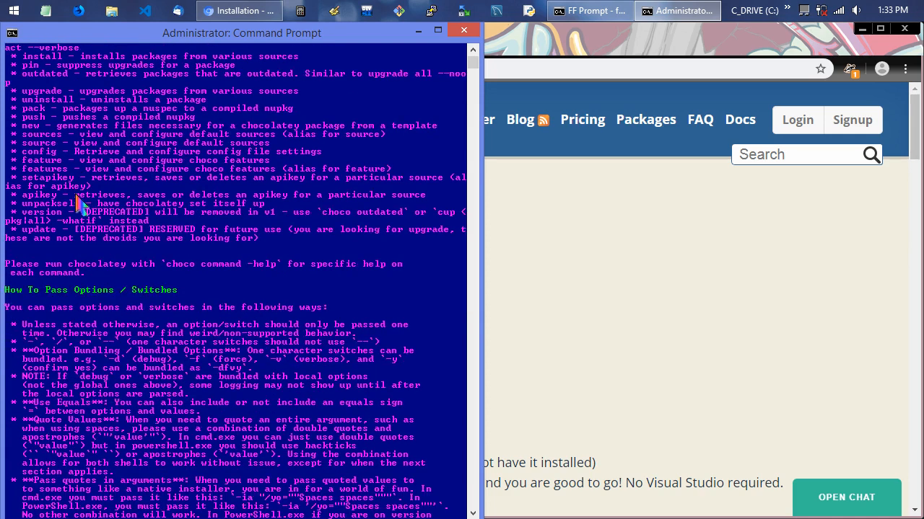
pyautogui.scroll(-3)
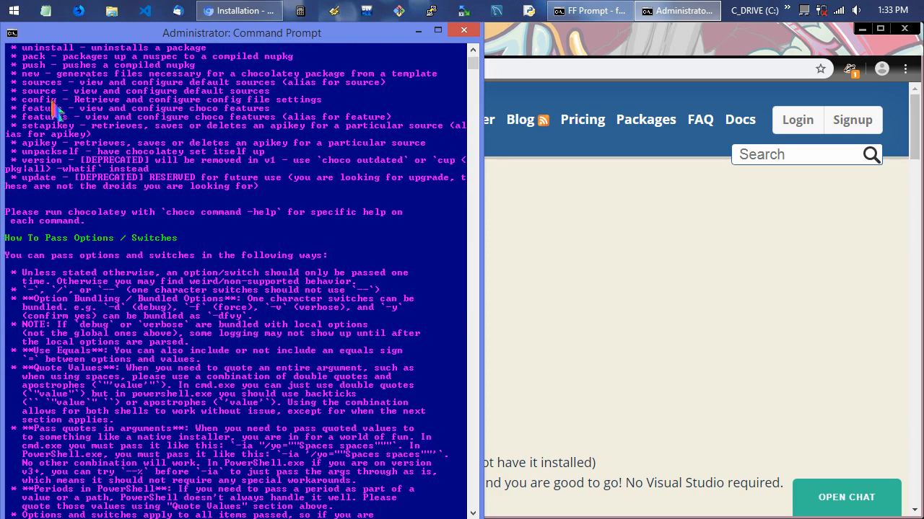
pyautogui.scroll(-3)
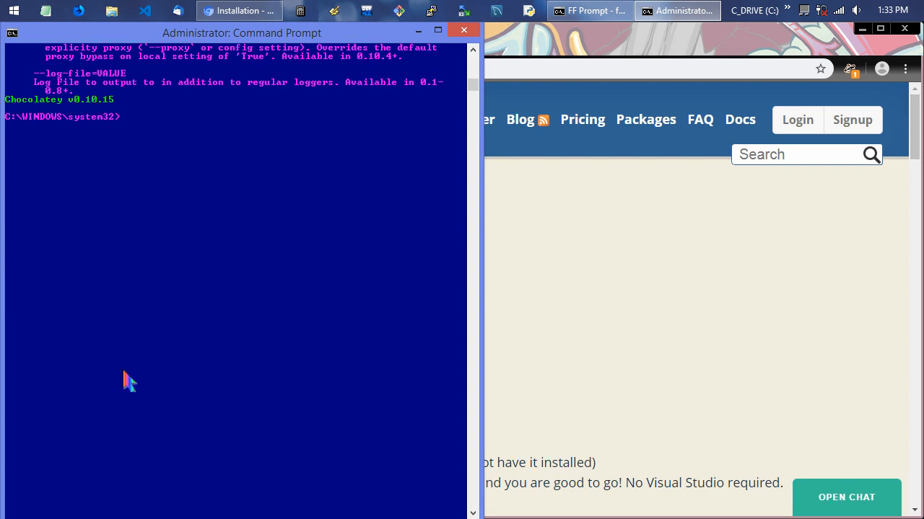
# - Run 'chocolate search gimp' to list four GIMP packages, then type 'drawpile'
pyautogui.write('choco')
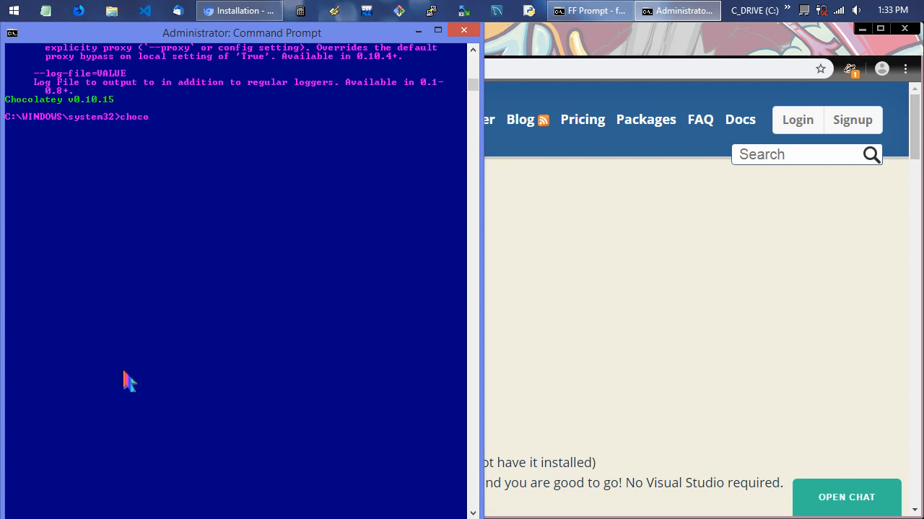
pyautogui.write('late')
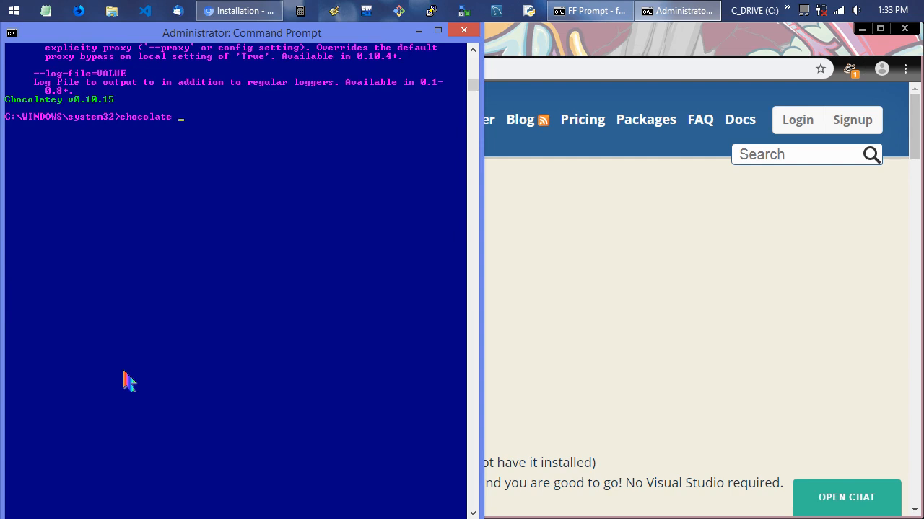
pyautogui.write('searcvh')
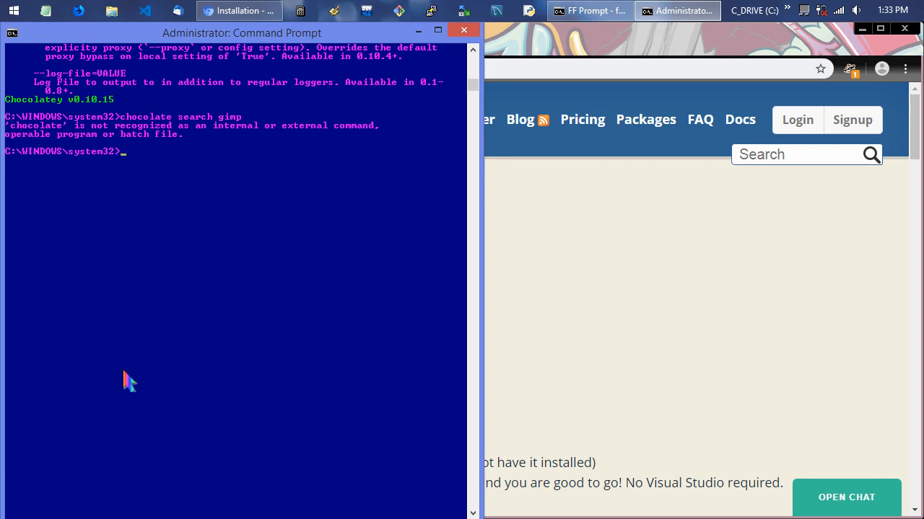
pyautogui.write('chocolate search gimp')
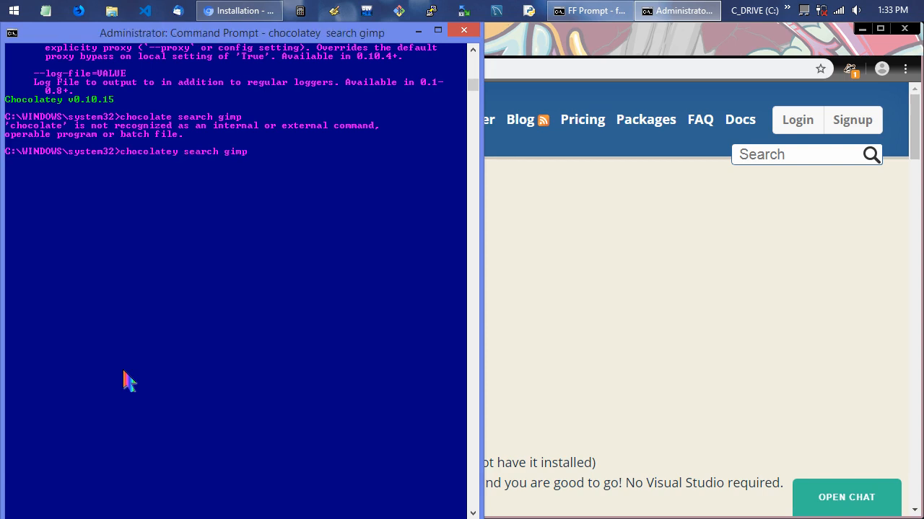
pyautogui.press('enter')
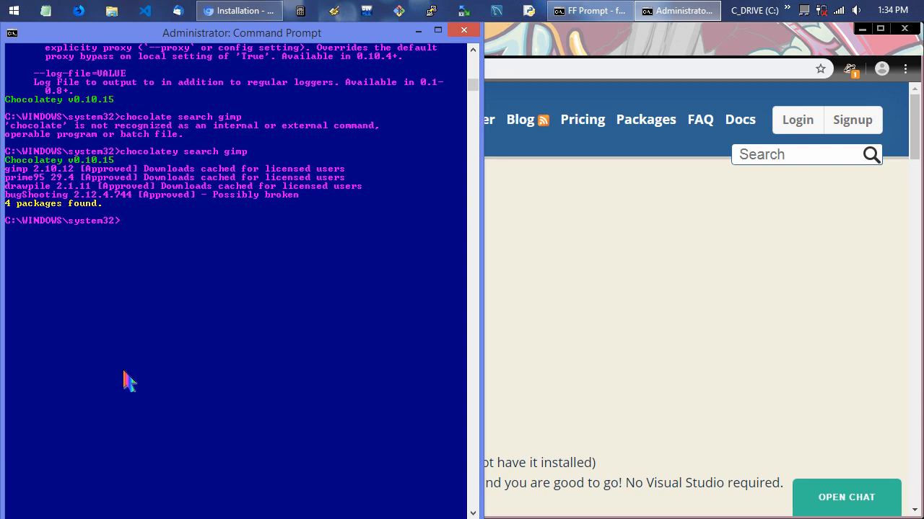
pyautogui.write('d')
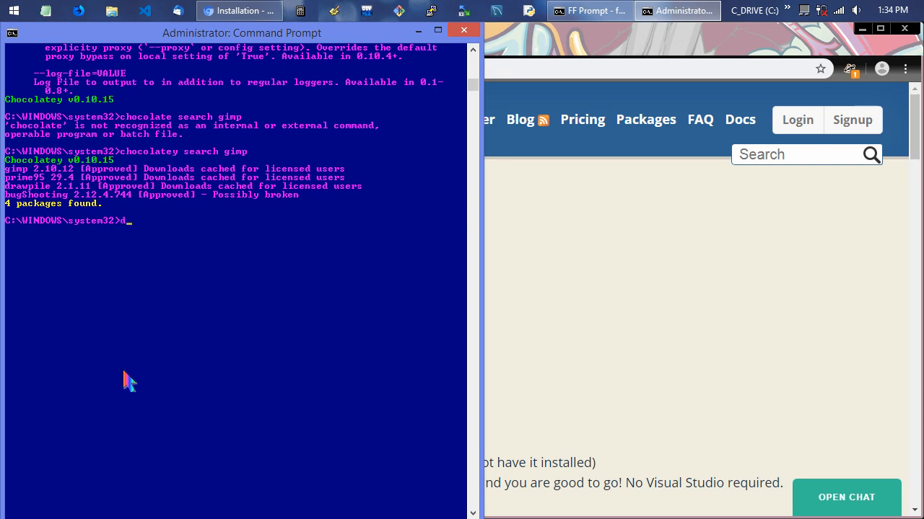
pyautogui.write('rawpile')
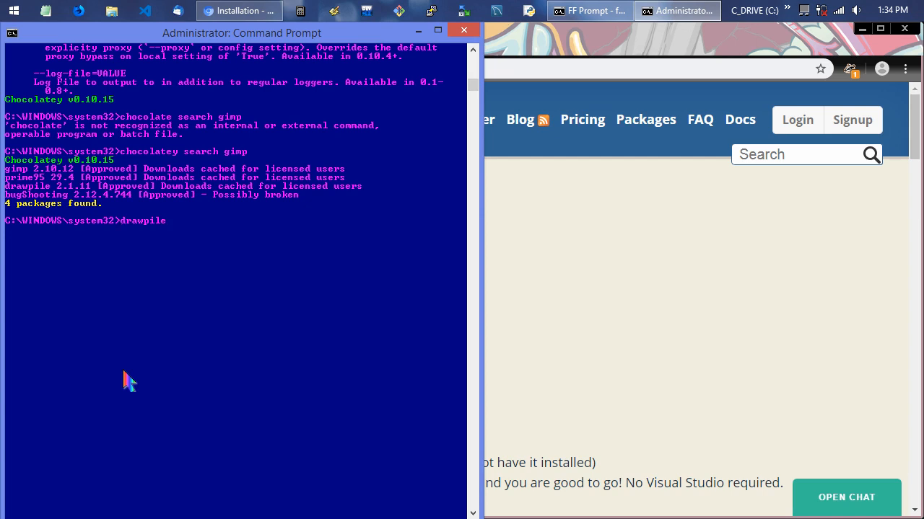
pyautogui.write('choco info')
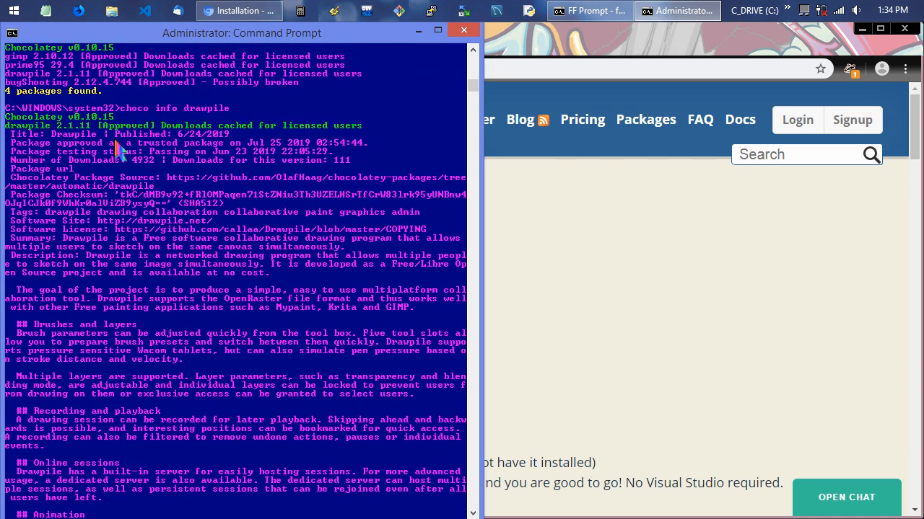
pyautogui.moveTo(227, 166)
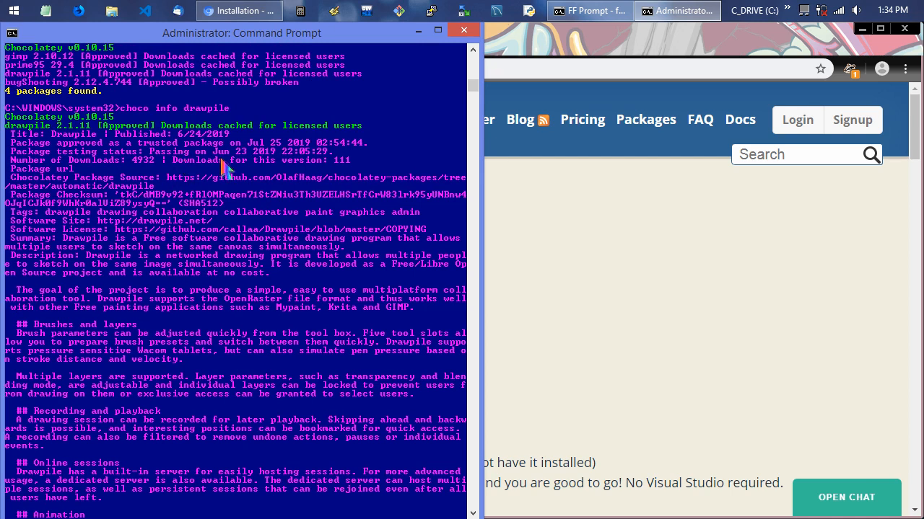
pyautogui.moveTo(124, 231)
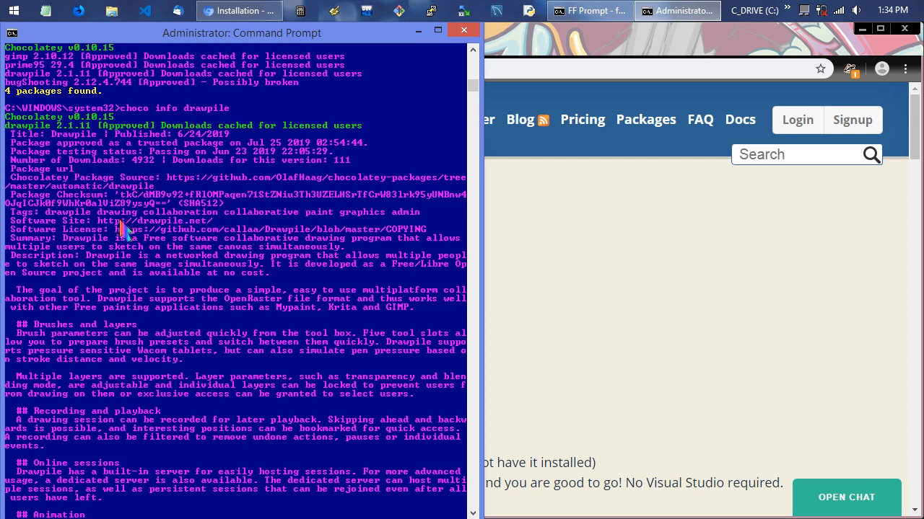
pyautogui.moveTo(25, 248)
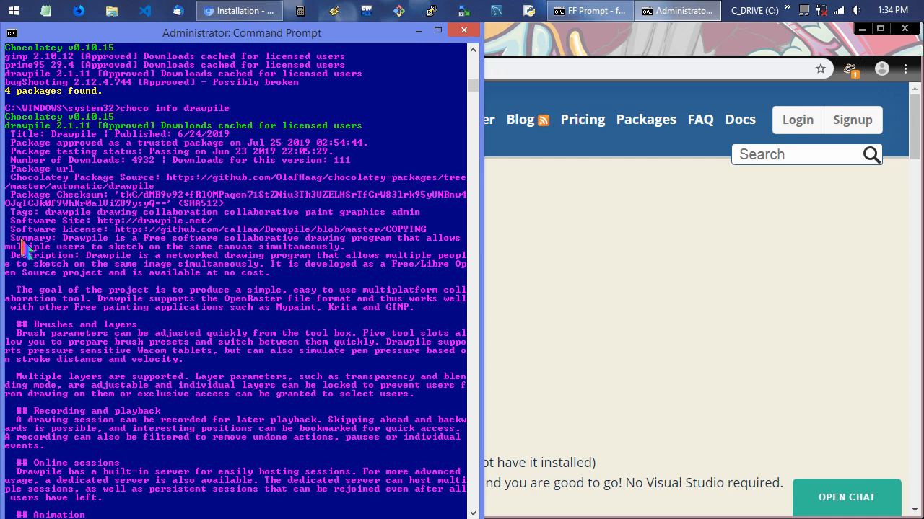
pyautogui.doubleClick(34, 238)
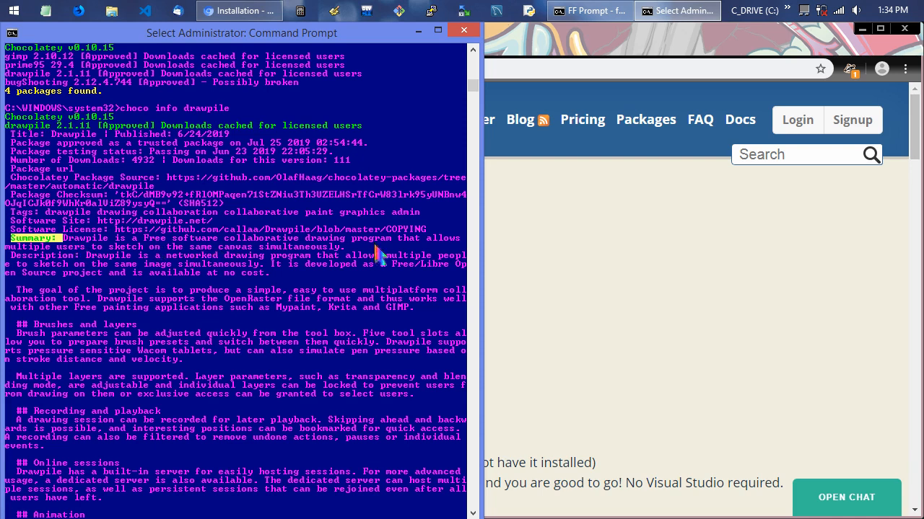
pyautogui.moveTo(277, 267)
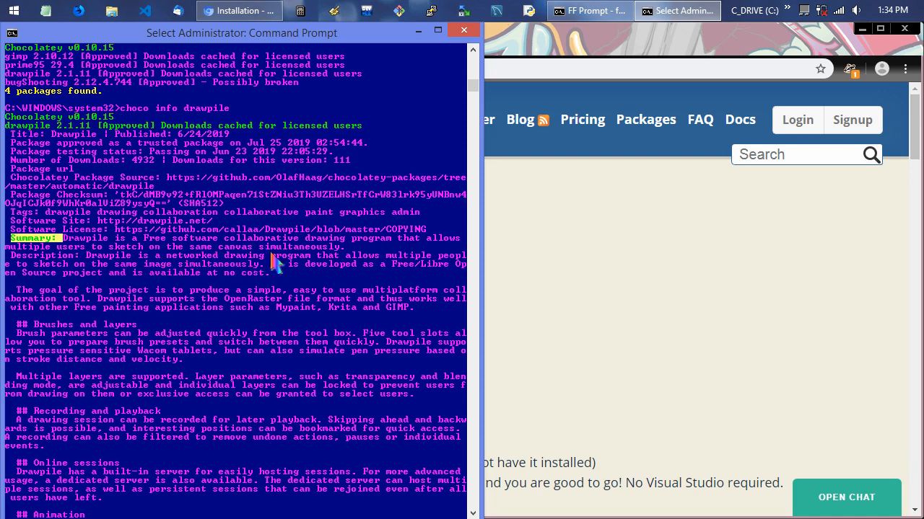
pyautogui.moveTo(372, 296)
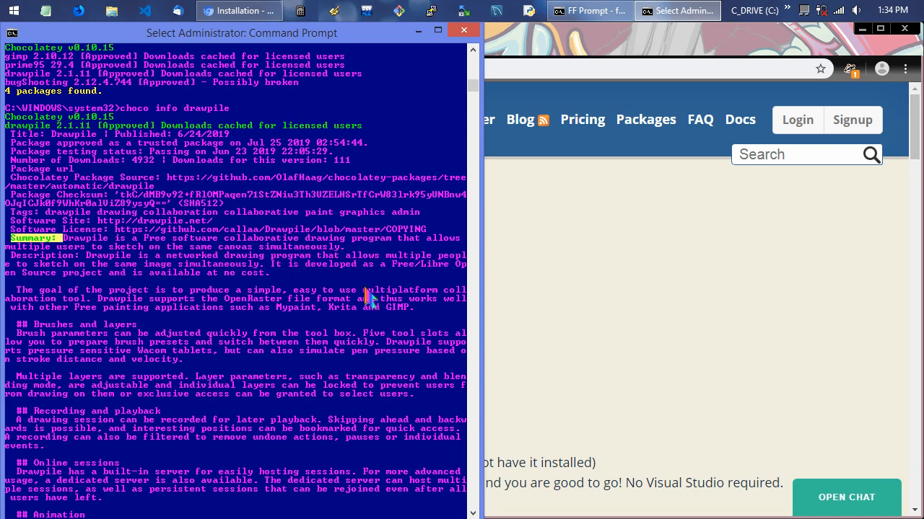
pyautogui.scroll(-3)
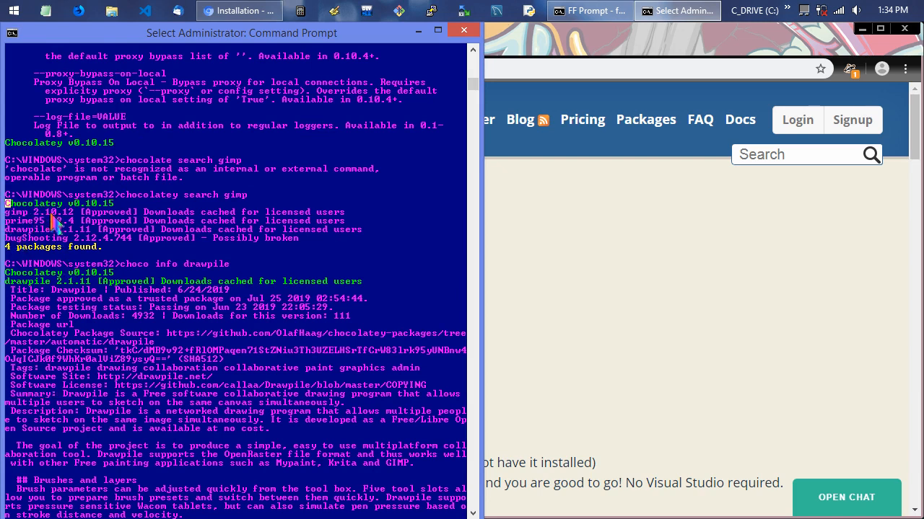
pyautogui.scroll(-3)
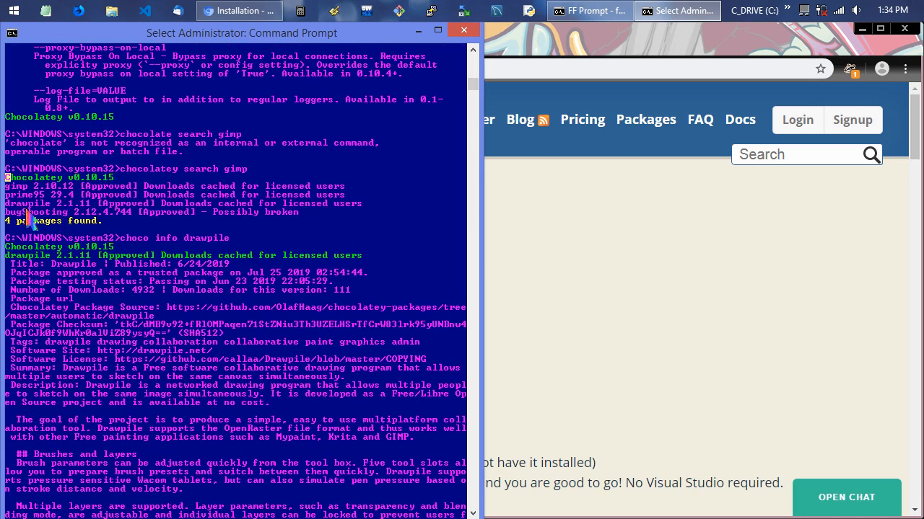
pyautogui.moveTo(42, 201)
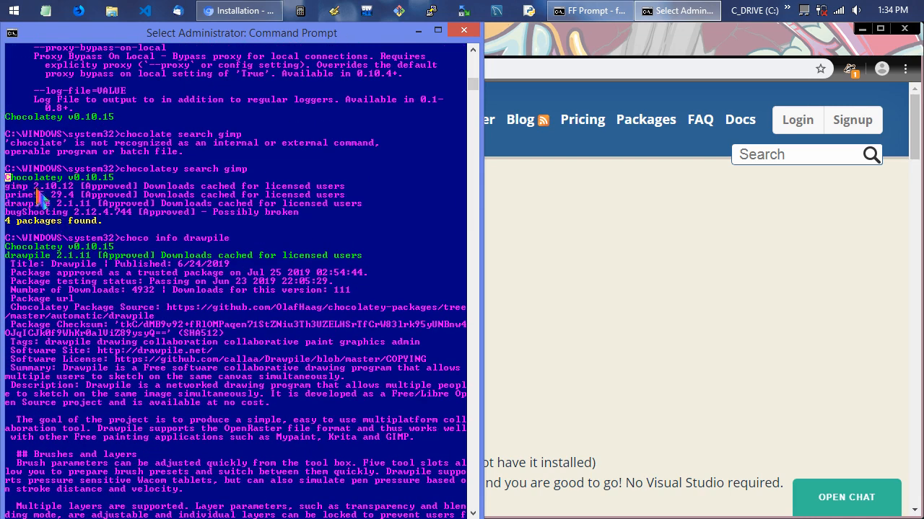
pyautogui.moveTo(112, 230)
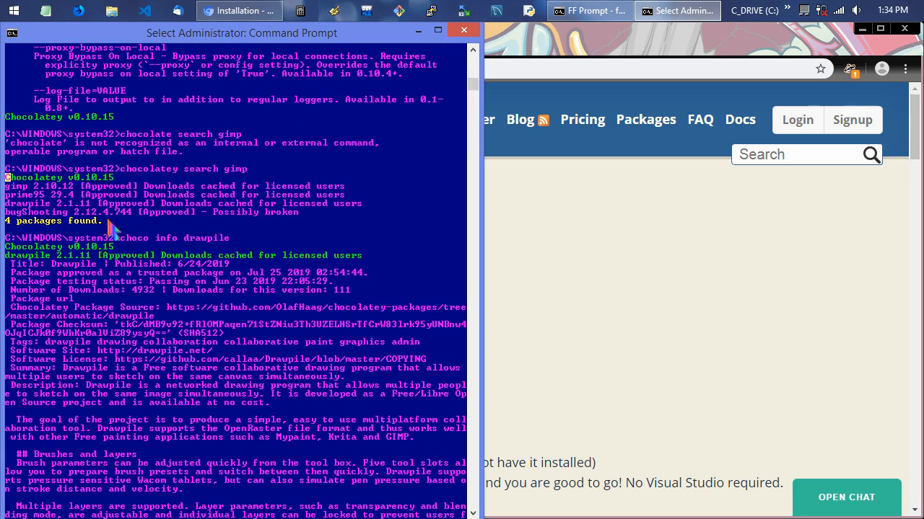
pyautogui.moveTo(144, 202)
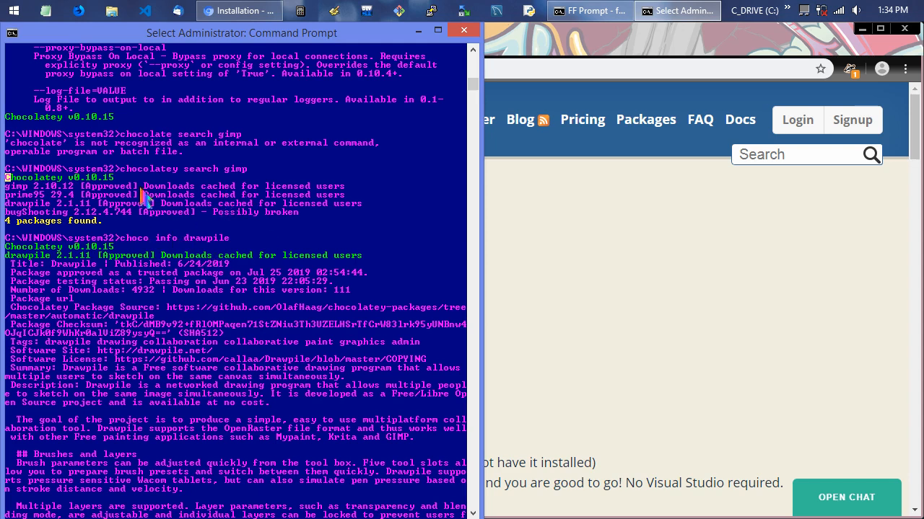
pyautogui.moveTo(65, 201)
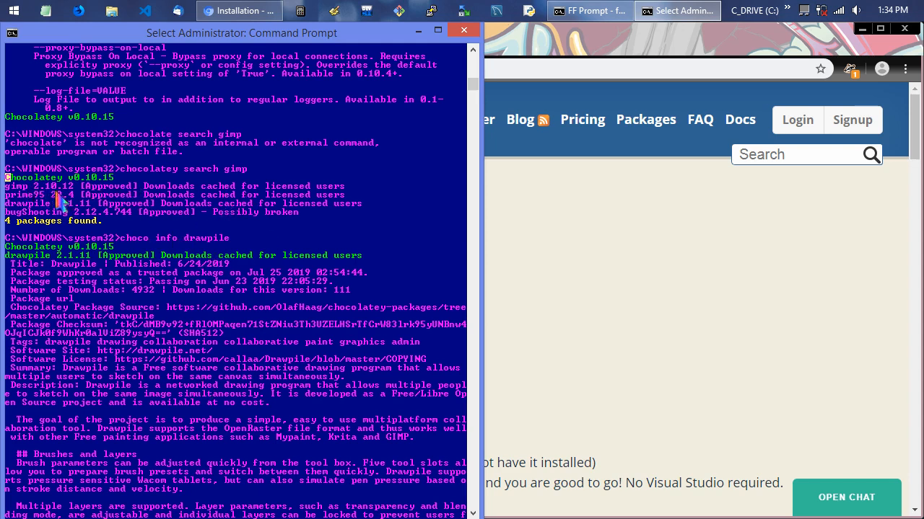
pyautogui.moveTo(134, 202)
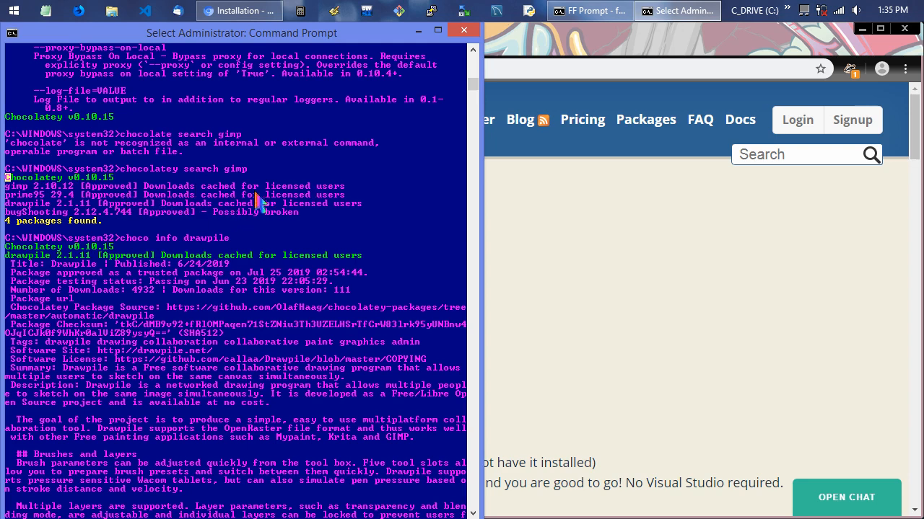
pyautogui.moveTo(97, 201)
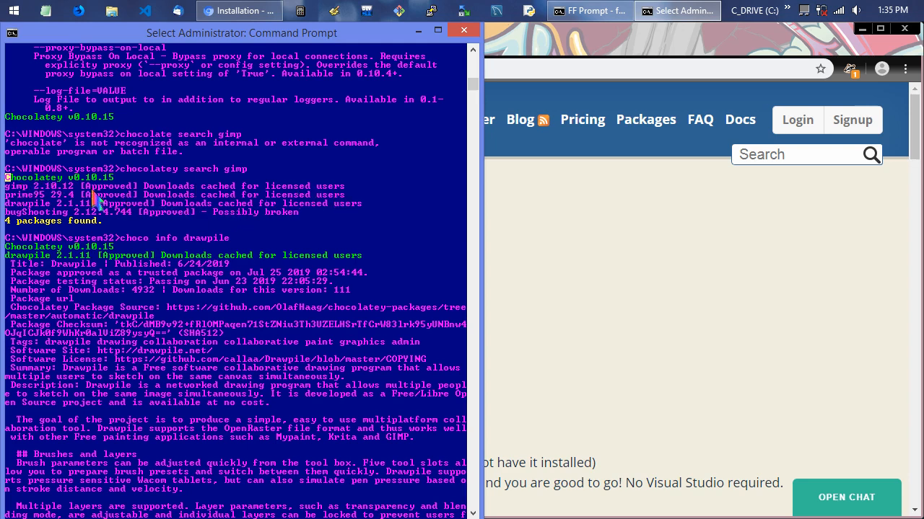
pyautogui.moveTo(108, 200)
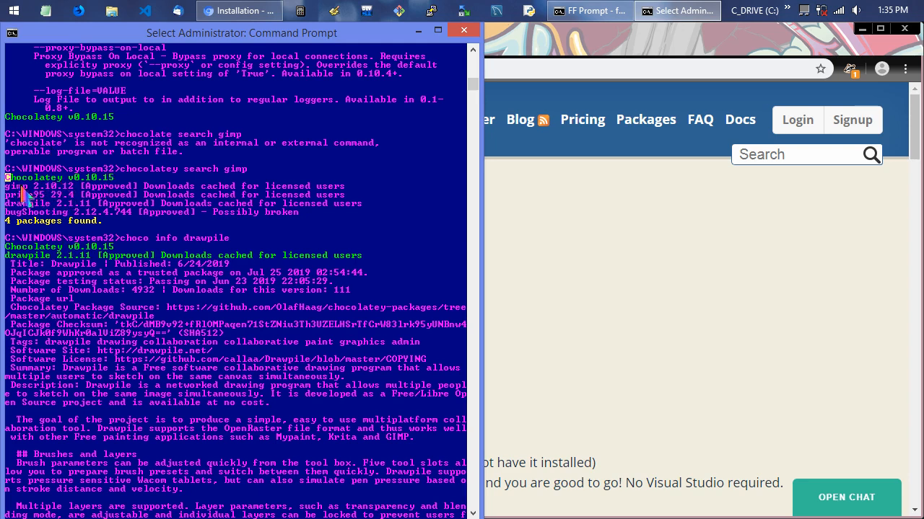
pyautogui.scroll(-3)
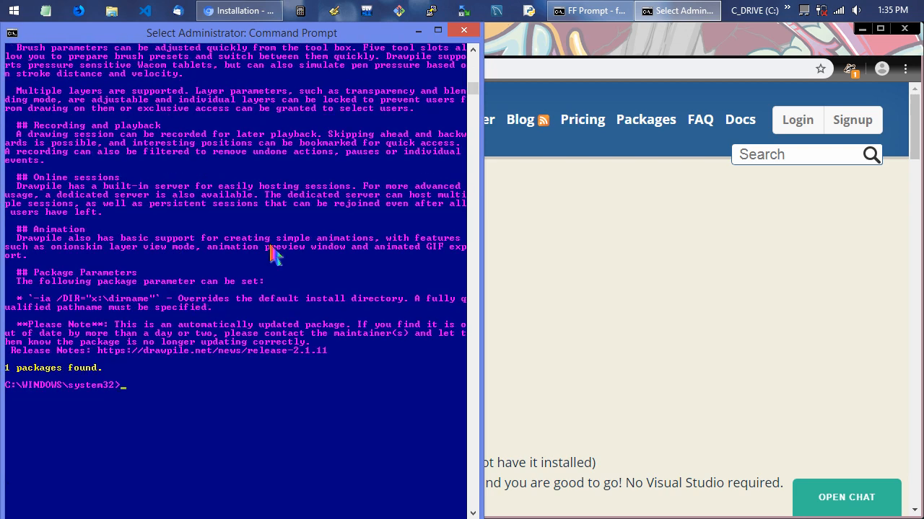
# - Run 'choco upgrade gimp' and answer 'a' so the GIMP 2.10.12 installer downloads
pyautogui.write('choco ins')
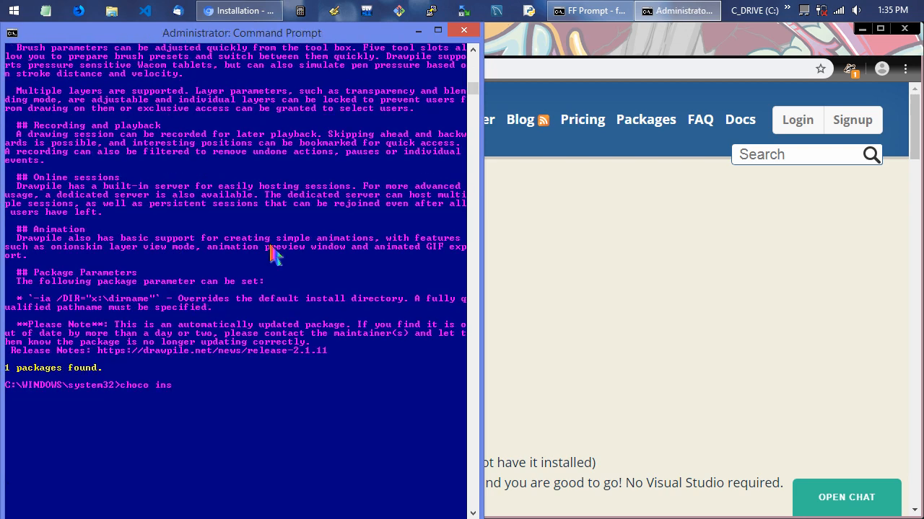
pyautogui.write('upgr')
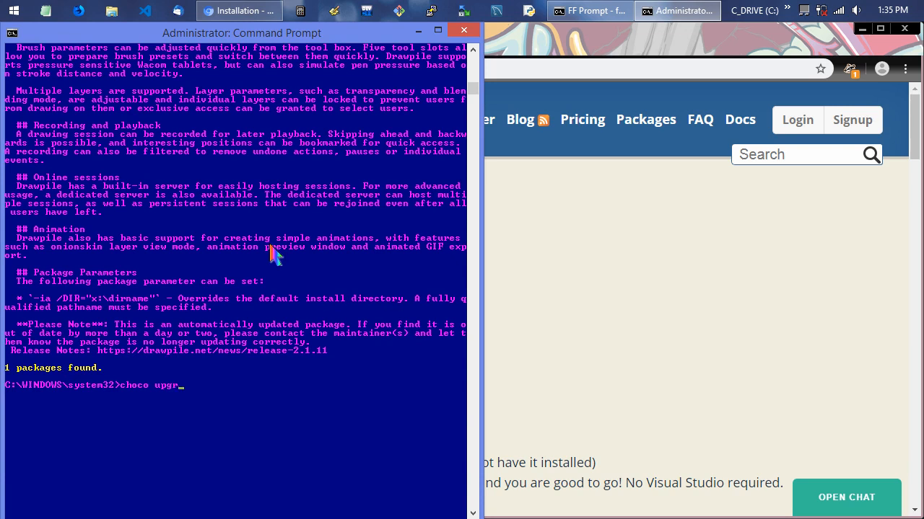
pyautogui.write('ade gimp')
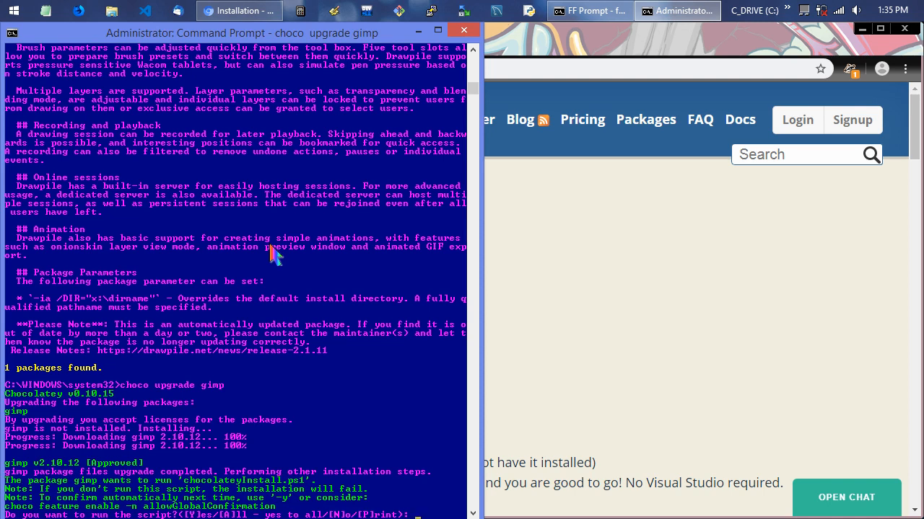
pyautogui.write('a')
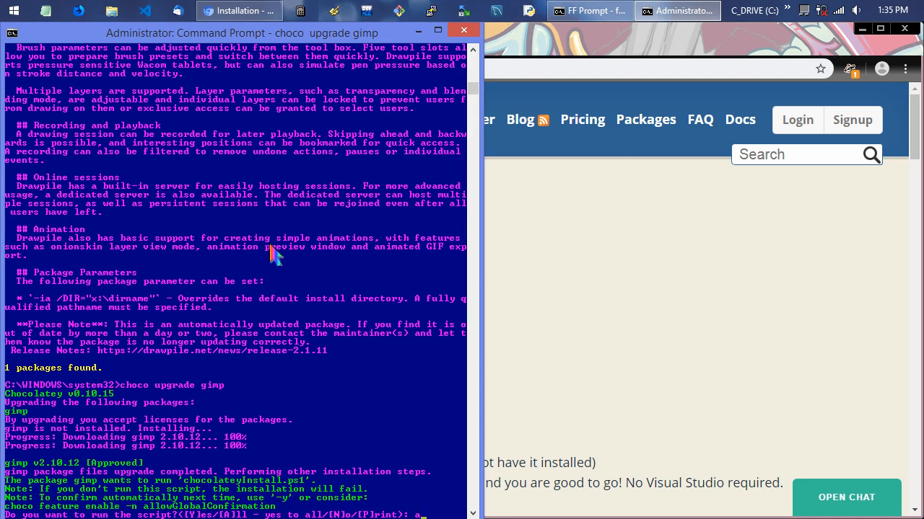
pyautogui.scroll(-3)
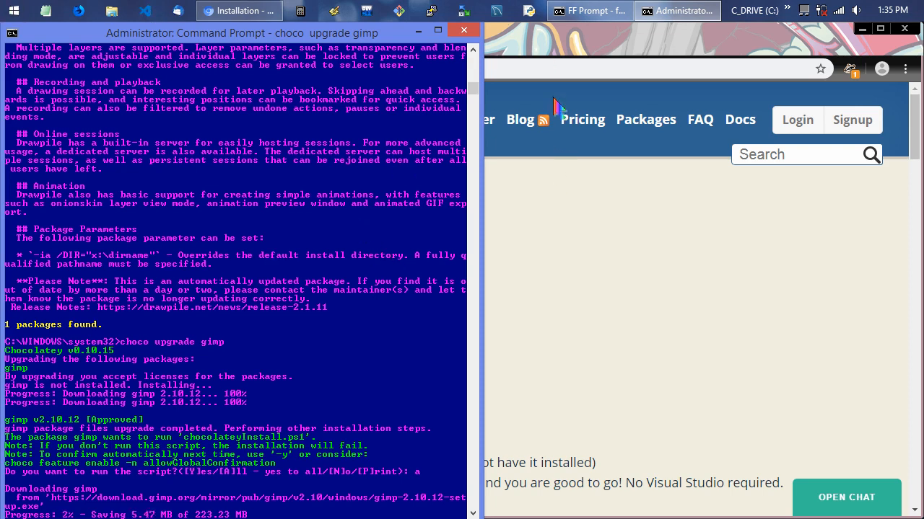
pyautogui.click(238, 10)
pyautogui.write('gimp')
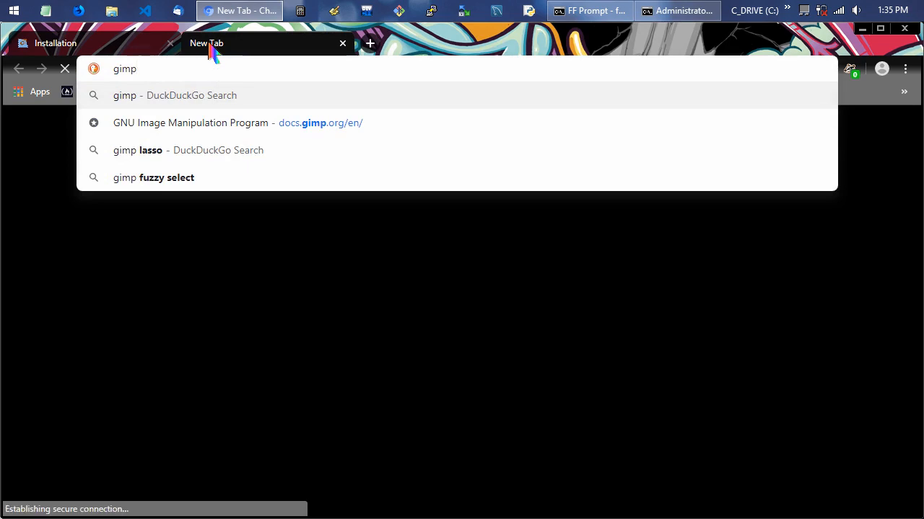
# - Visit gimp.org in a new tab, scroll its homepage, then move on to inkscape.org
pyautogui.click(676, 11)
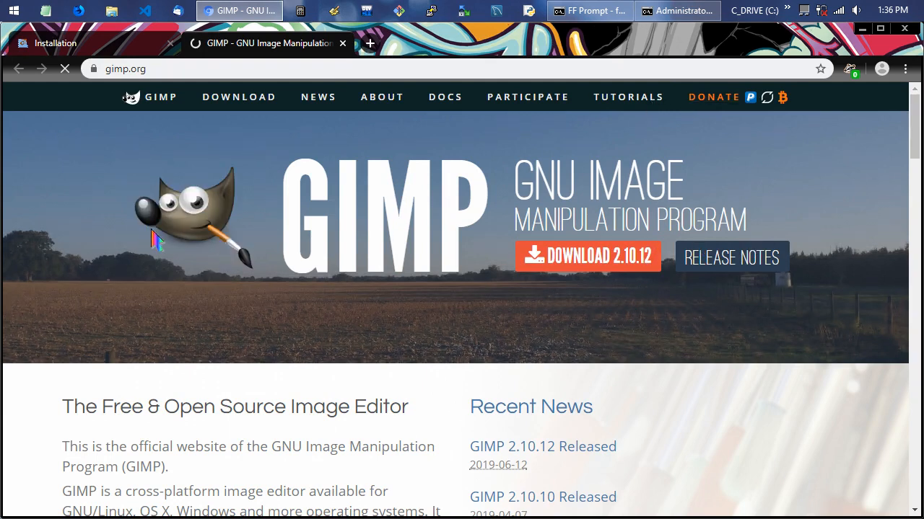
pyautogui.scroll(-3)
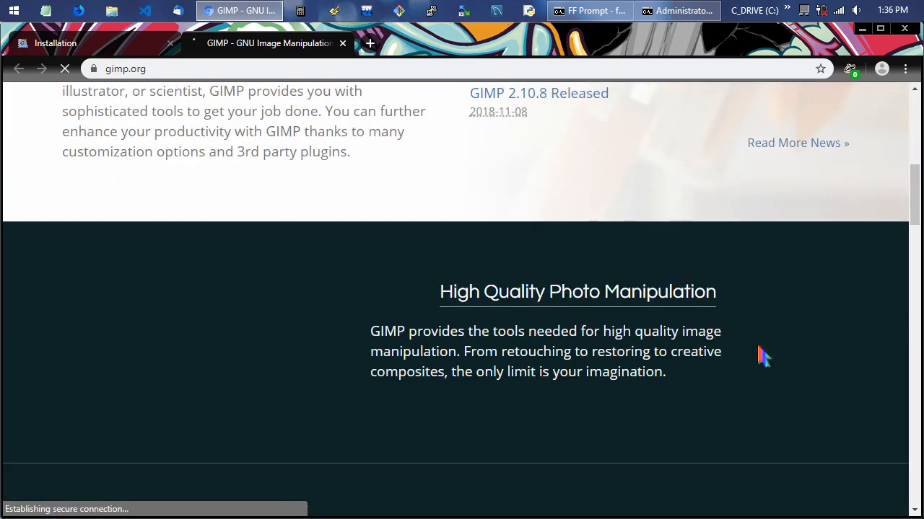
pyautogui.scroll(-3)
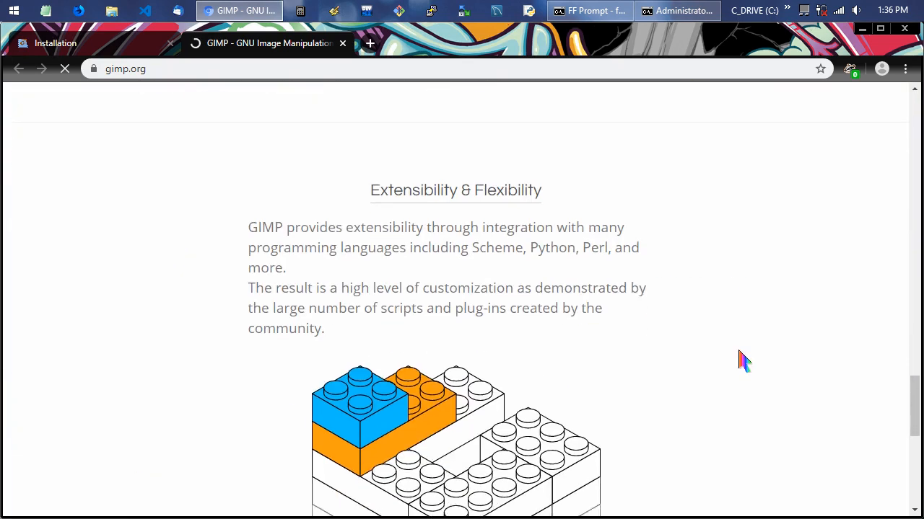
pyautogui.scroll(3)
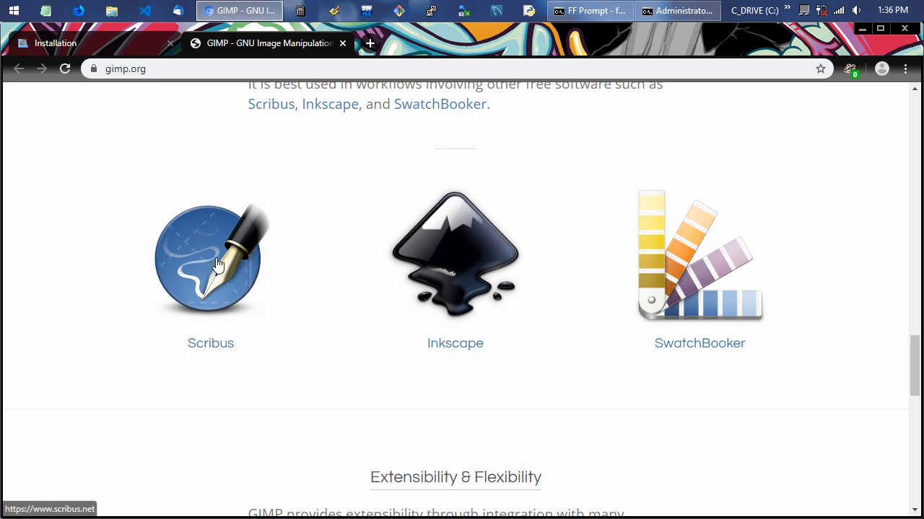
pyautogui.moveTo(222, 319)
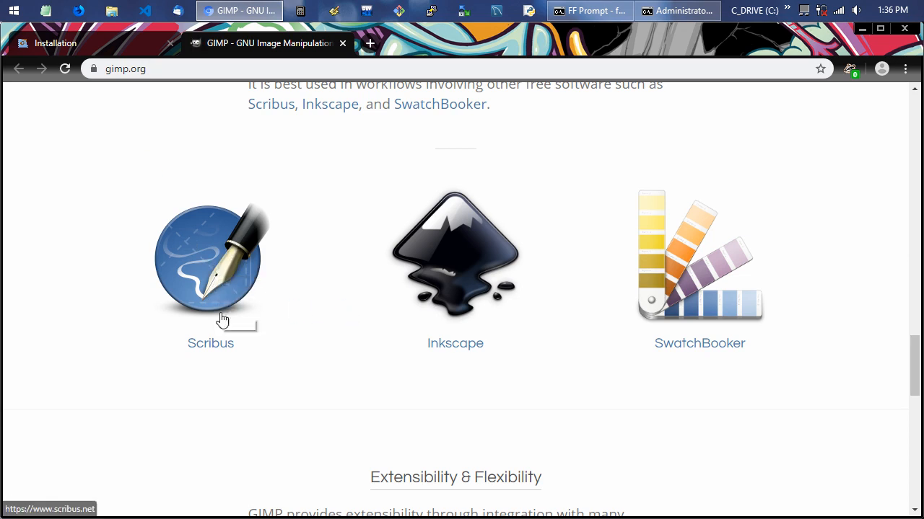
pyautogui.moveTo(266, 288)
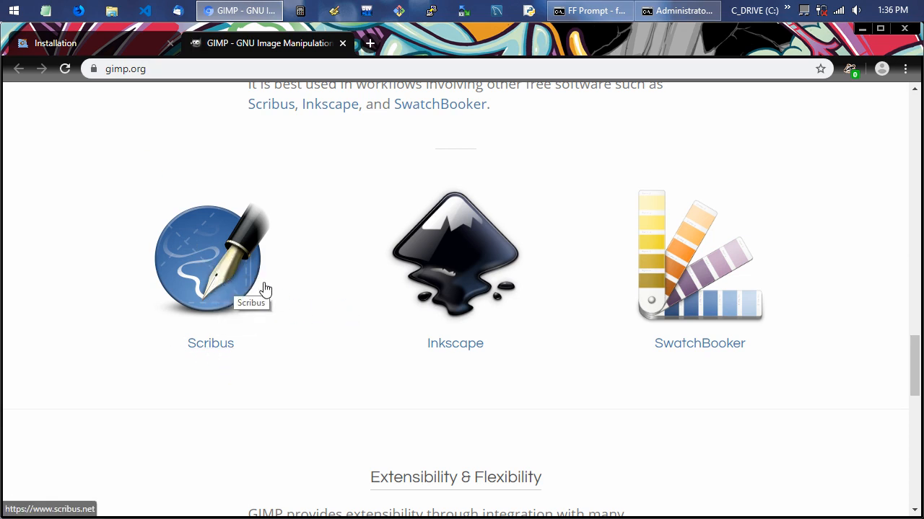
pyautogui.moveTo(437, 240)
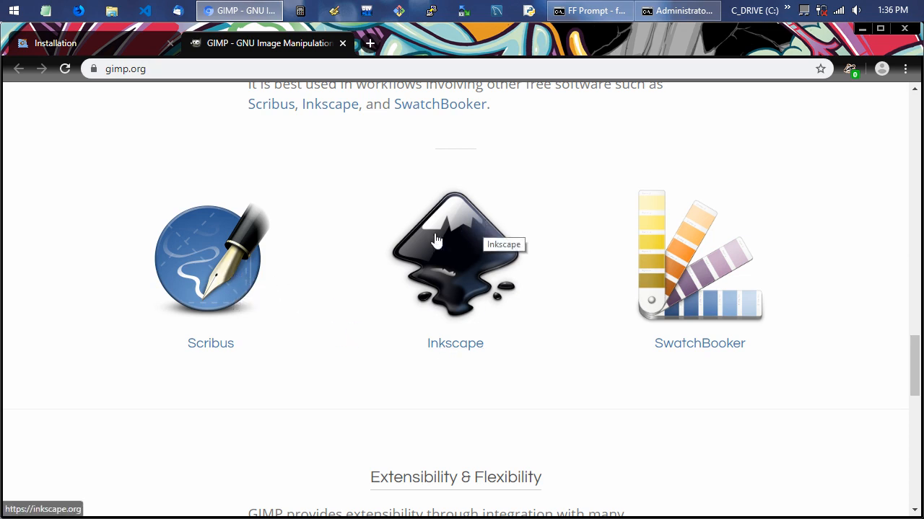
pyautogui.moveTo(676, 303)
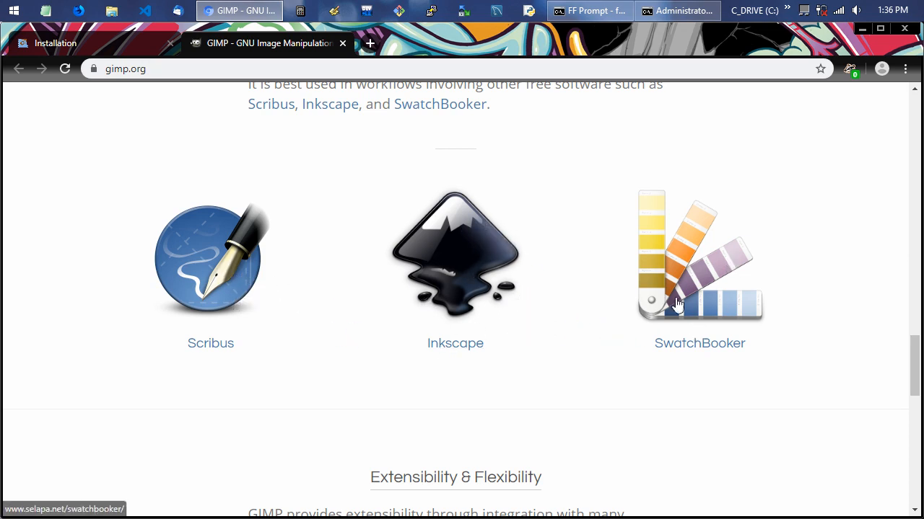
pyautogui.scroll(-3)
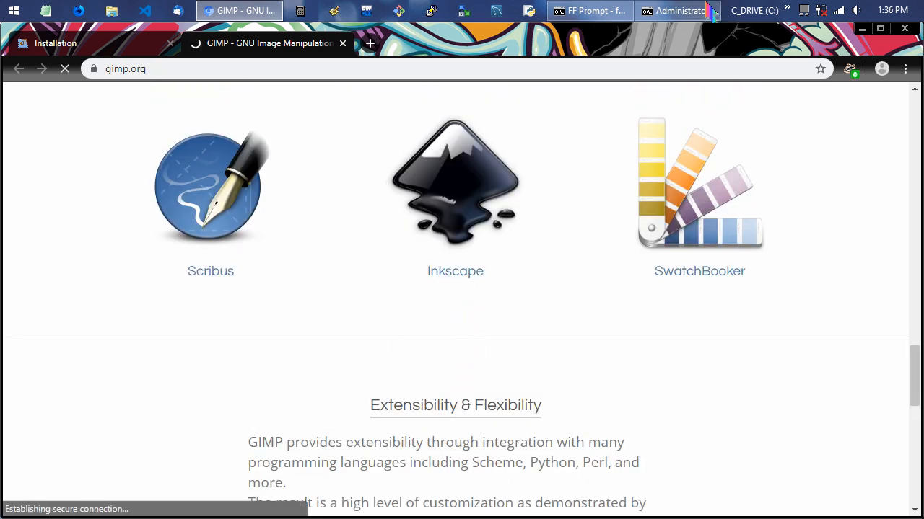
pyautogui.click(675, 11)
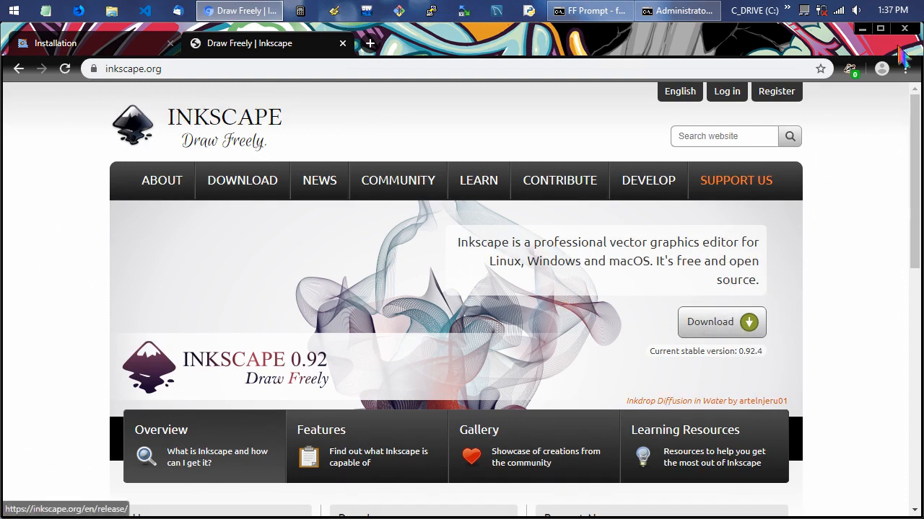
# - Scroll through Inkscape's user, developer and news sections before minimizing Chrome
pyautogui.scroll(-3)
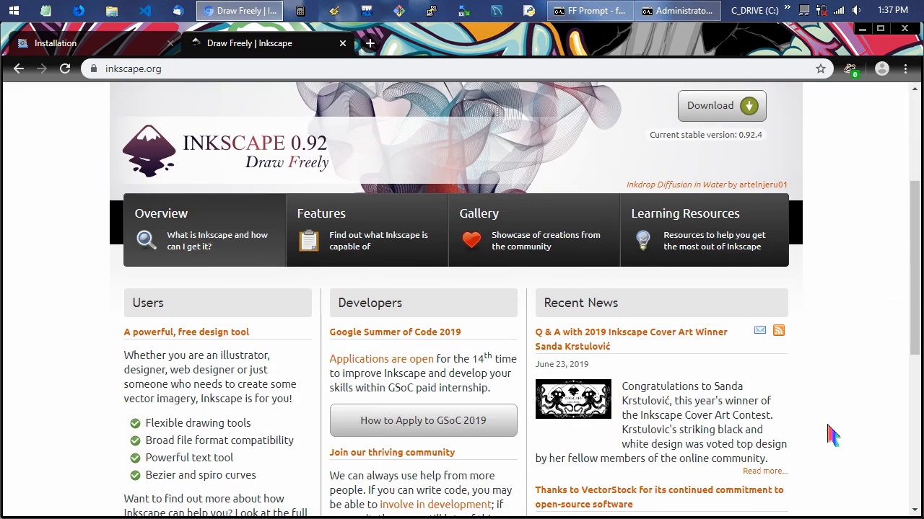
pyautogui.scroll(-3)
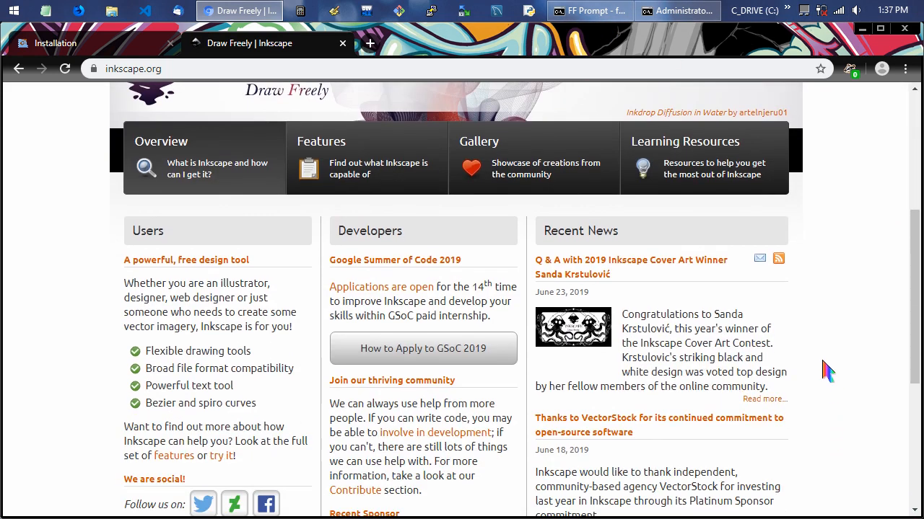
pyautogui.scroll(-3)
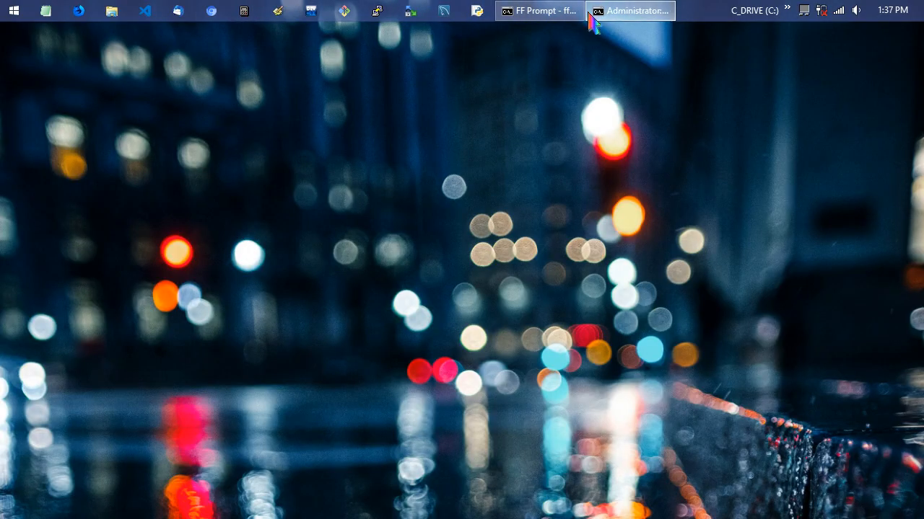
pyautogui.click(627, 10)
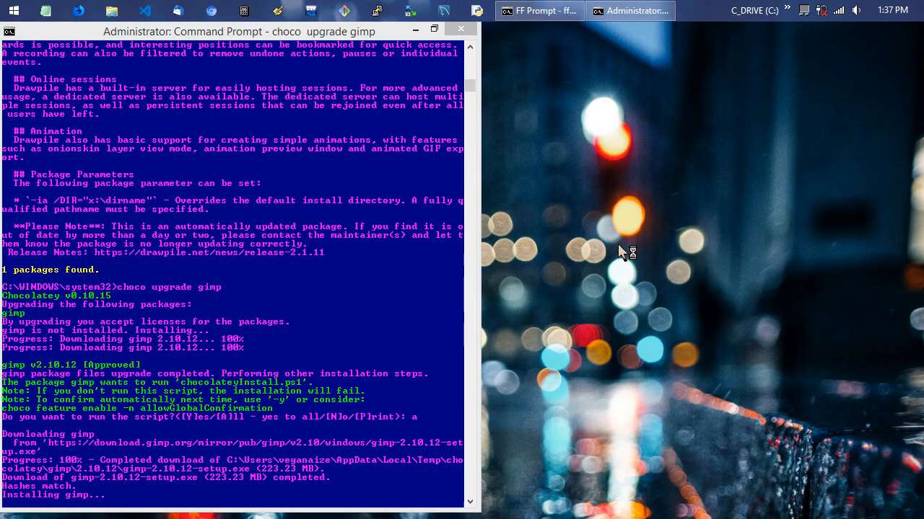
pyautogui.moveTo(622, 256)
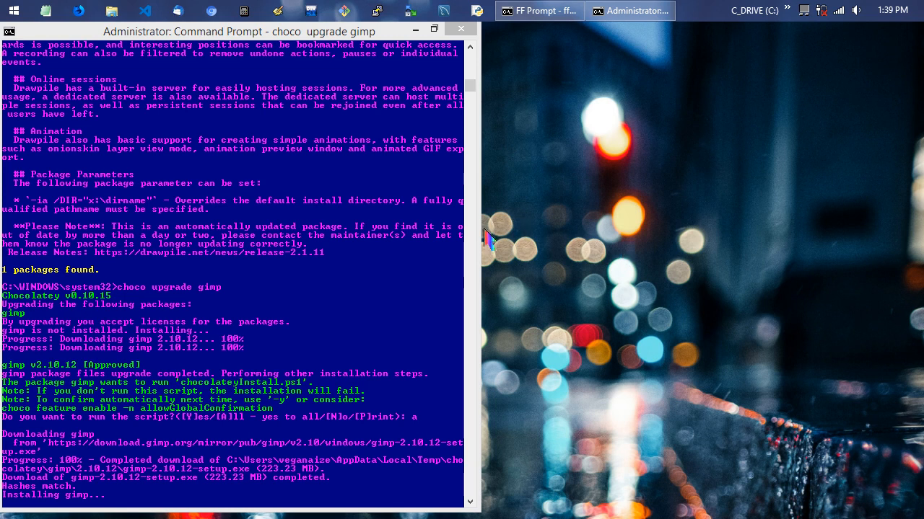
pyautogui.click(12, 10)
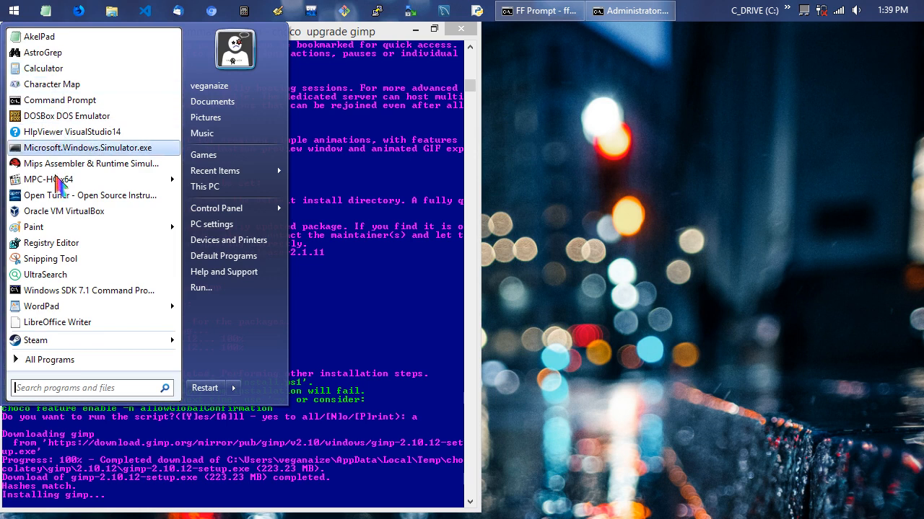
pyautogui.moveTo(64, 210)
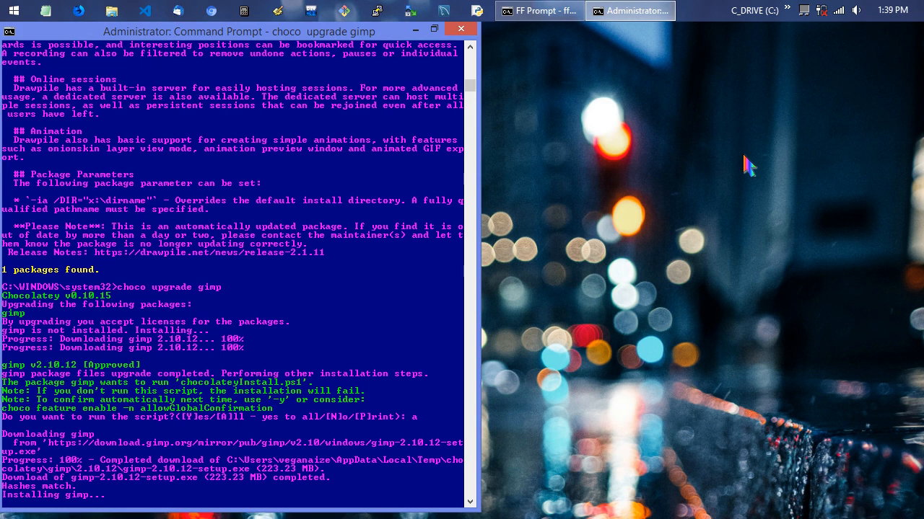
pyautogui.moveTo(648, 160)
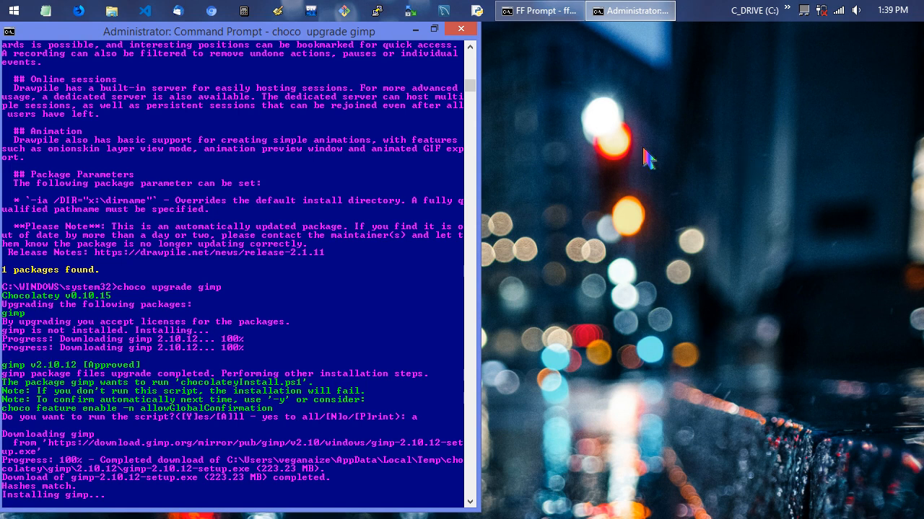
# - Launch UltraSearch from the taskbar while the GIMP installation keeps running
pyautogui.click(13, 10)
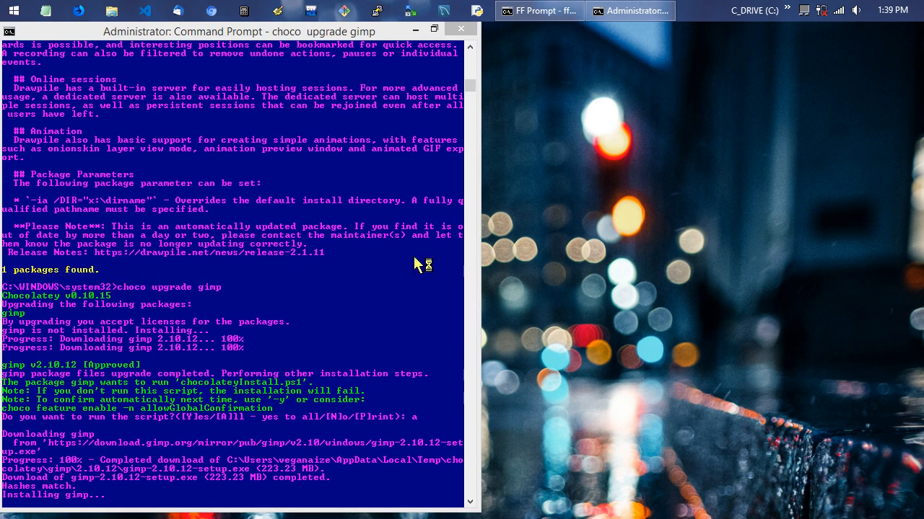
pyautogui.moveTo(505, 245)
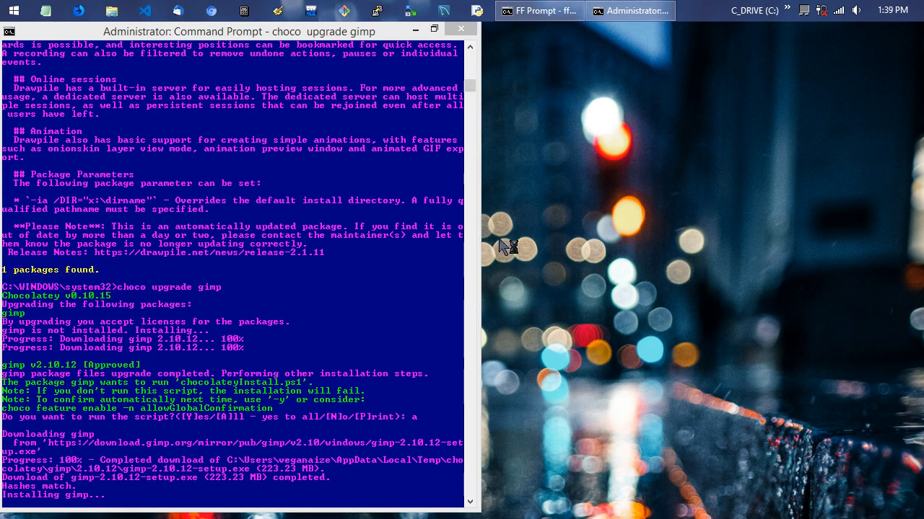
pyautogui.moveTo(505, 249)
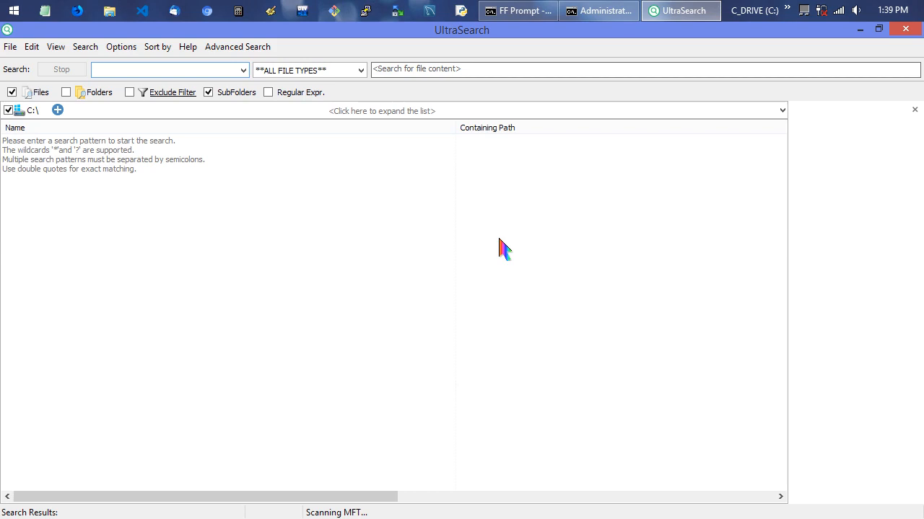
# - Enter 'gimp' as the file name search pattern for the C: drive
pyautogui.click(166, 69)
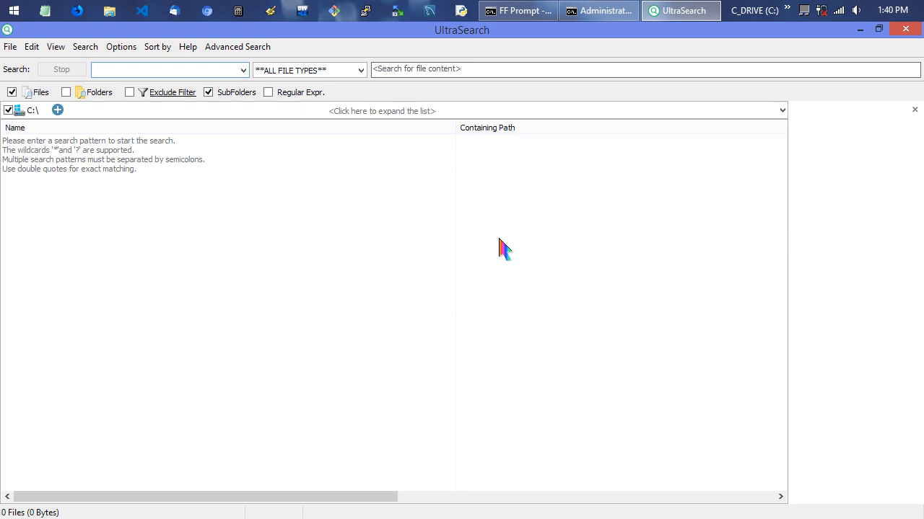
pyautogui.click(166, 68)
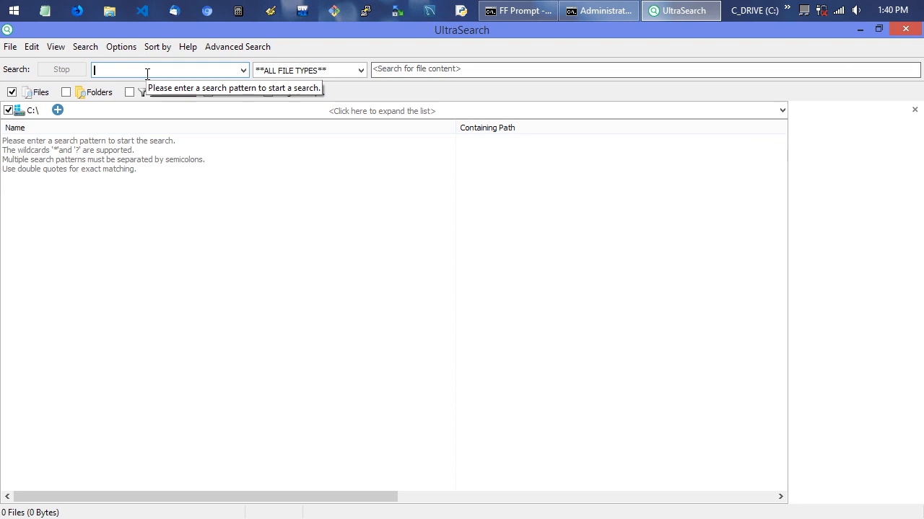
pyautogui.write('gimp')
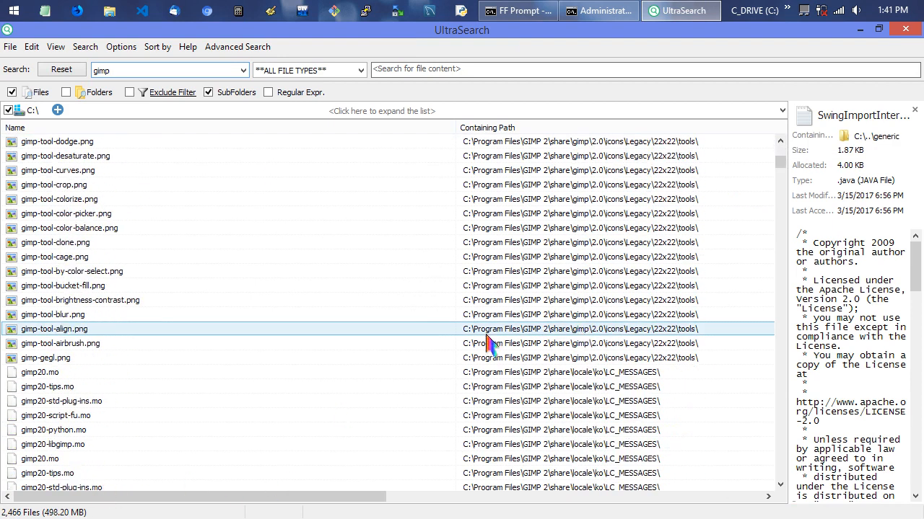
# - Browse the 2,466 'gimp' results to the Program Files\GIMP 2\bin entries, then close UltraSearch
pyautogui.scroll(-3)
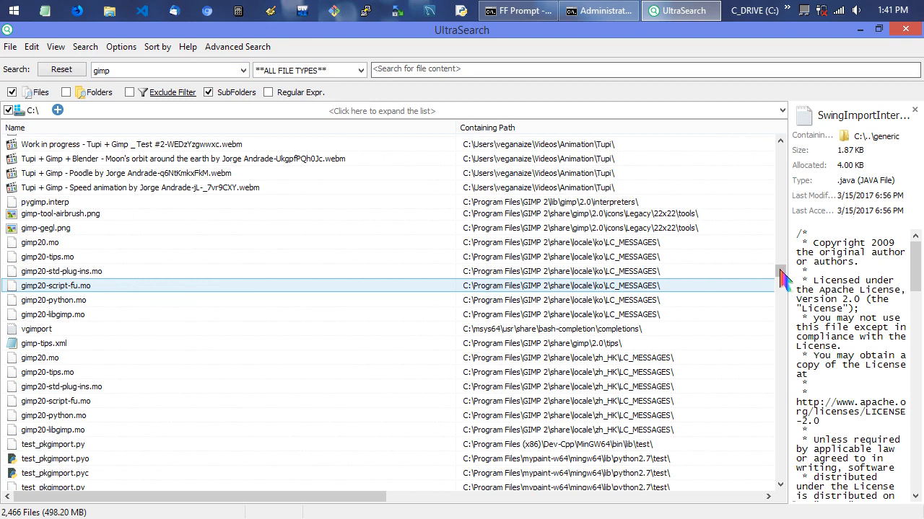
pyautogui.scroll(-3)
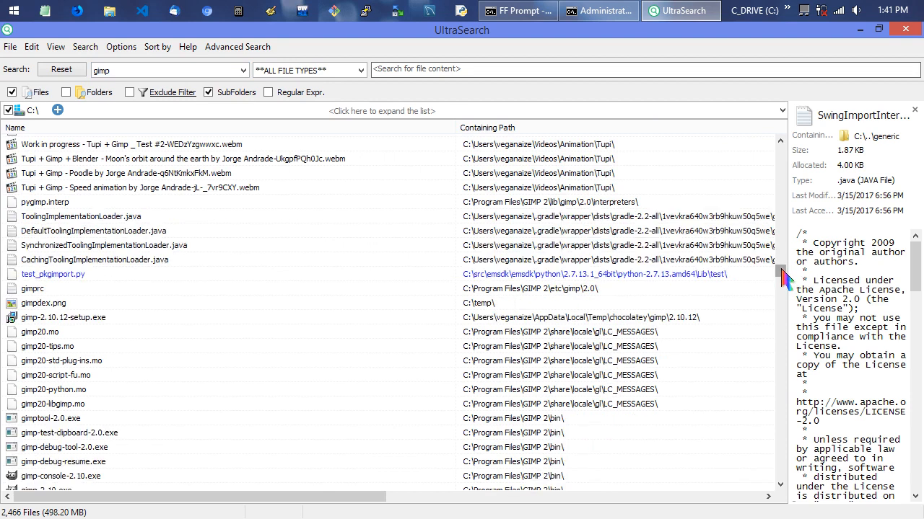
pyautogui.click(79, 361)
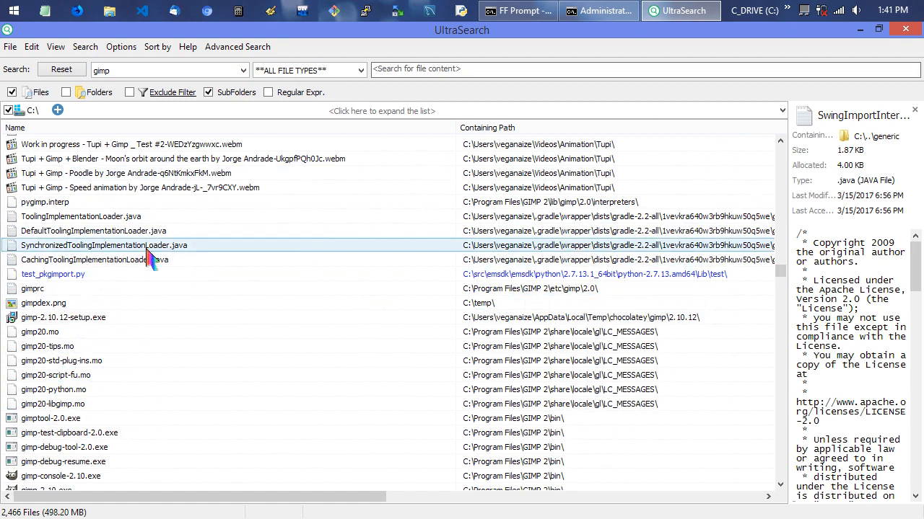
pyautogui.scroll(-3)
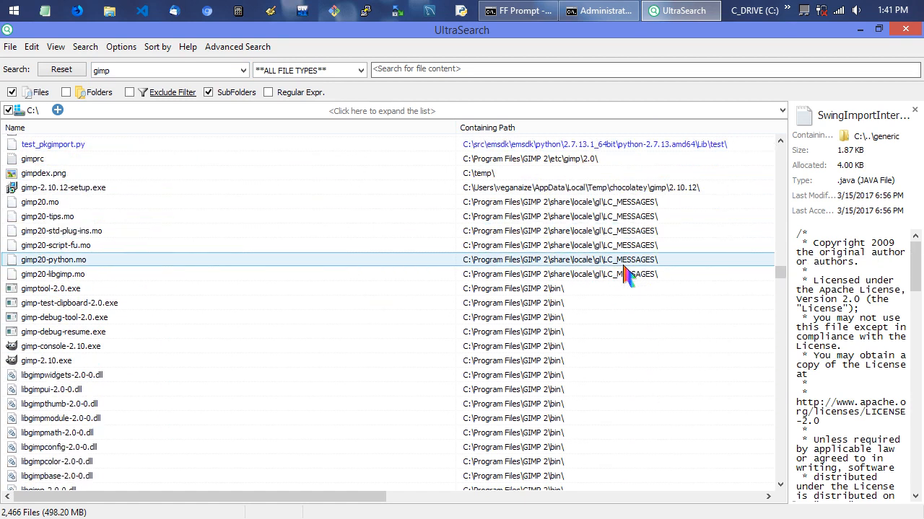
pyautogui.scroll(-3)
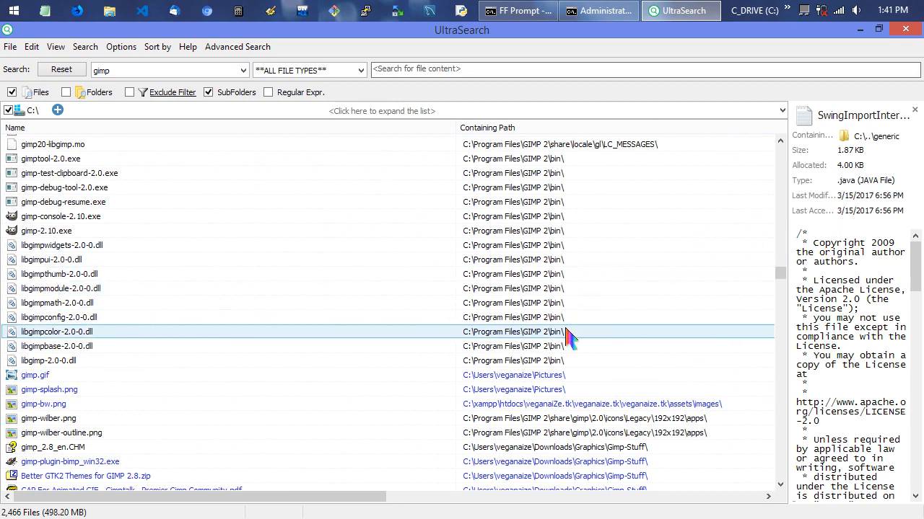
pyautogui.scroll(-3)
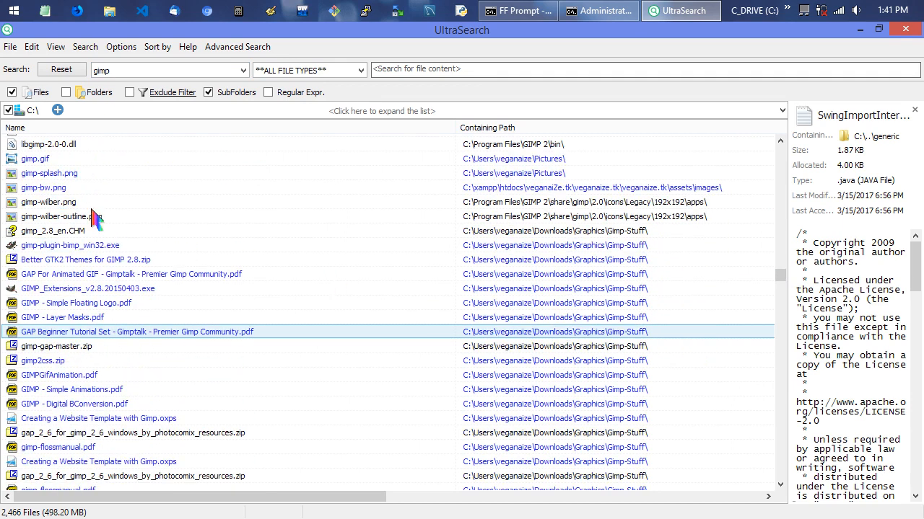
pyautogui.scroll(-3)
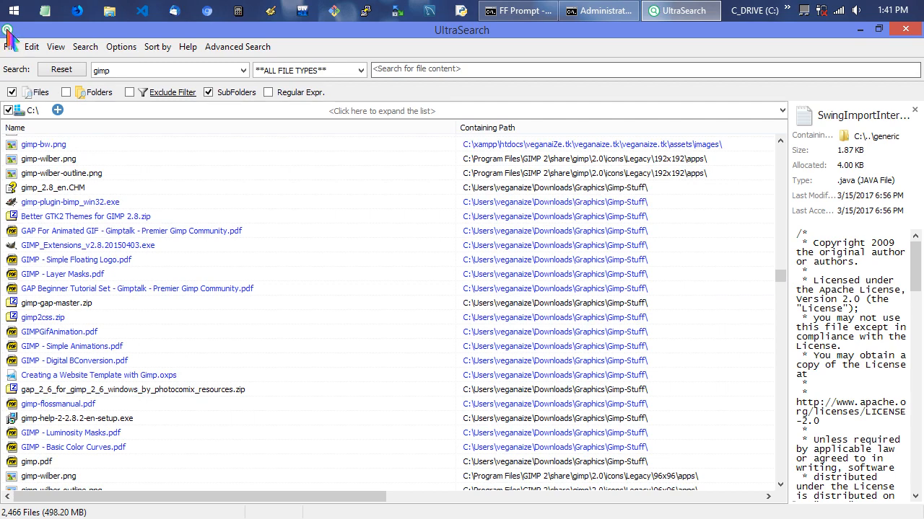
pyautogui.click(599, 10)
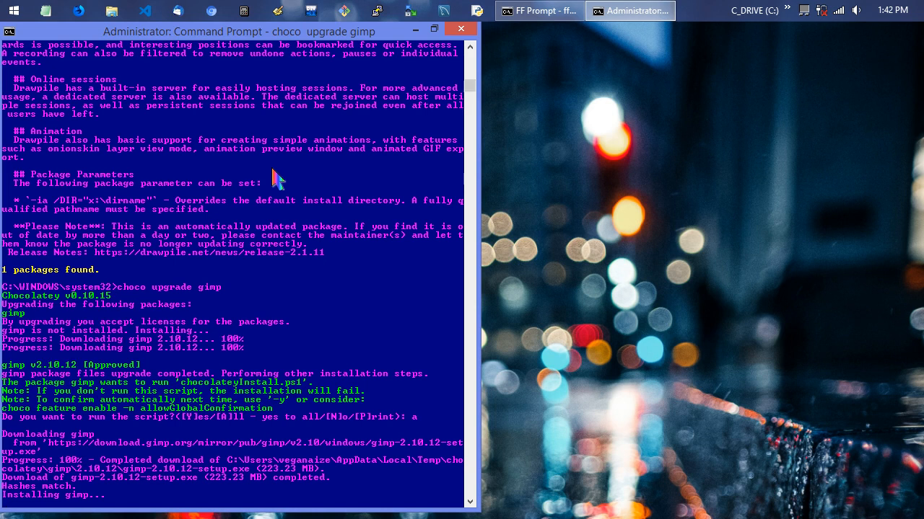
pyautogui.moveTo(355, 189)
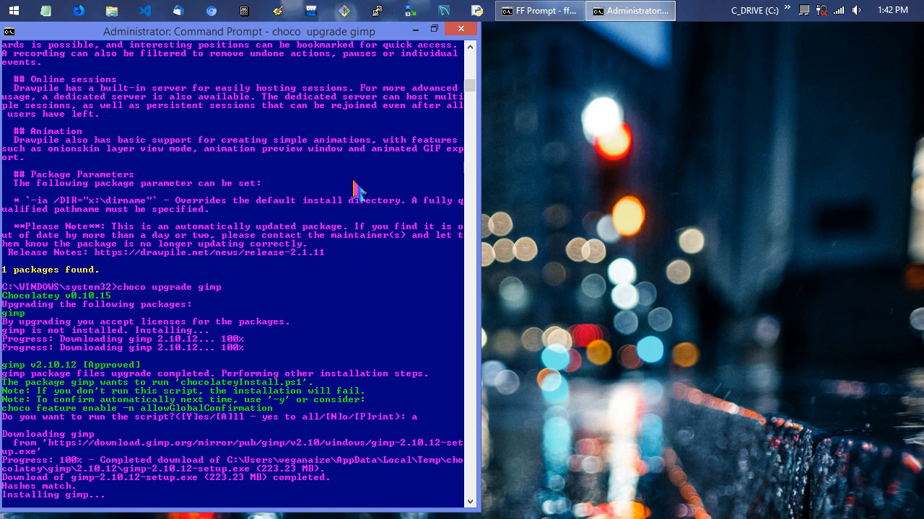
pyautogui.moveTo(339, 330)
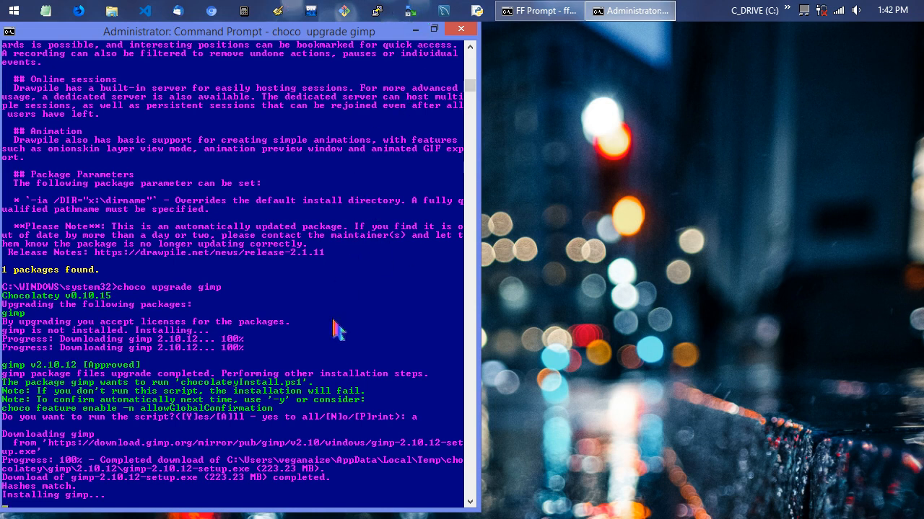
pyautogui.moveTo(357, 242)
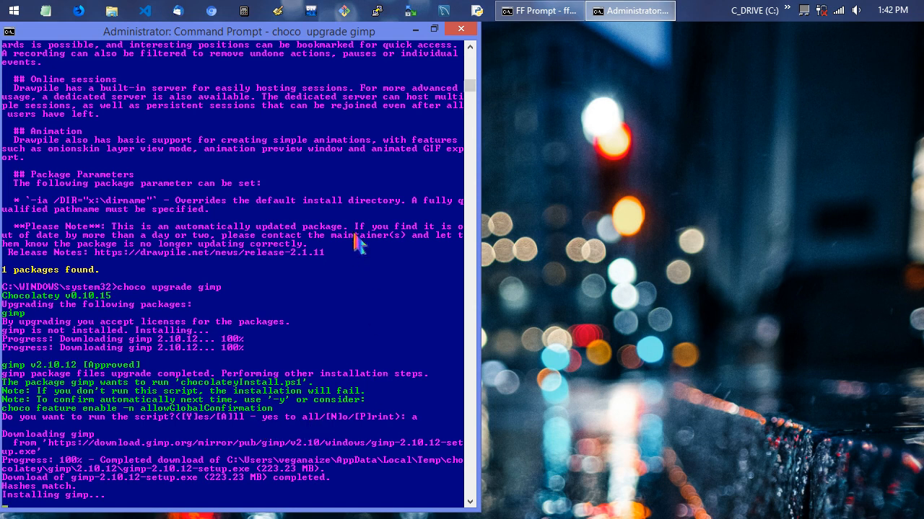
pyautogui.moveTo(382, 127)
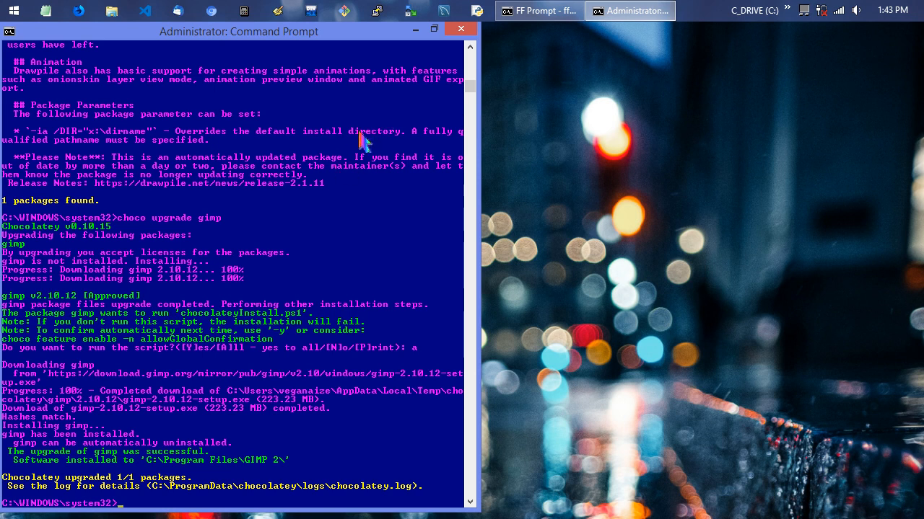
pyautogui.moveTo(367, 368)
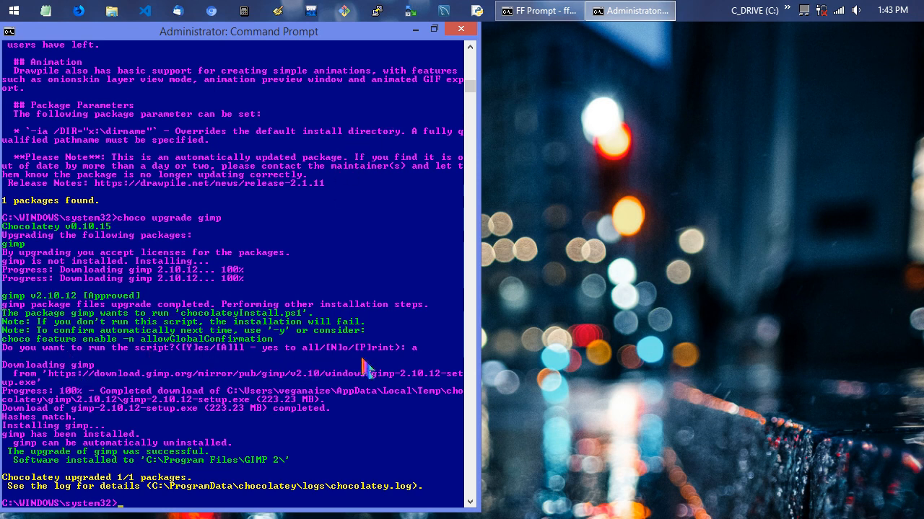
pyautogui.moveTo(375, 413)
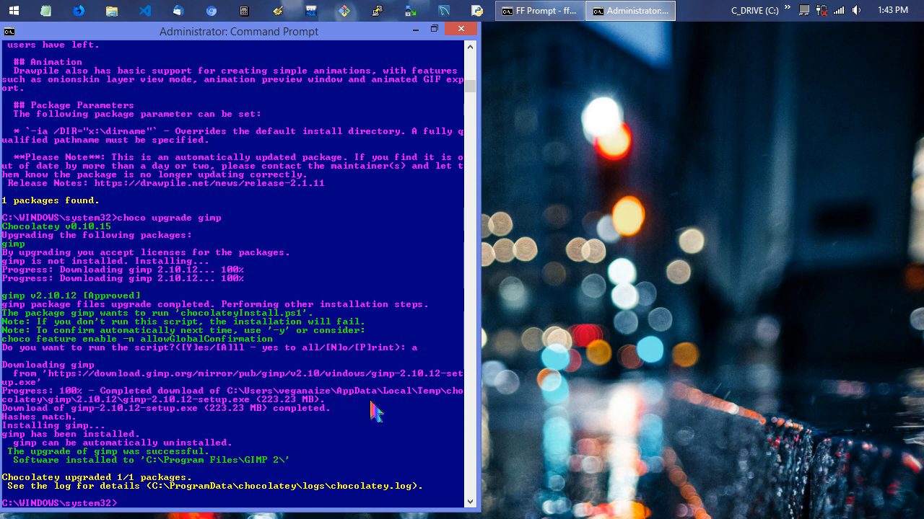
pyautogui.moveTo(36, 440)
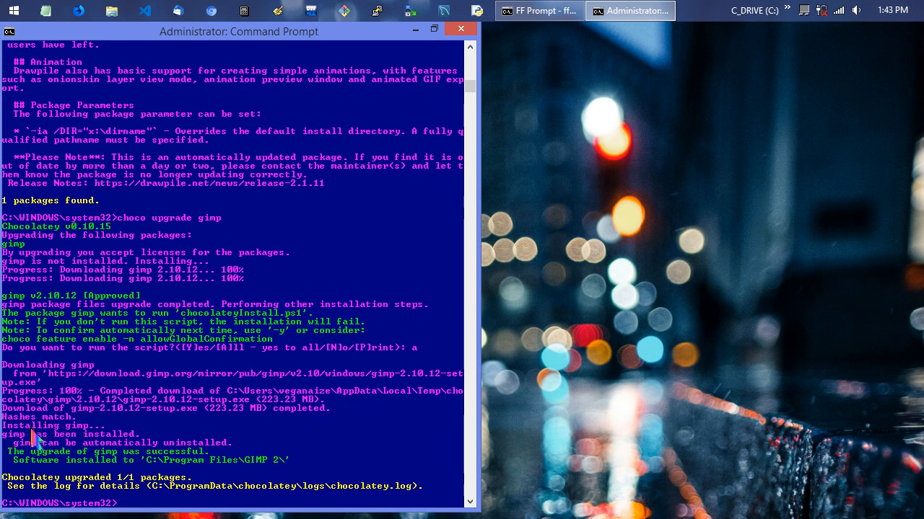
pyautogui.moveTo(128, 466)
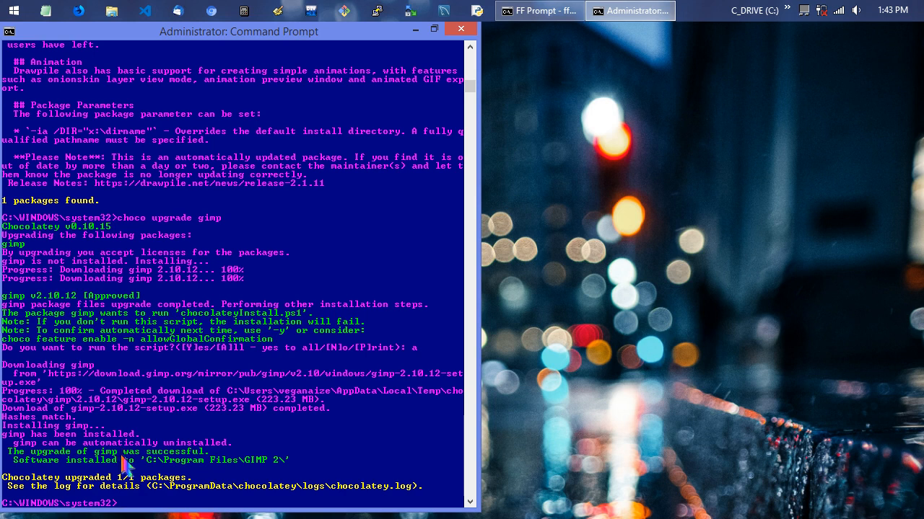
pyautogui.moveTo(332, 476)
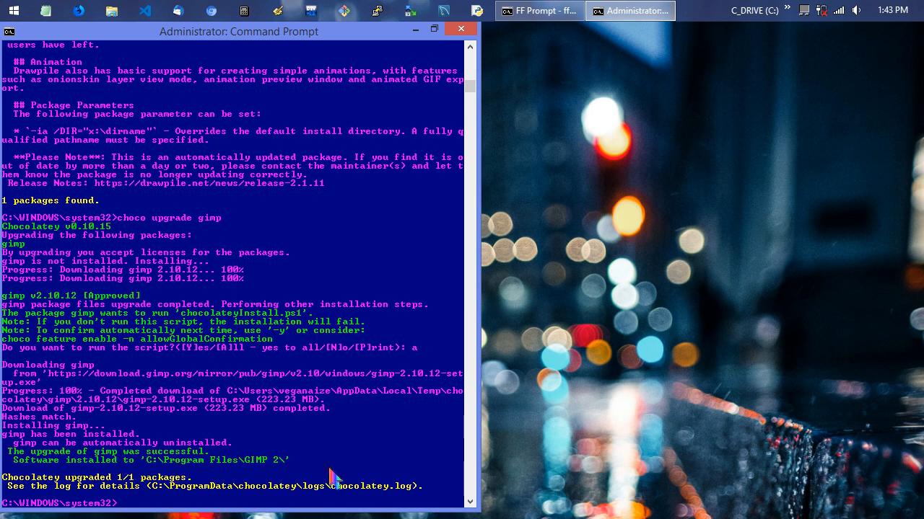